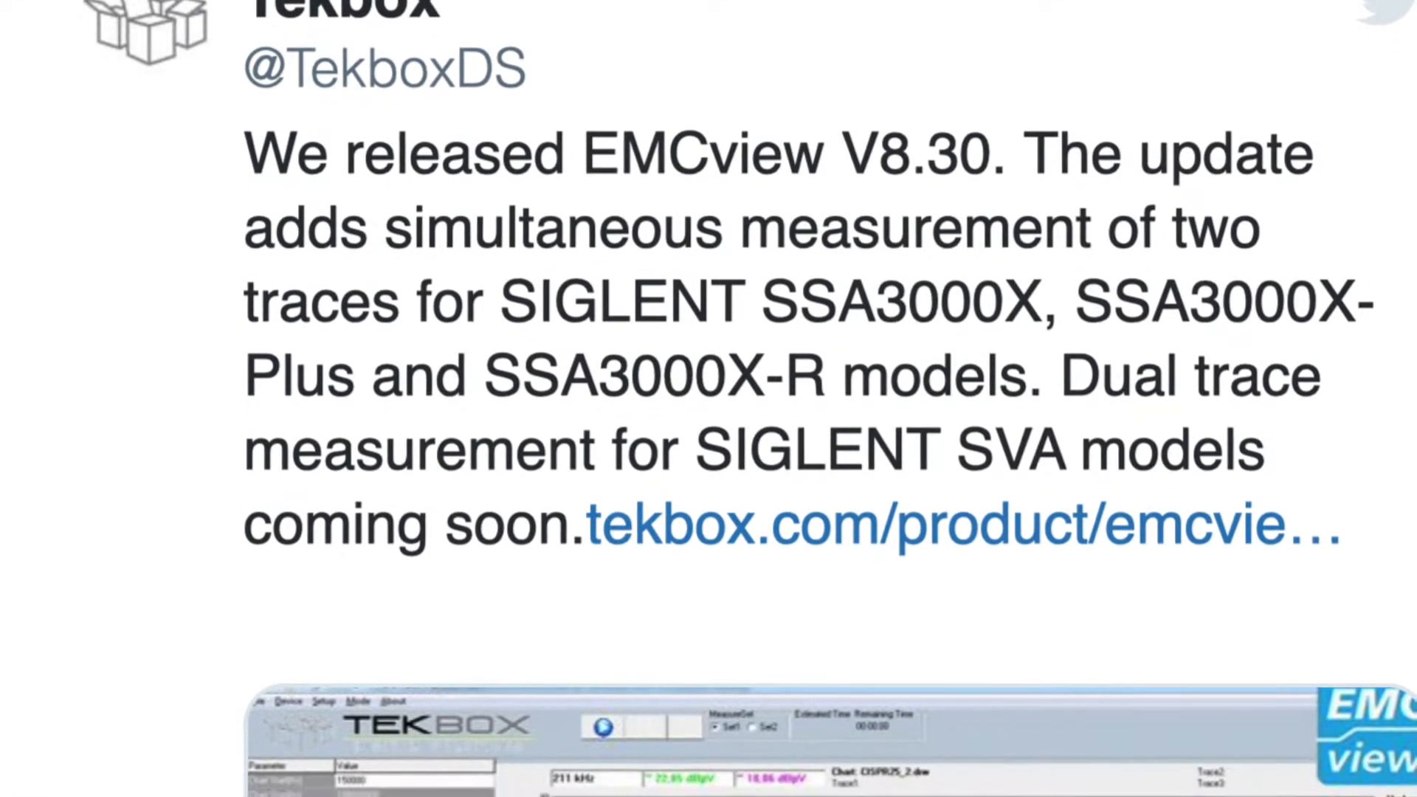
Scroll down the desktop and launch EMCview.
scroll(down, 3)
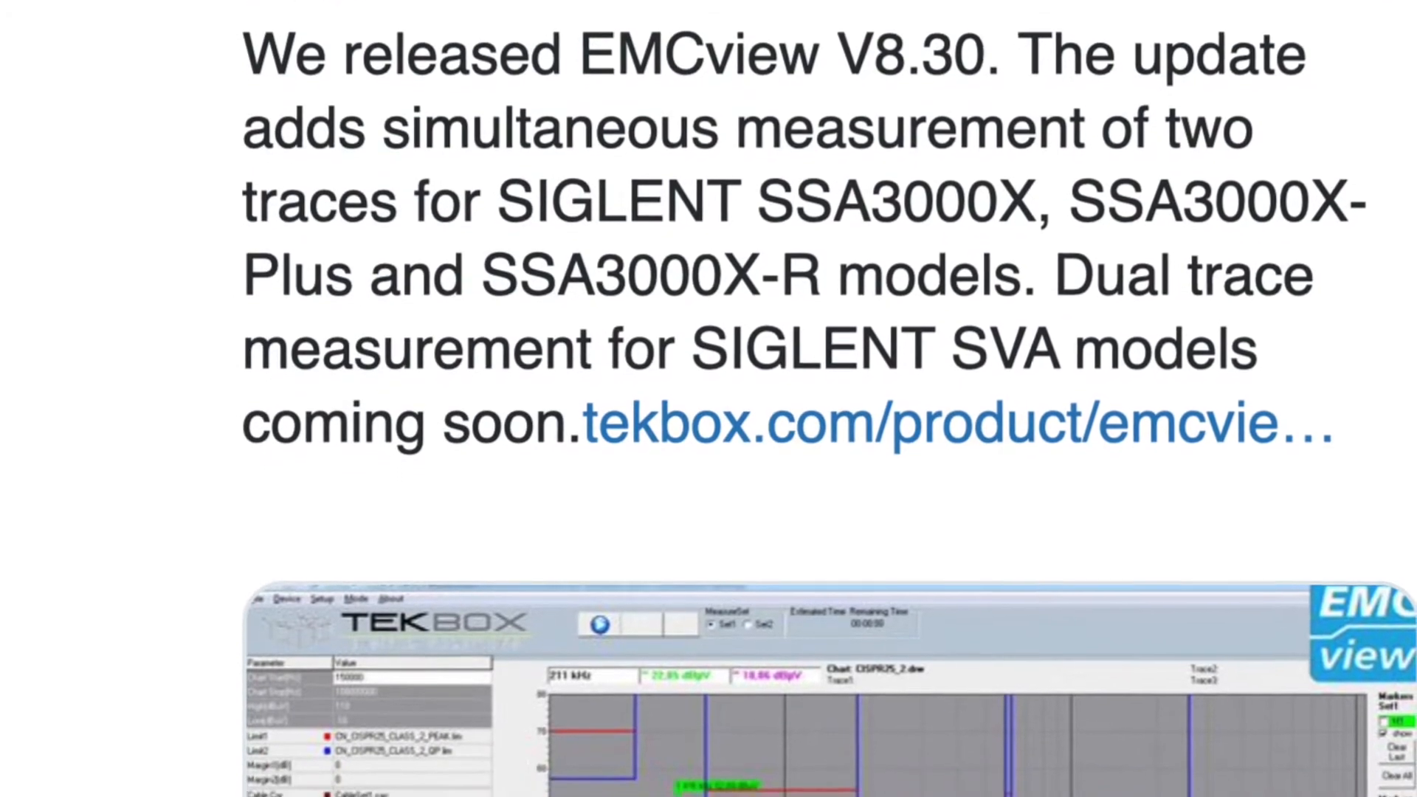
scroll(down, 3)
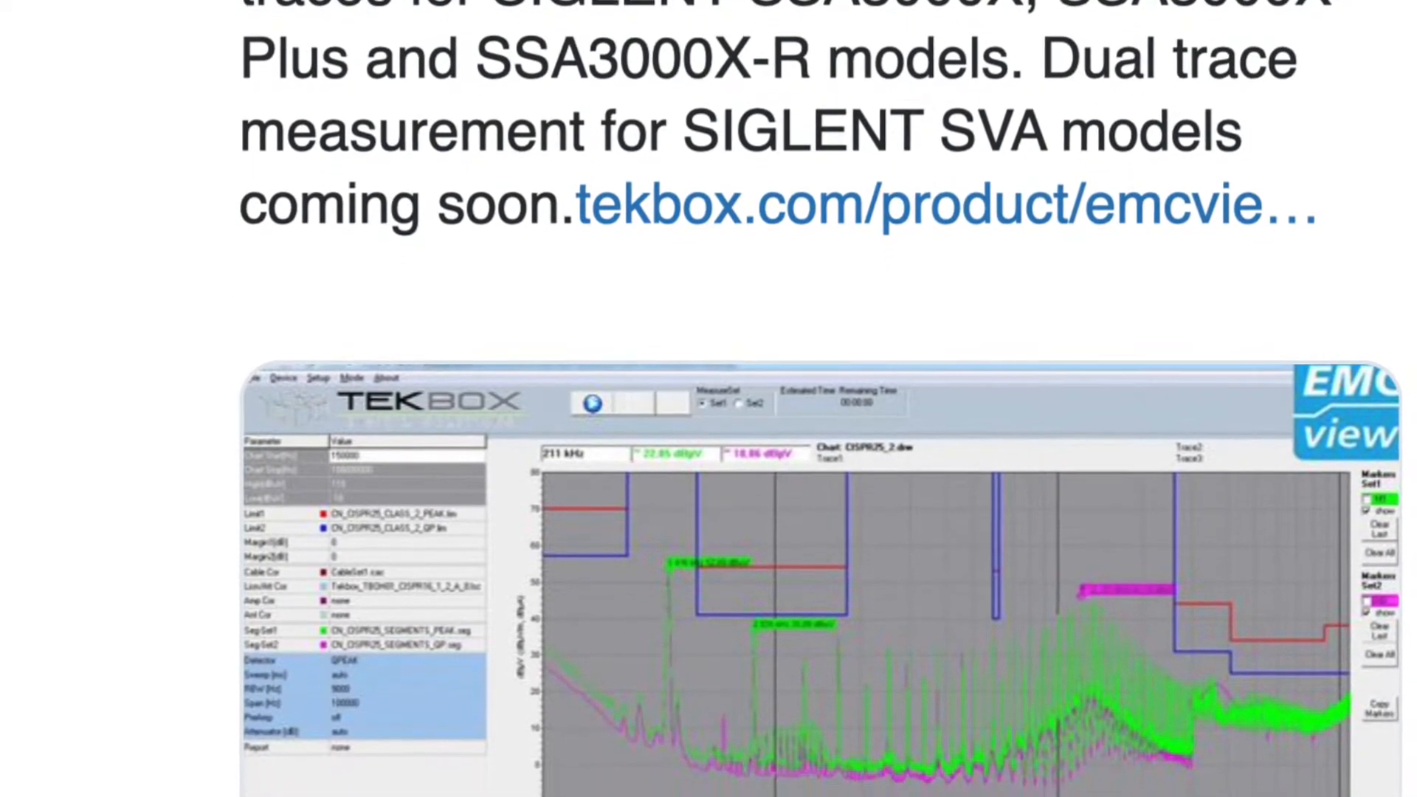
scroll(down, 3)
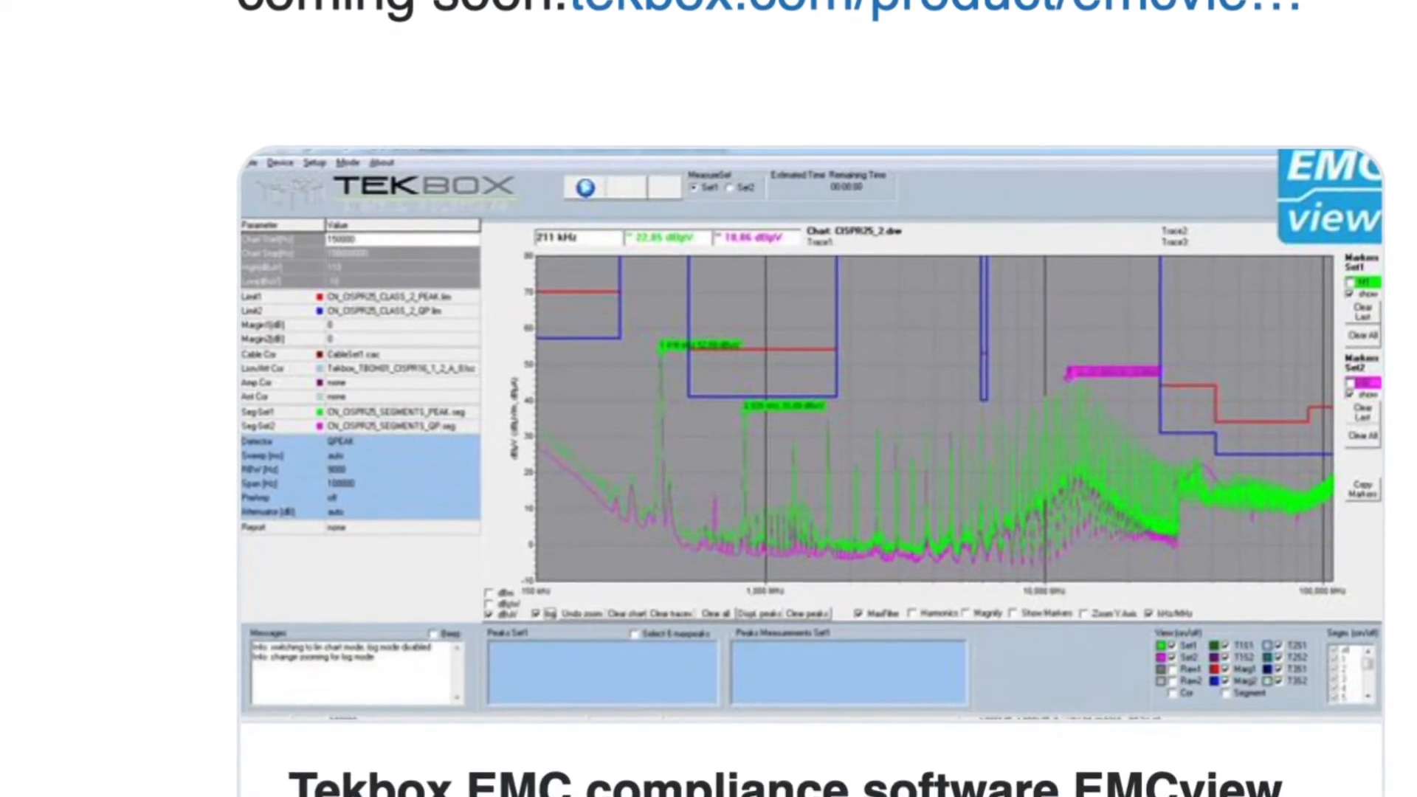
scroll(down, 3)
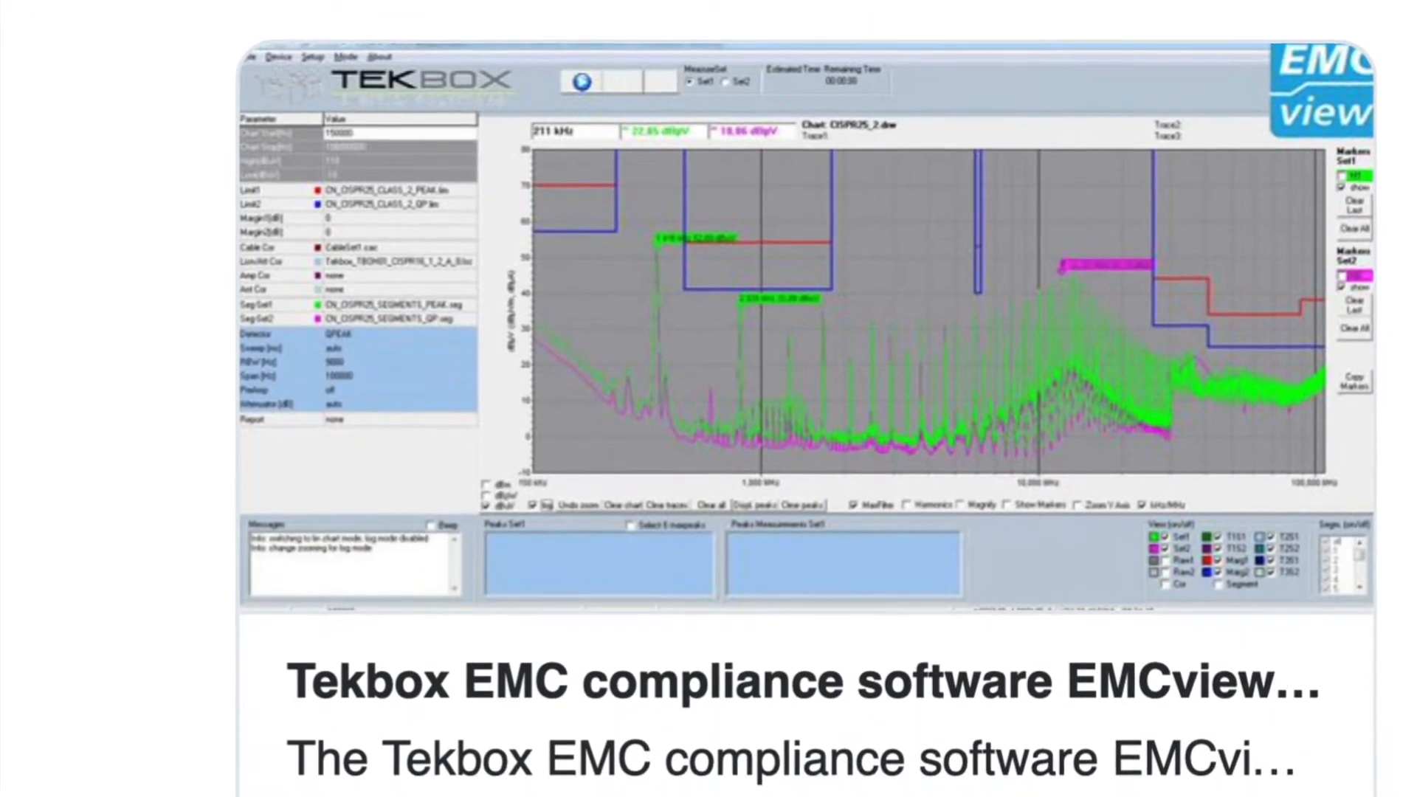
scroll(down, 3)
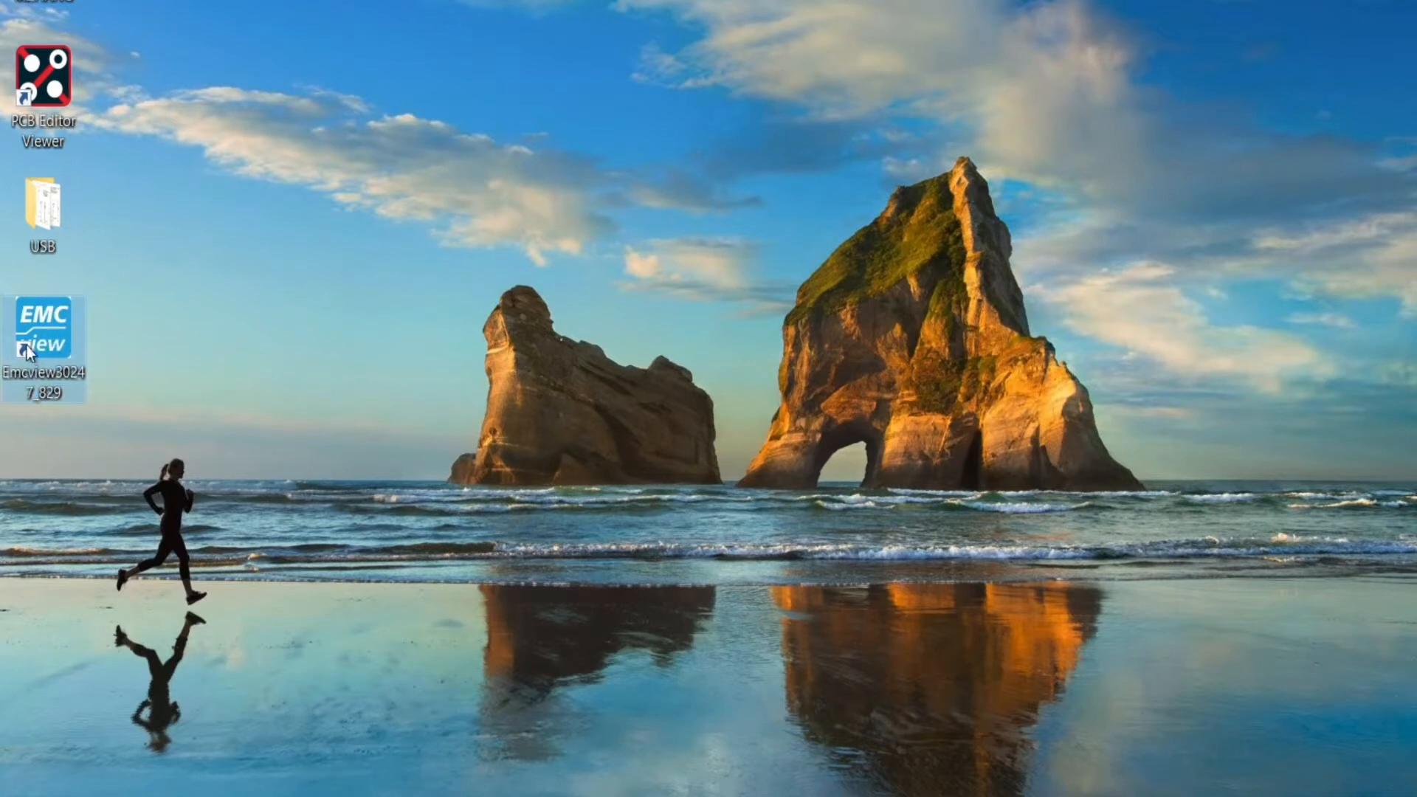
mouse_move(47, 326)
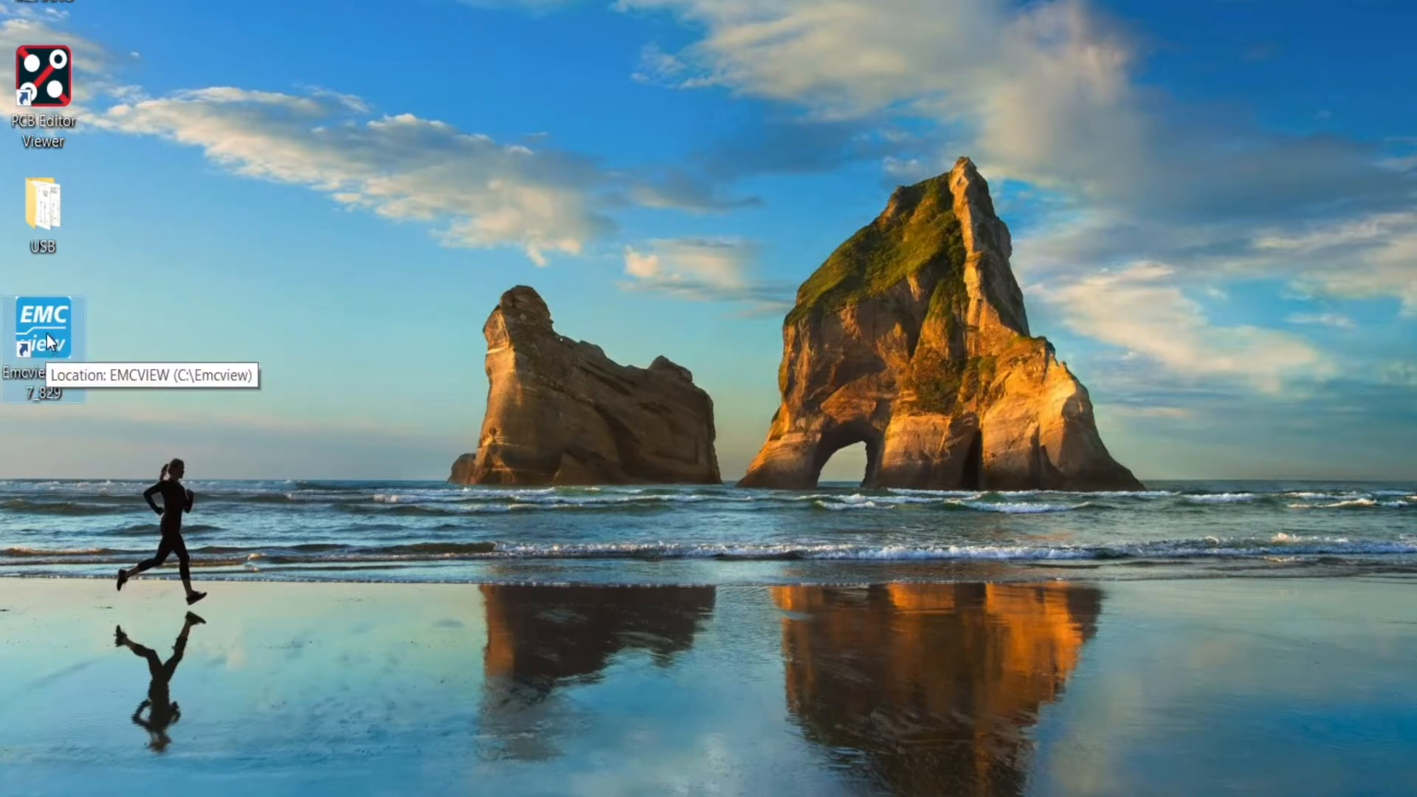
mouse_move(45, 316)
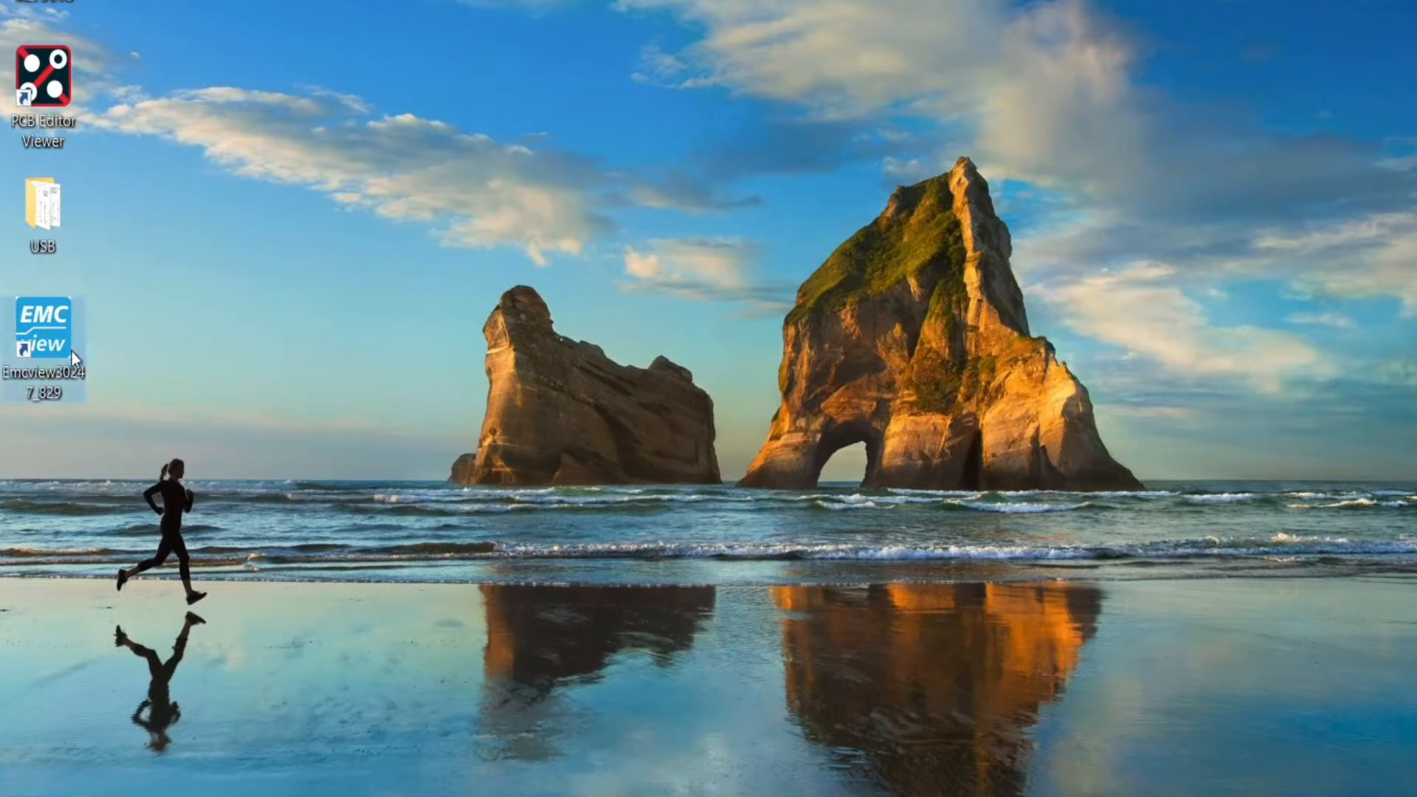
mouse_move(39, 330)
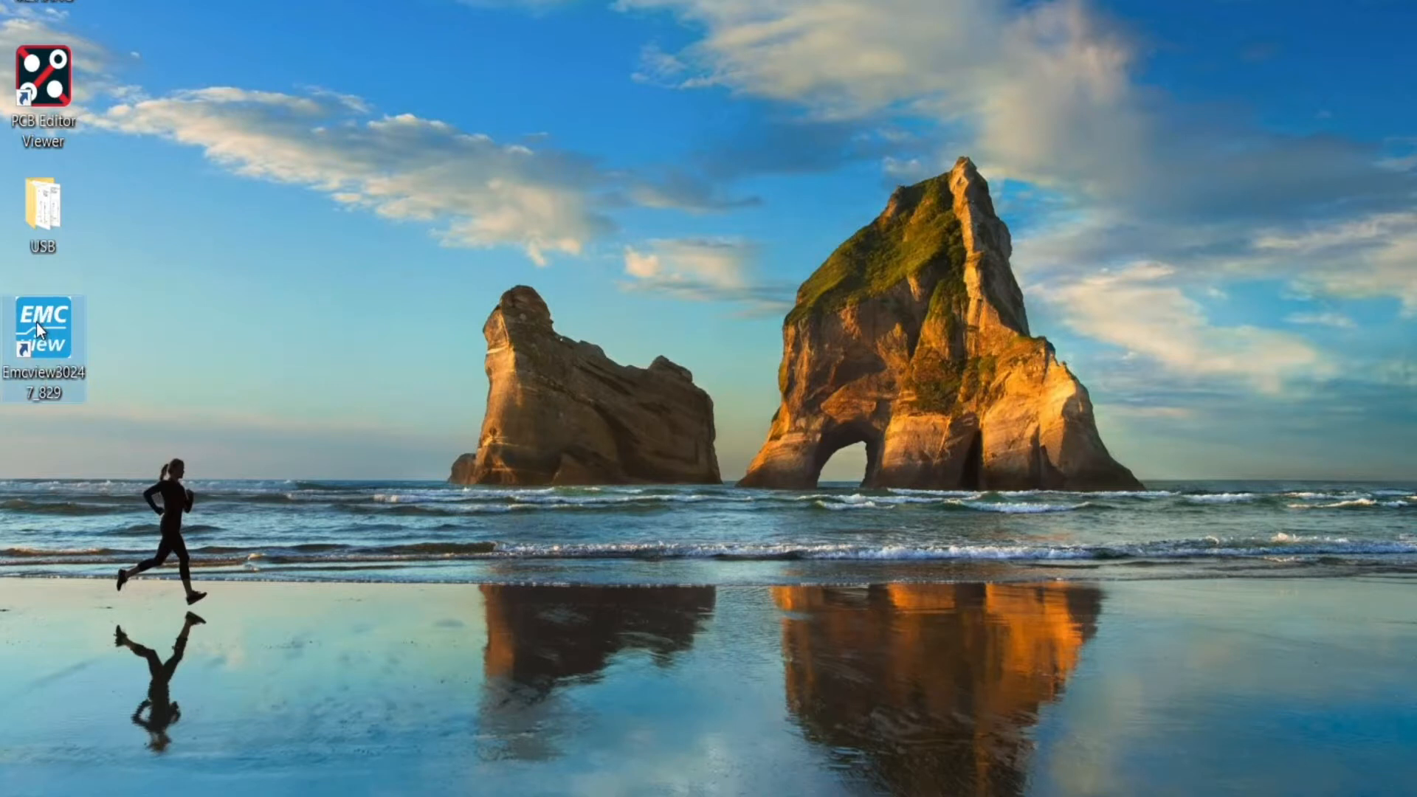
double_click(37, 325)
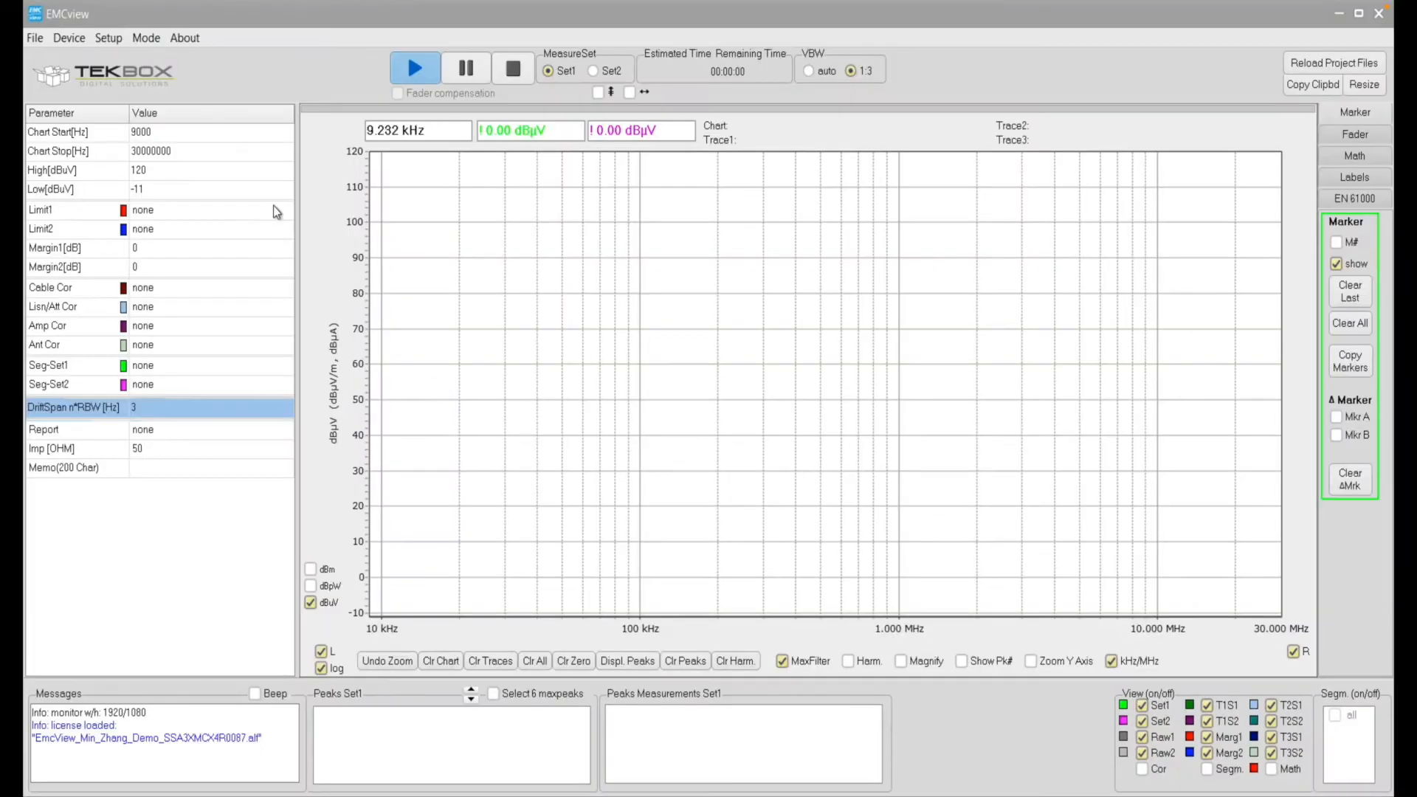
Connect to the SSA3XMCX4 spectrum analyser over USB and close the connection window.
click(68, 37)
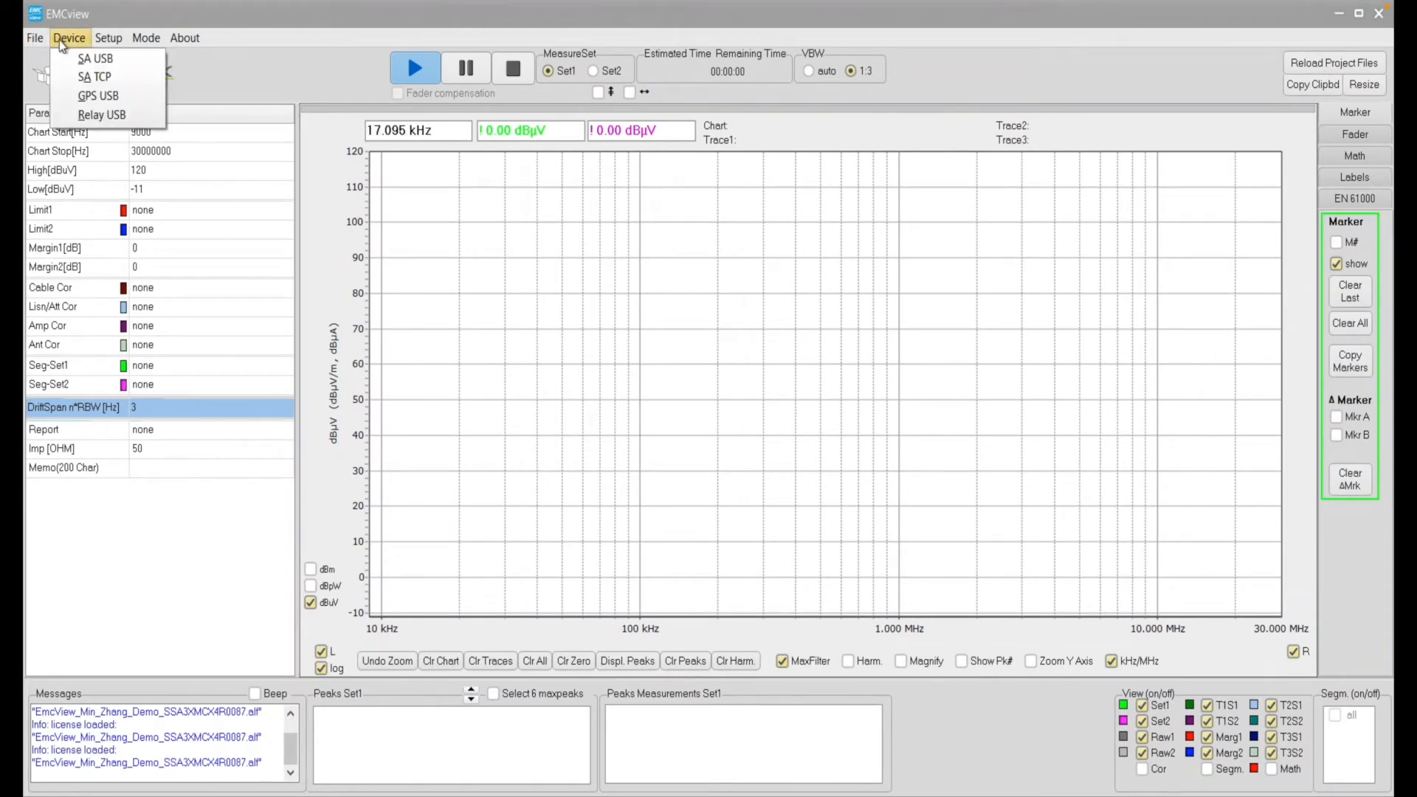
click(96, 58)
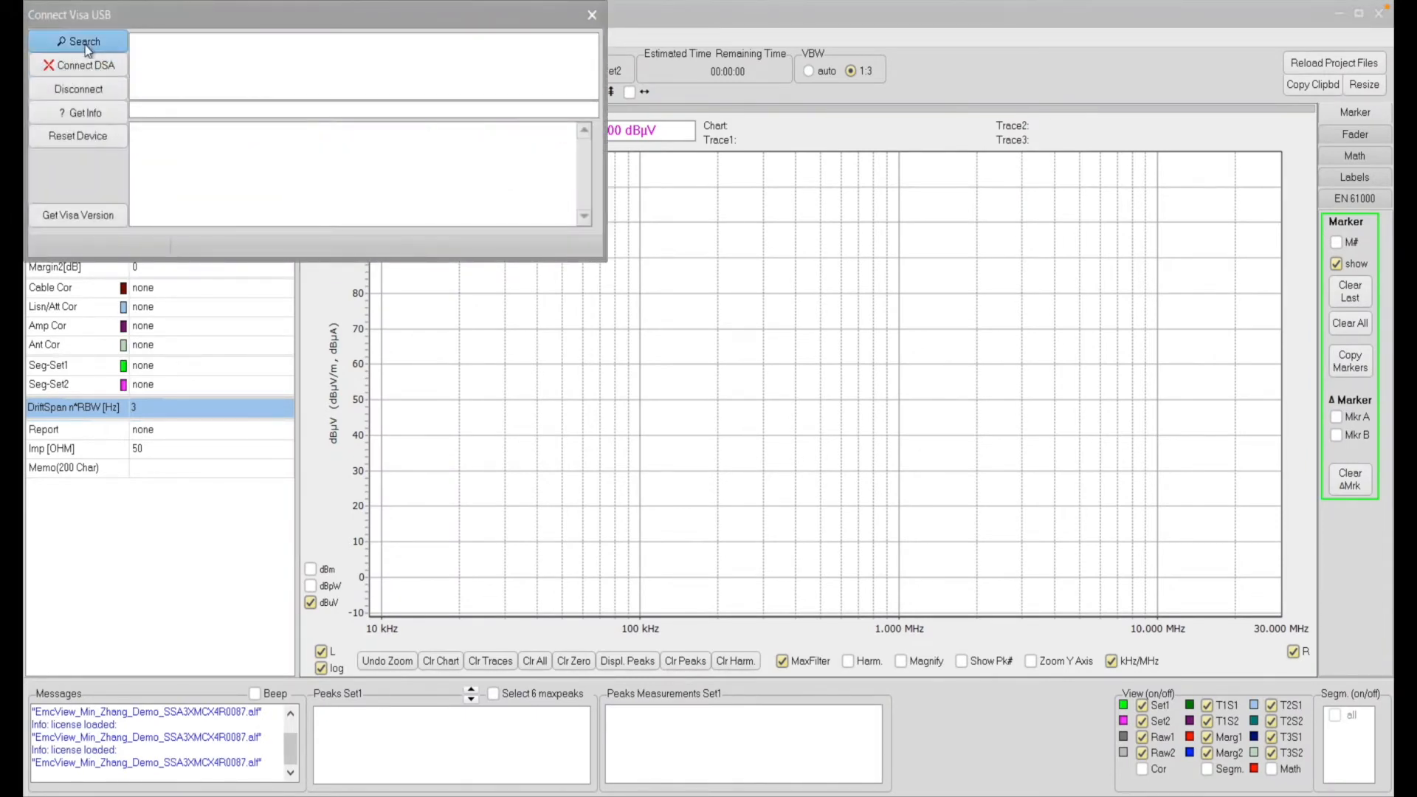
click(81, 42)
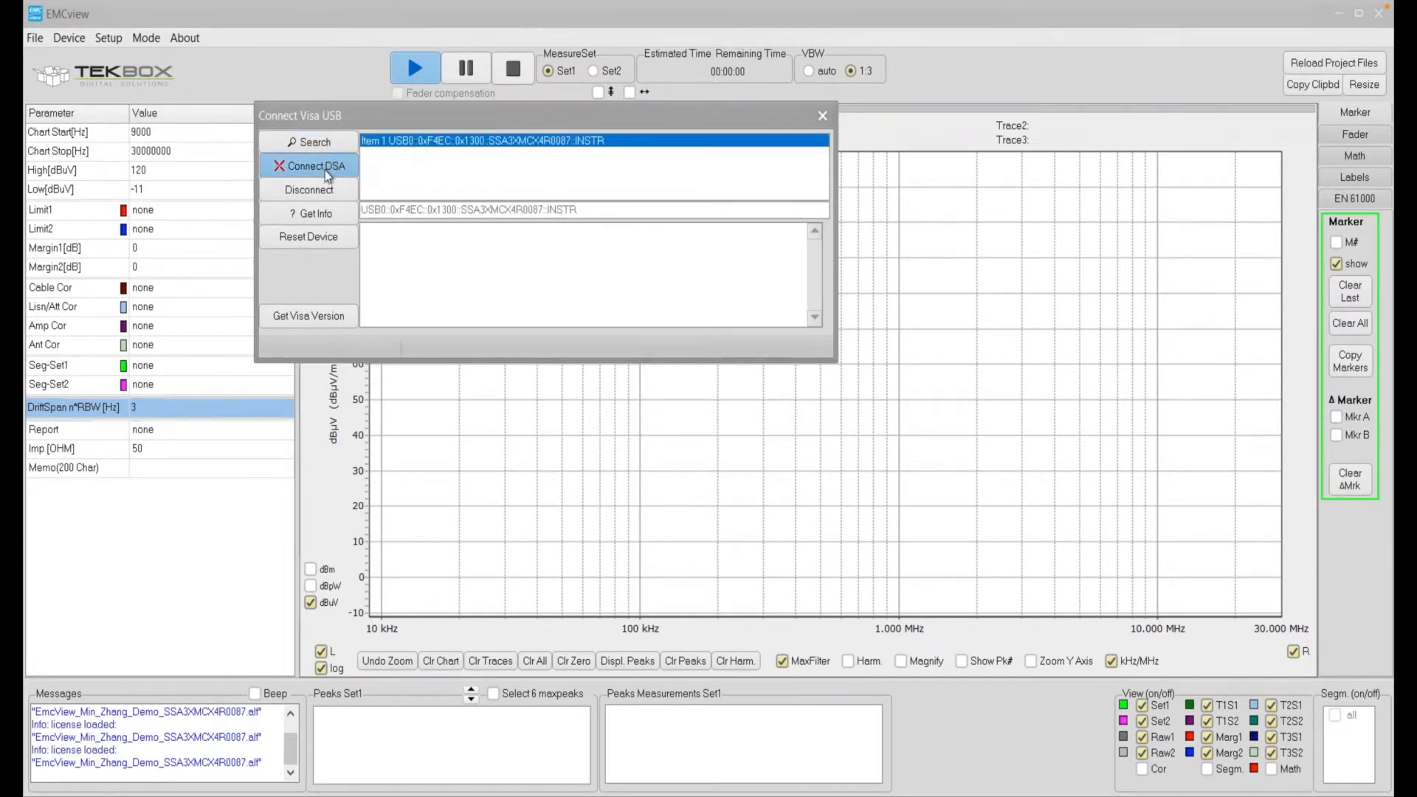
click(315, 165)
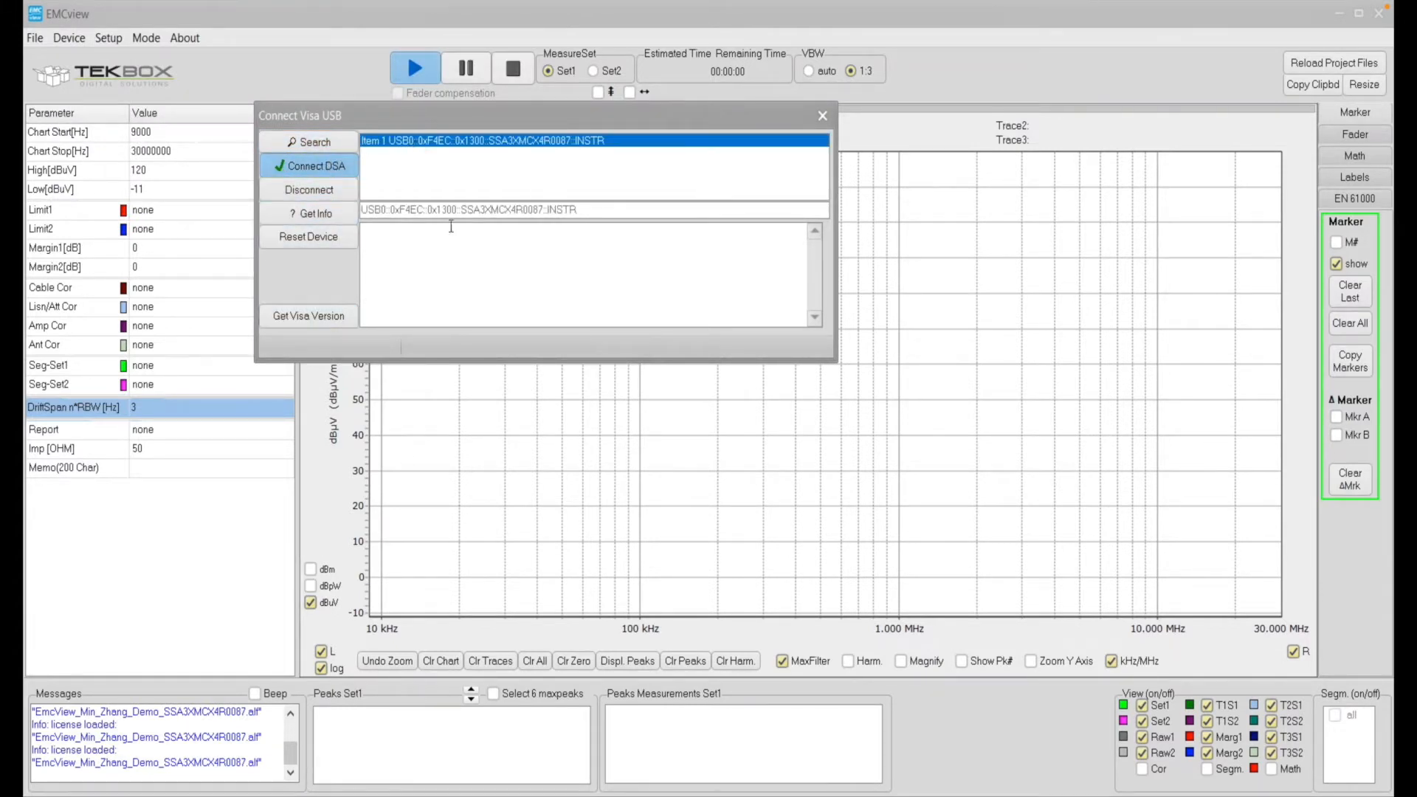
click(308, 165)
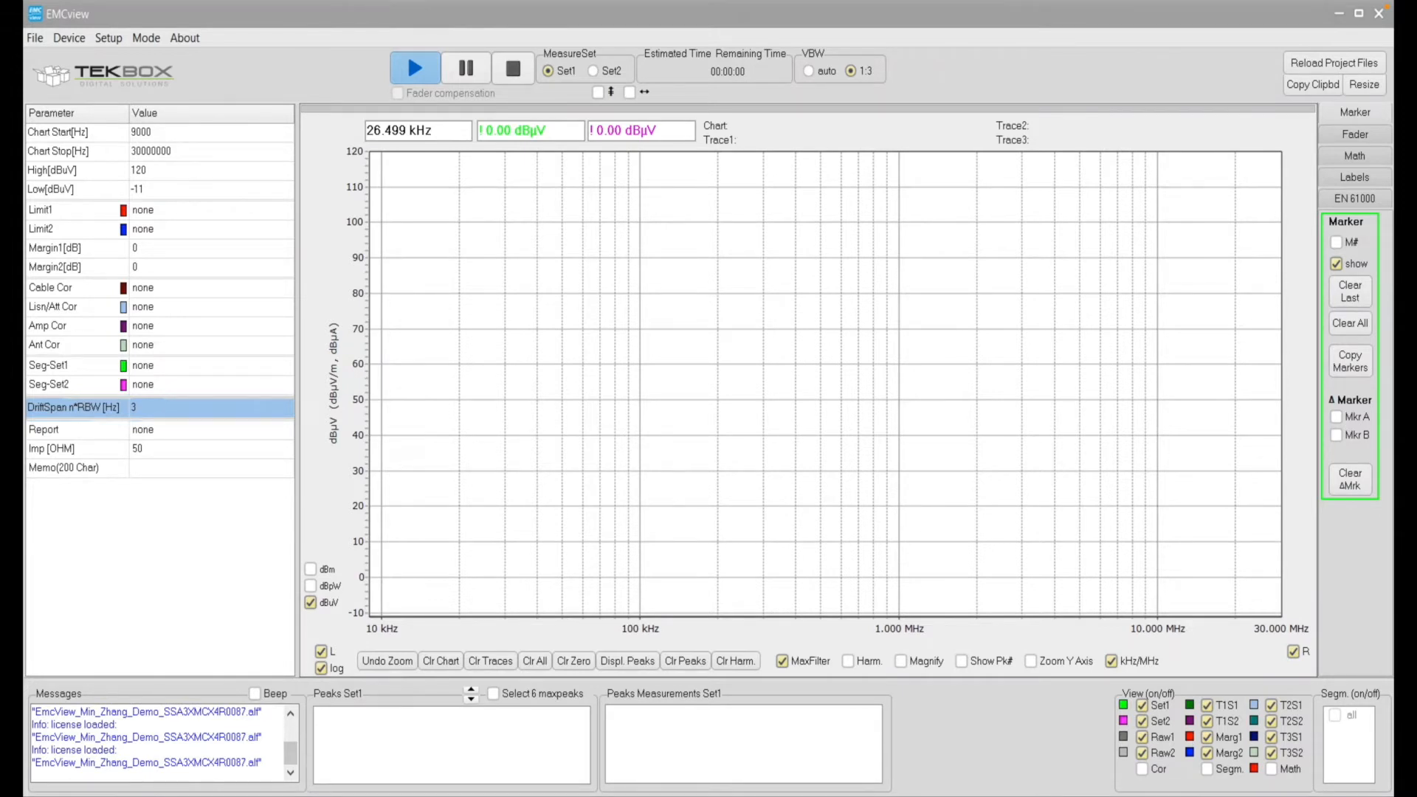
mouse_move(271, 495)
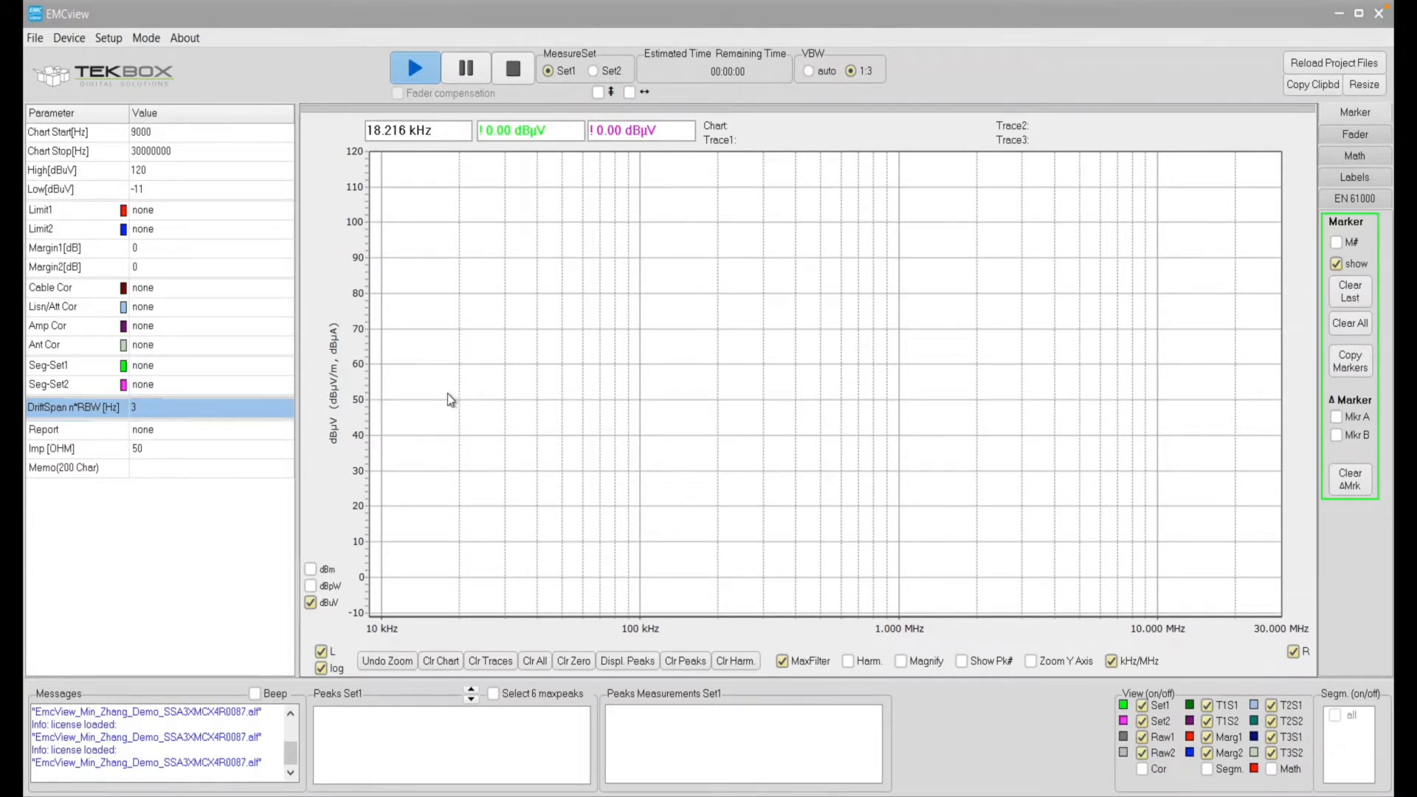
mouse_move(431, 398)
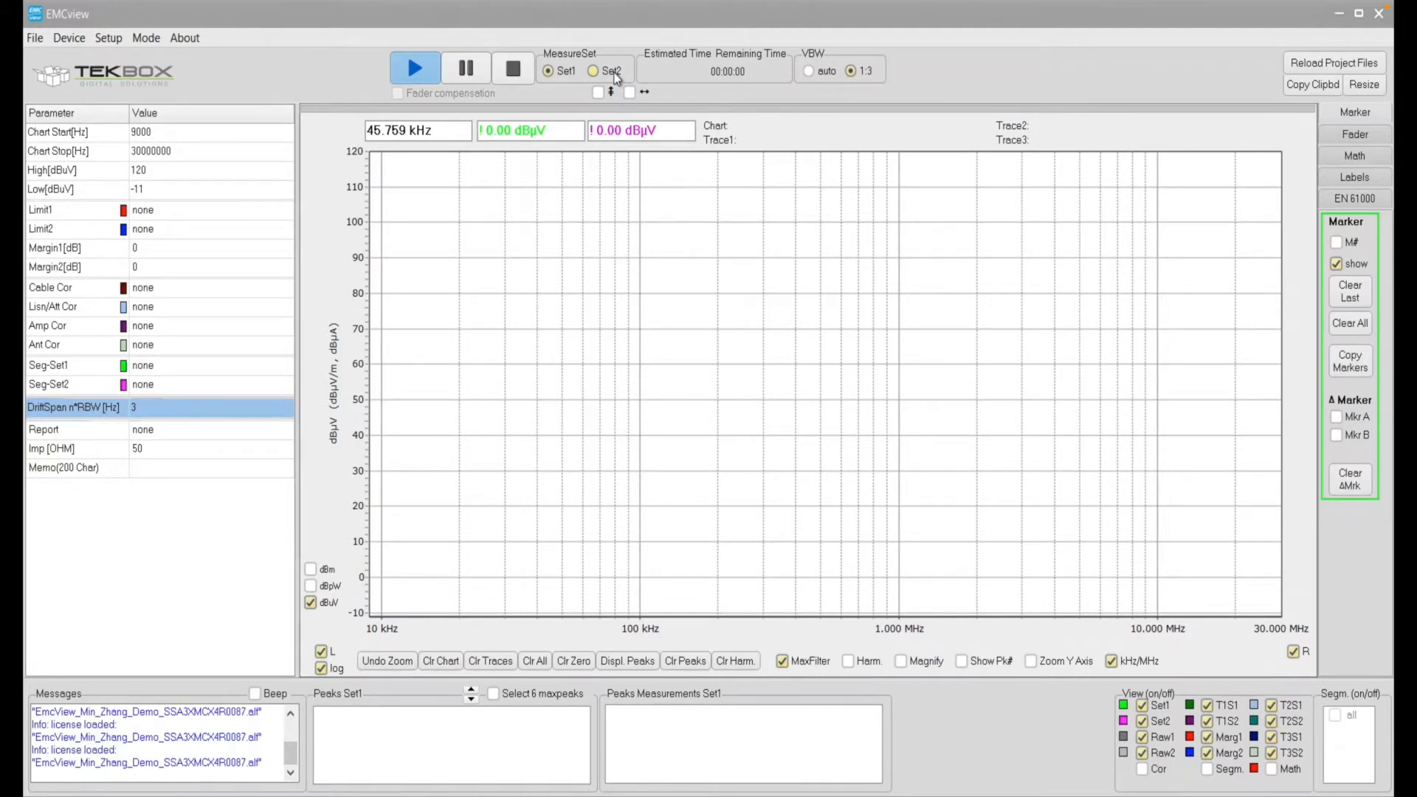
click(547, 70)
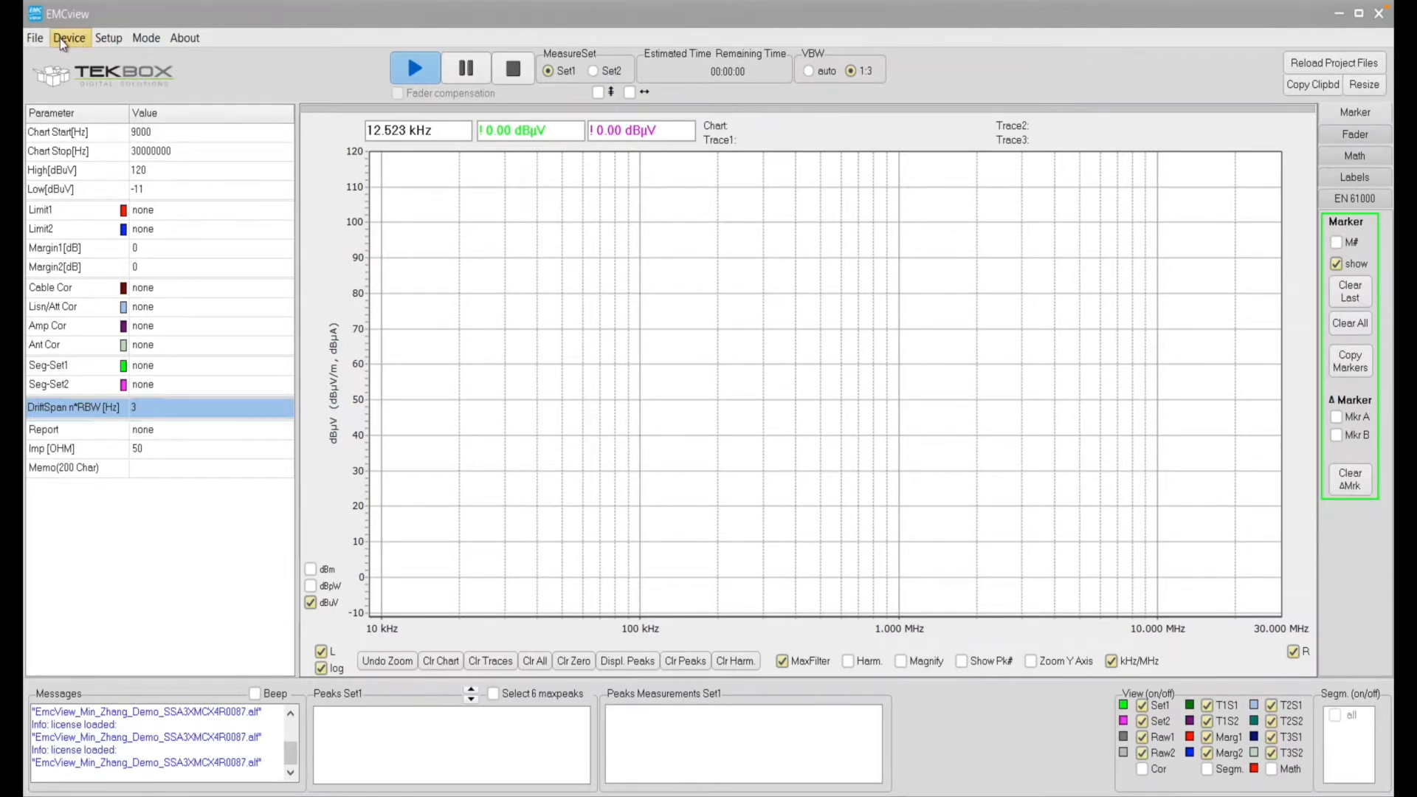
Apply 'Enable simultaneous measurement of 2 traces' in the Options Misc tab.
click(108, 37)
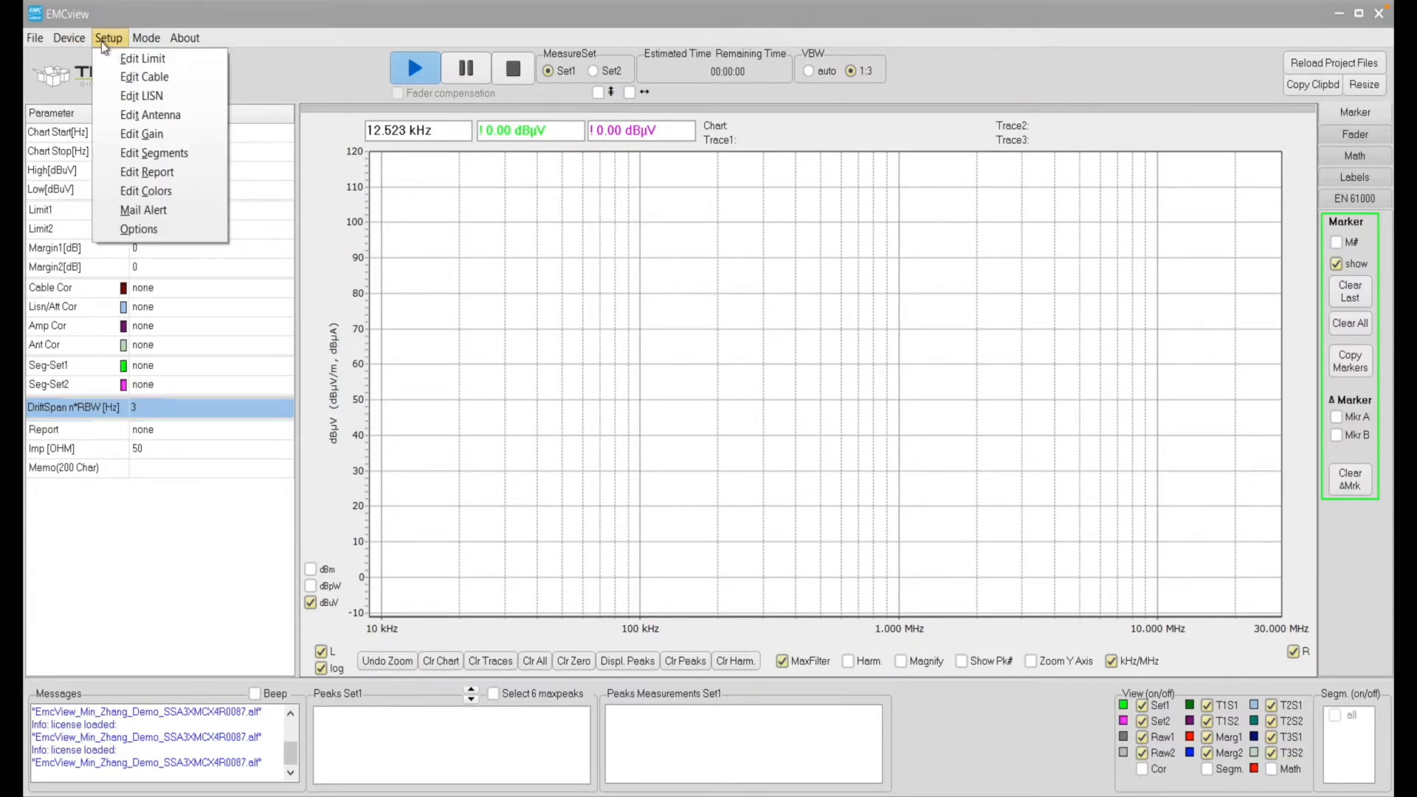
click(138, 228)
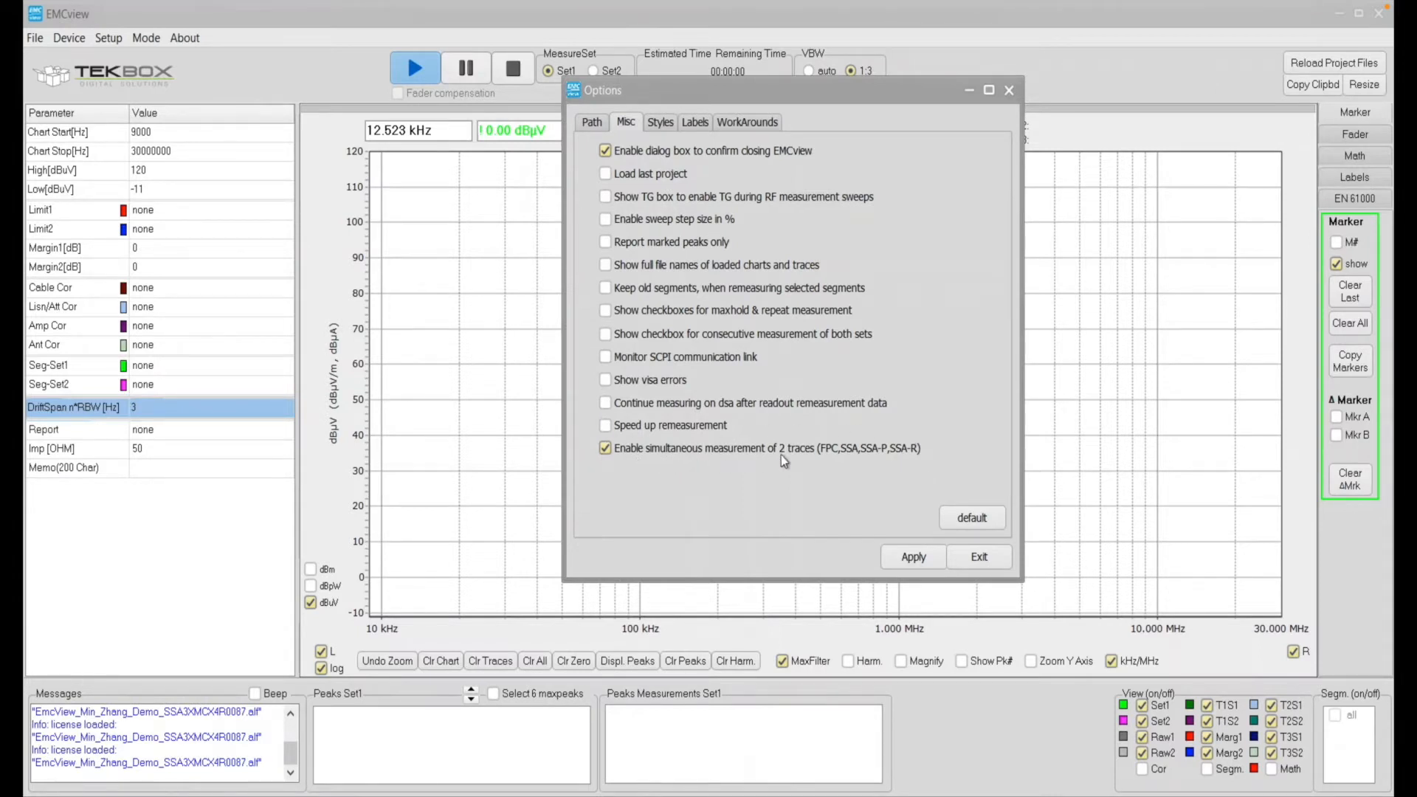
mouse_move(805, 466)
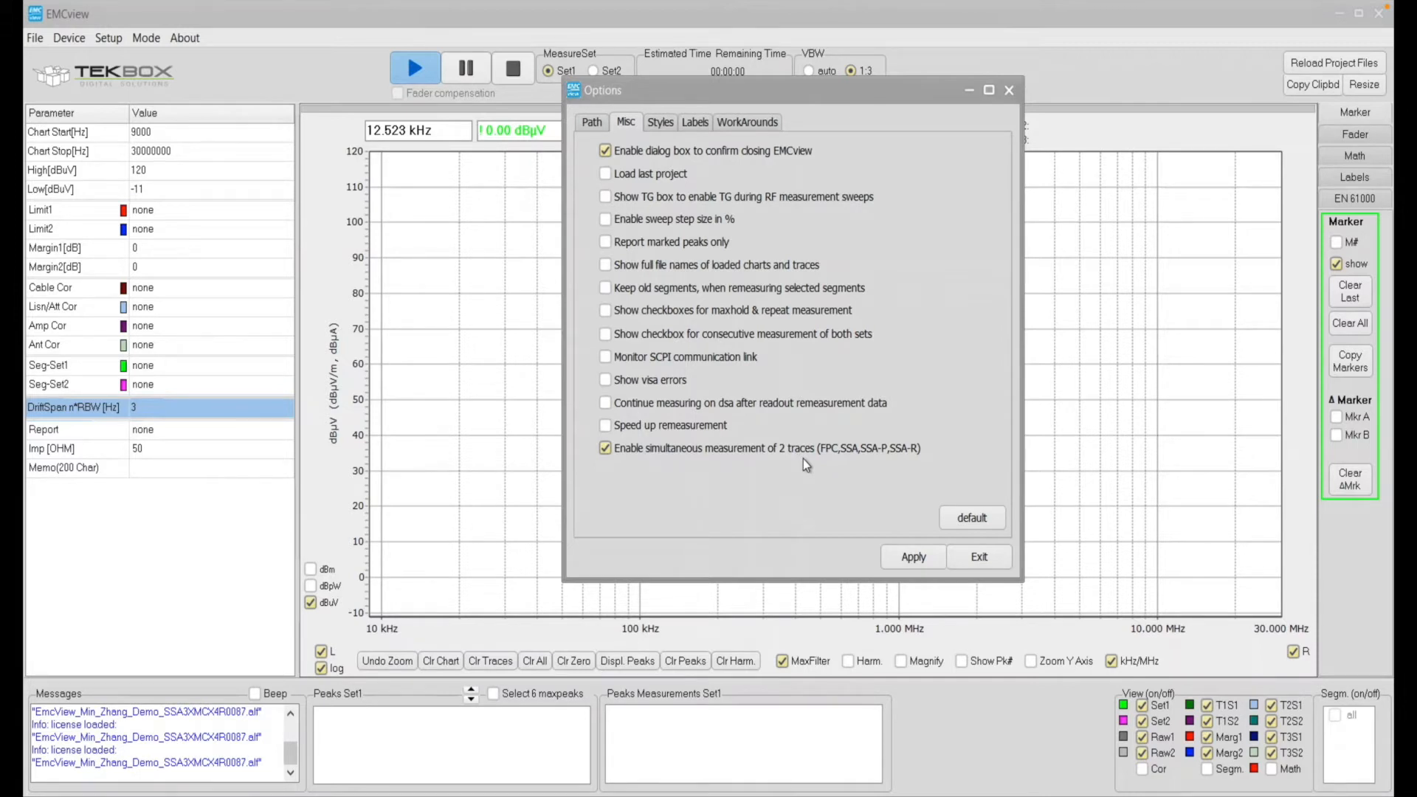
mouse_move(838, 456)
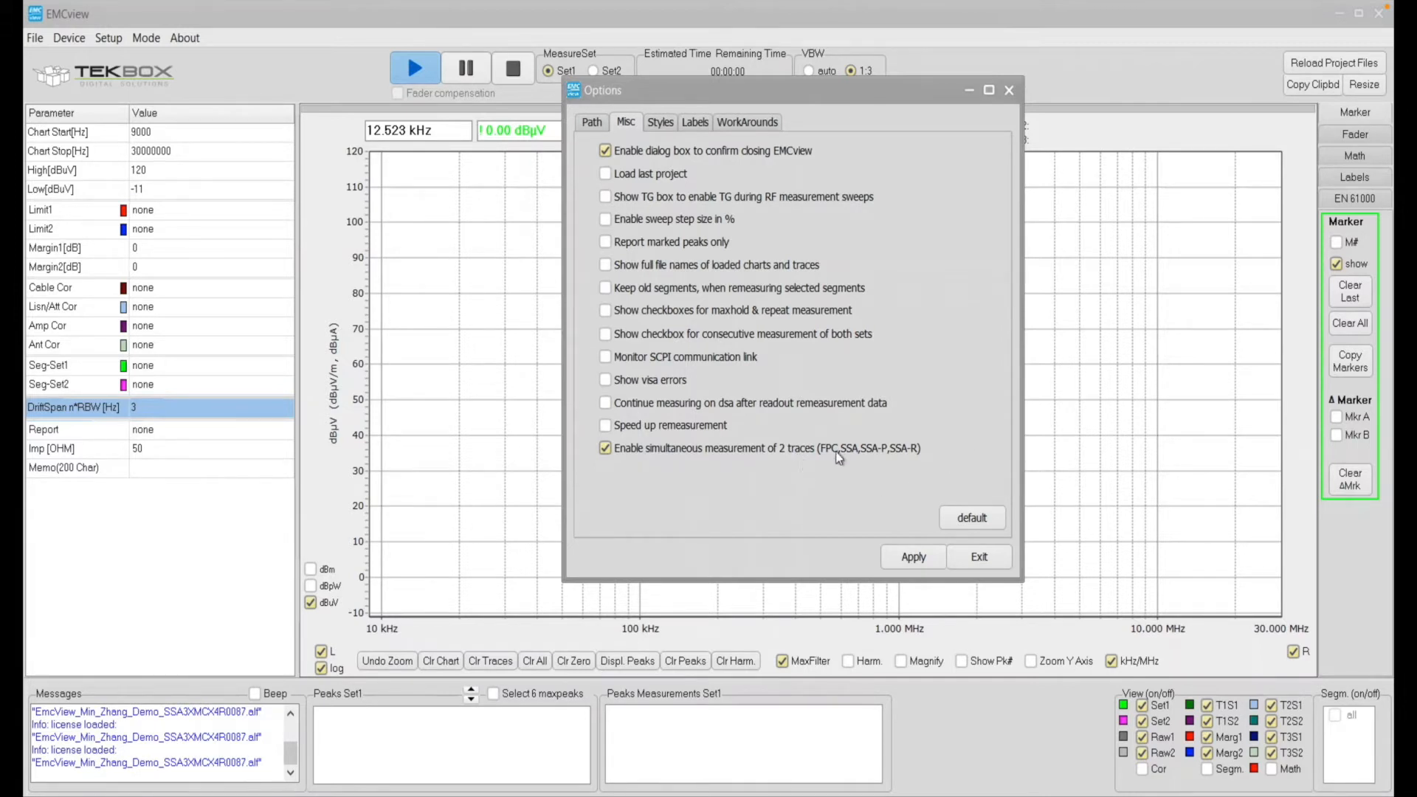
mouse_move(894, 481)
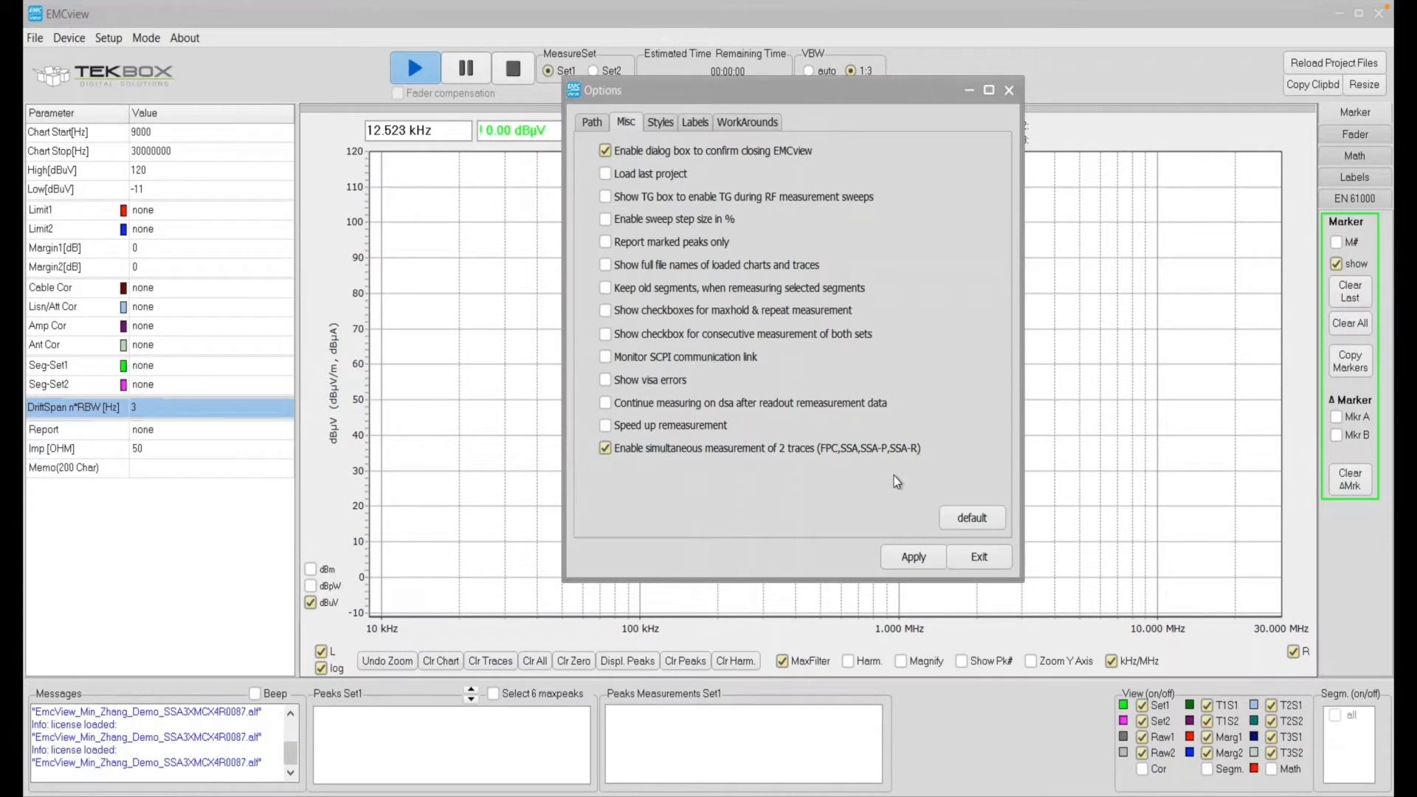
mouse_move(931, 463)
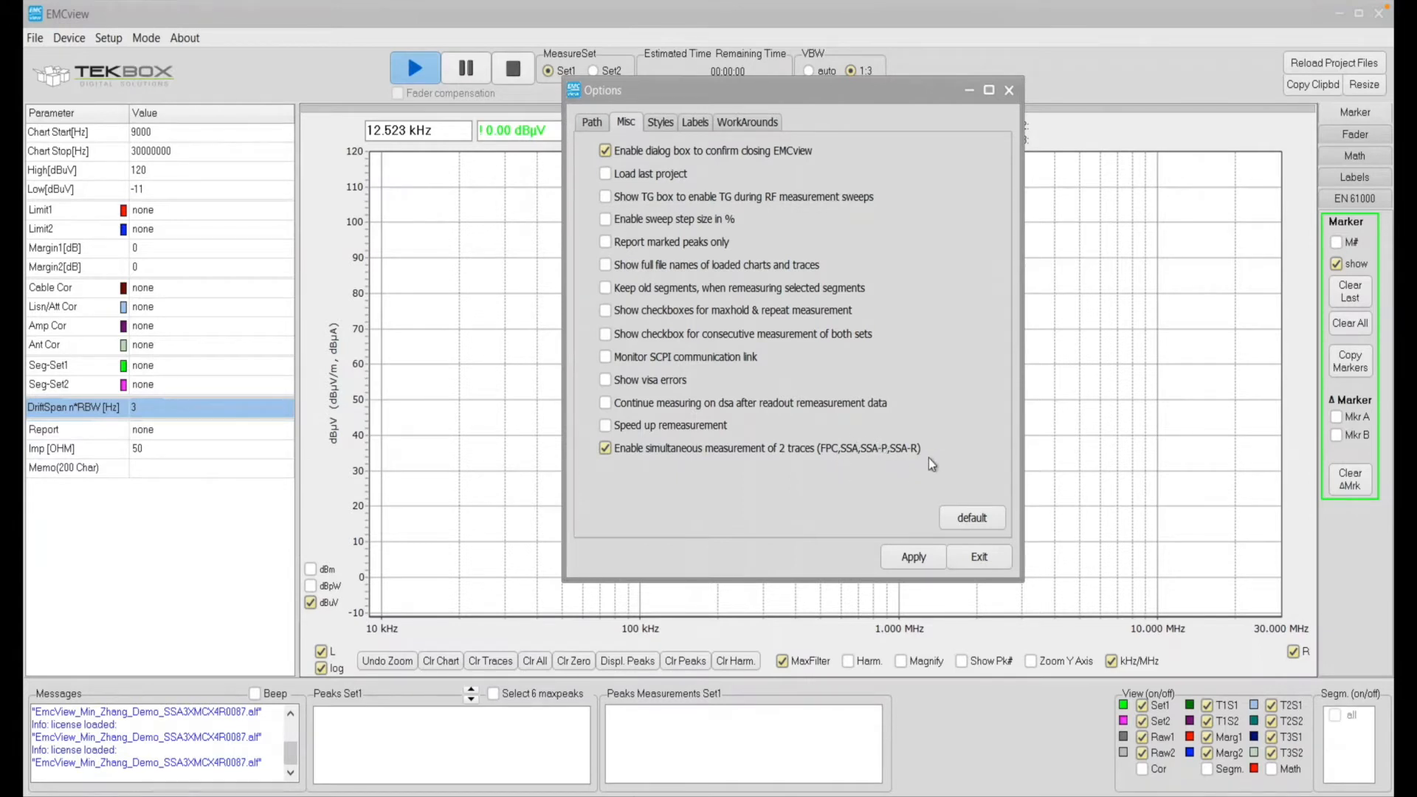
mouse_move(844, 467)
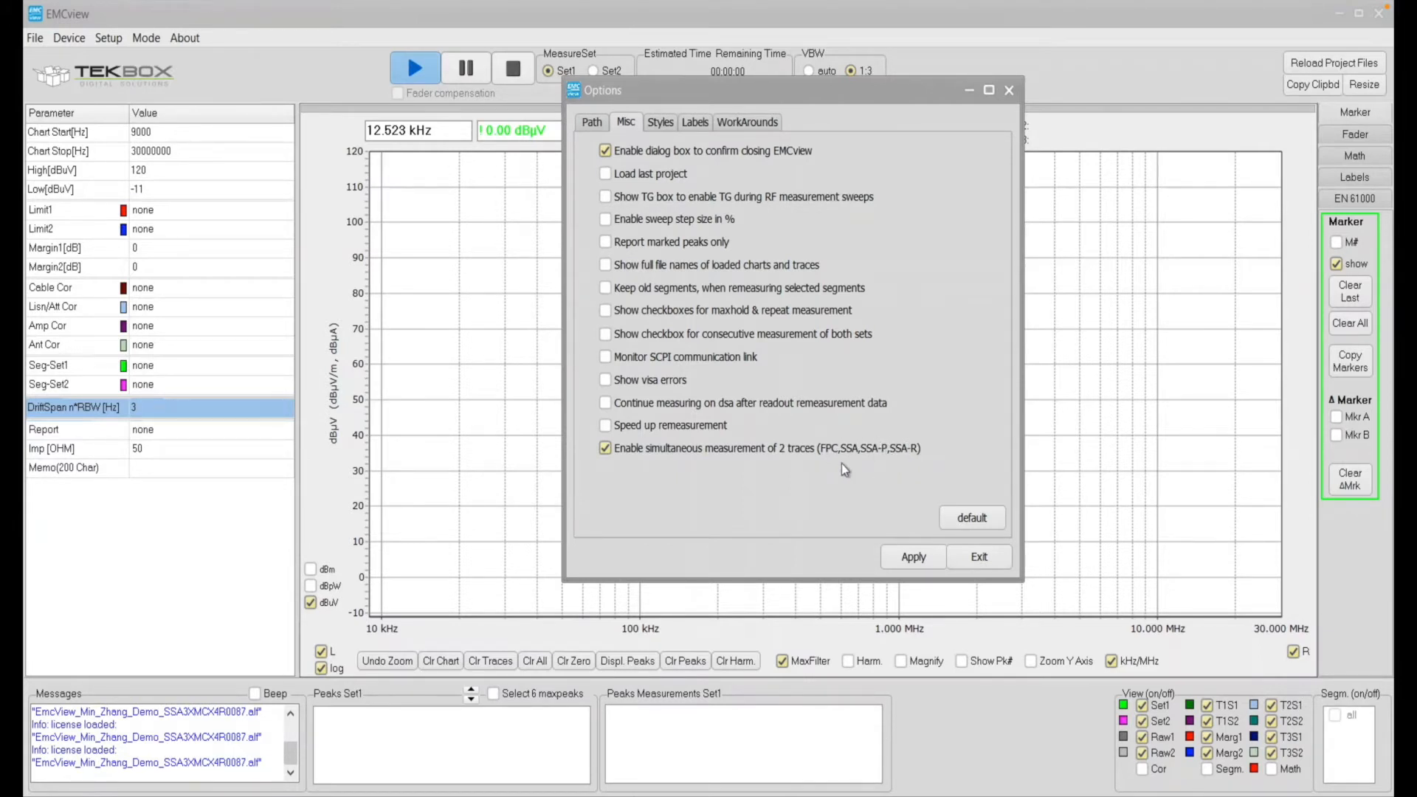
mouse_move(657, 508)
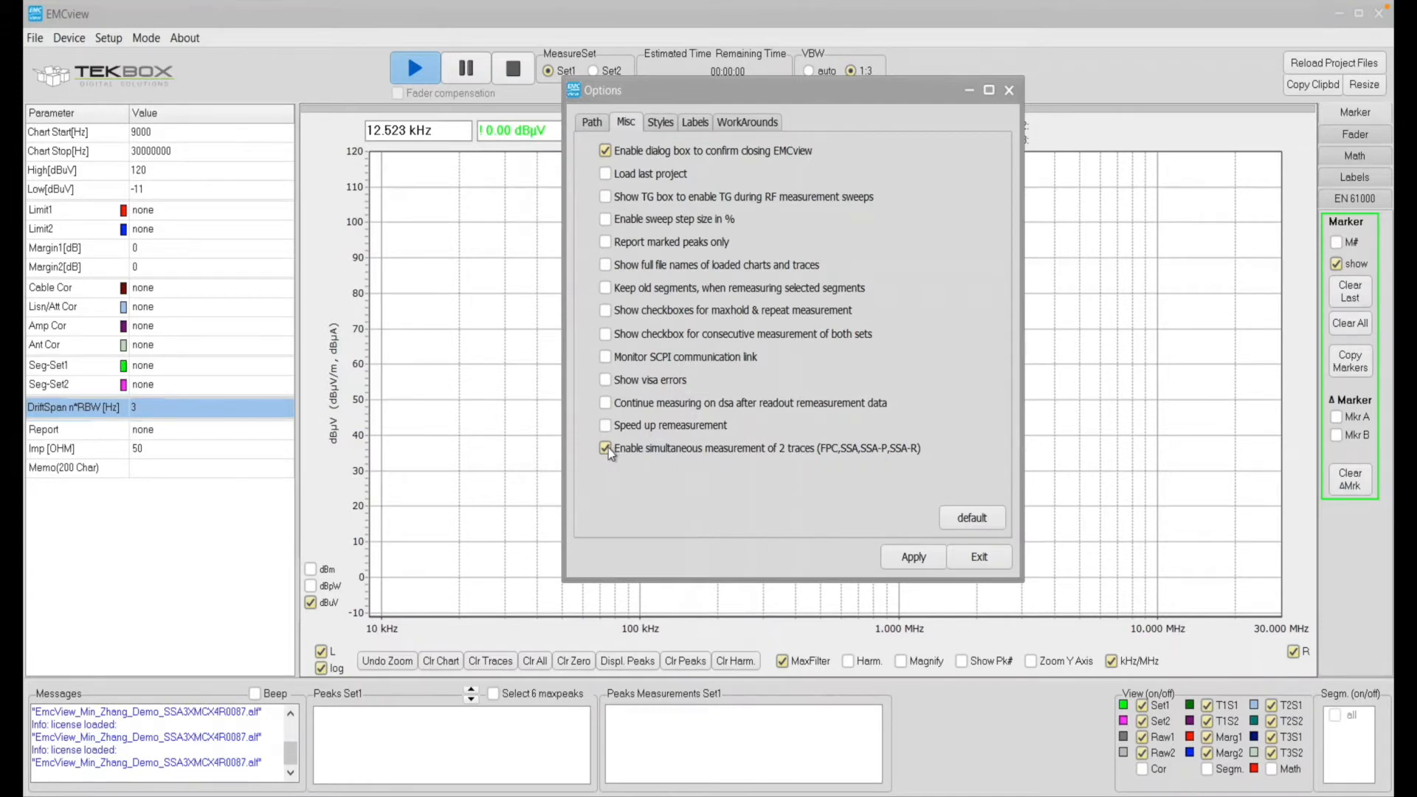
click(913, 556)
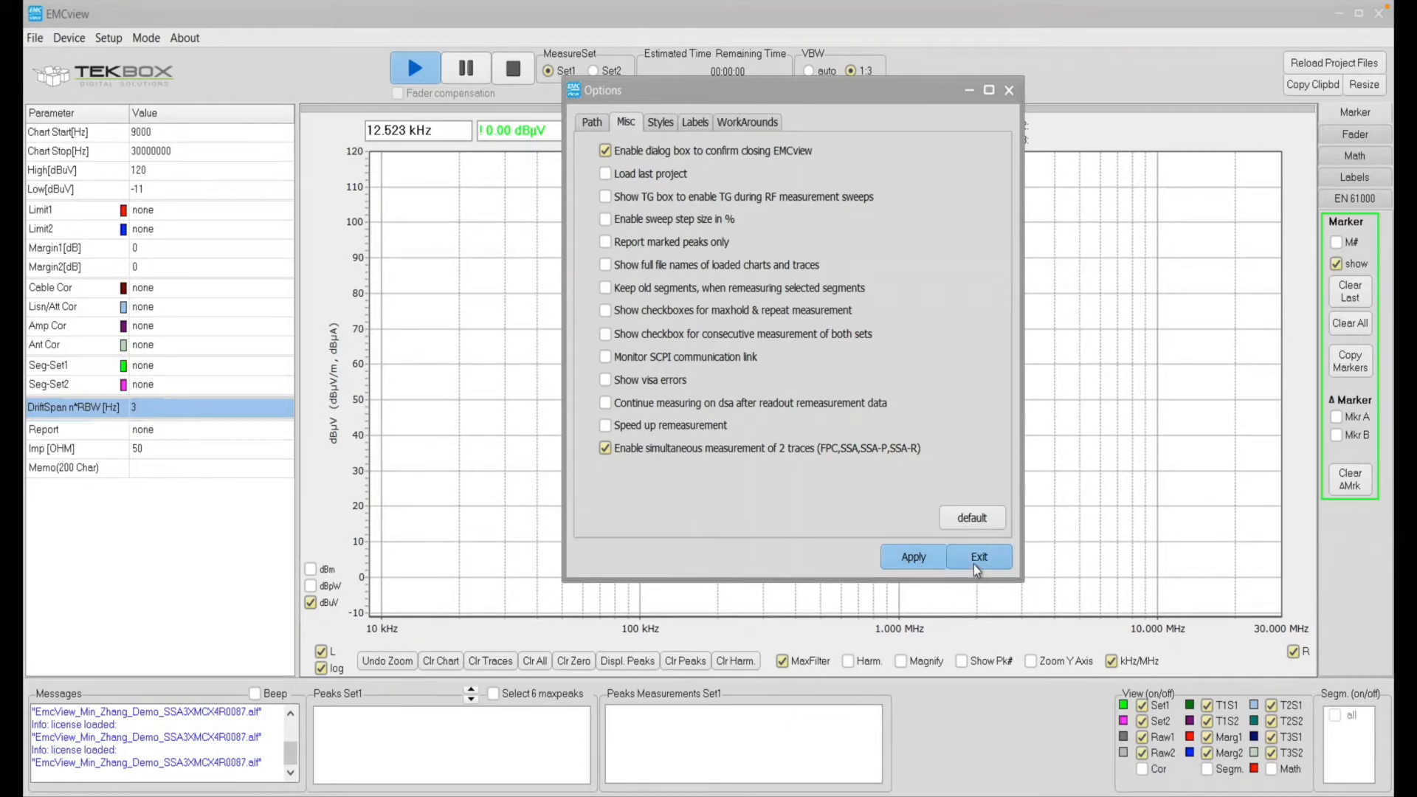
Exit Options and load the CN_CISPR25_EN55025_Class5_Voltage.prj project.
click(978, 555)
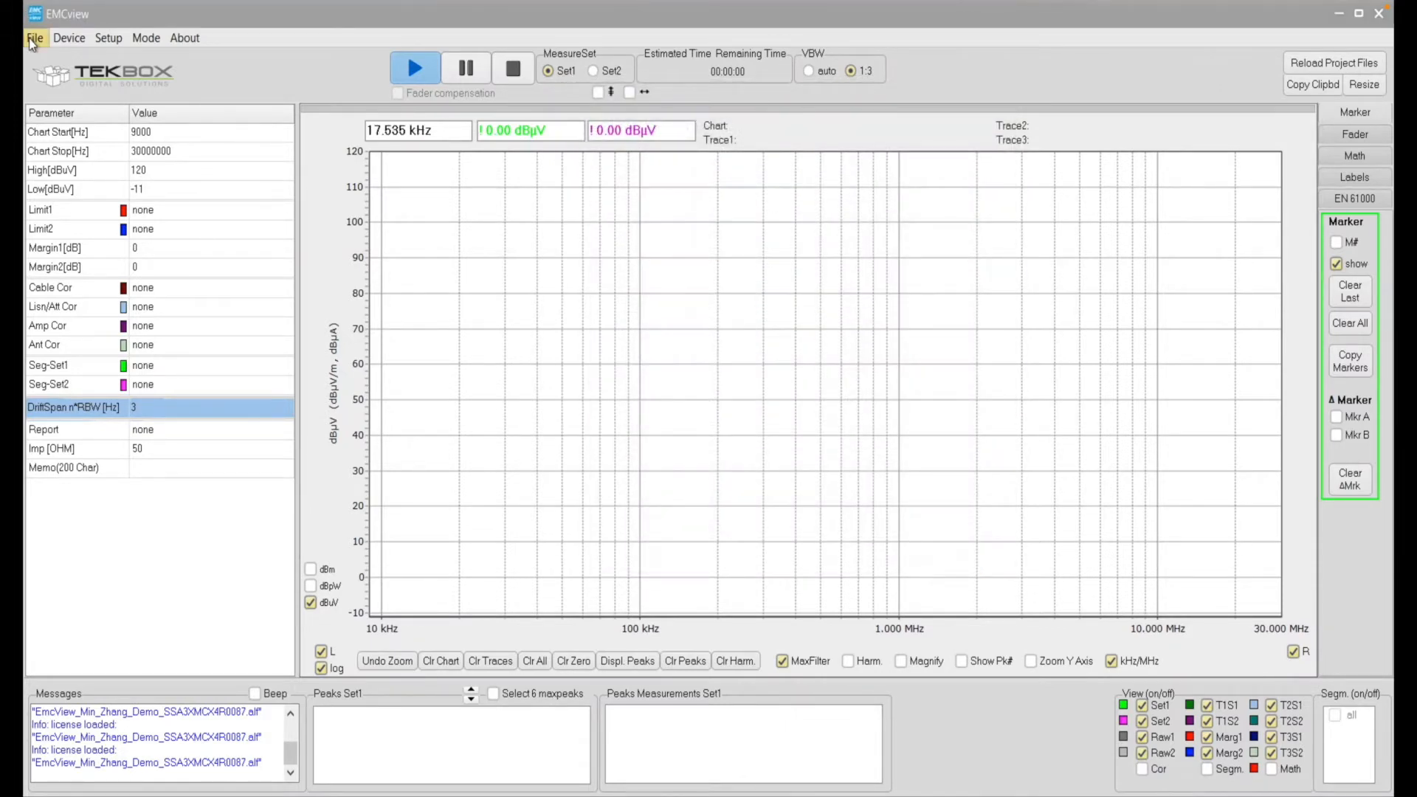
click(35, 38)
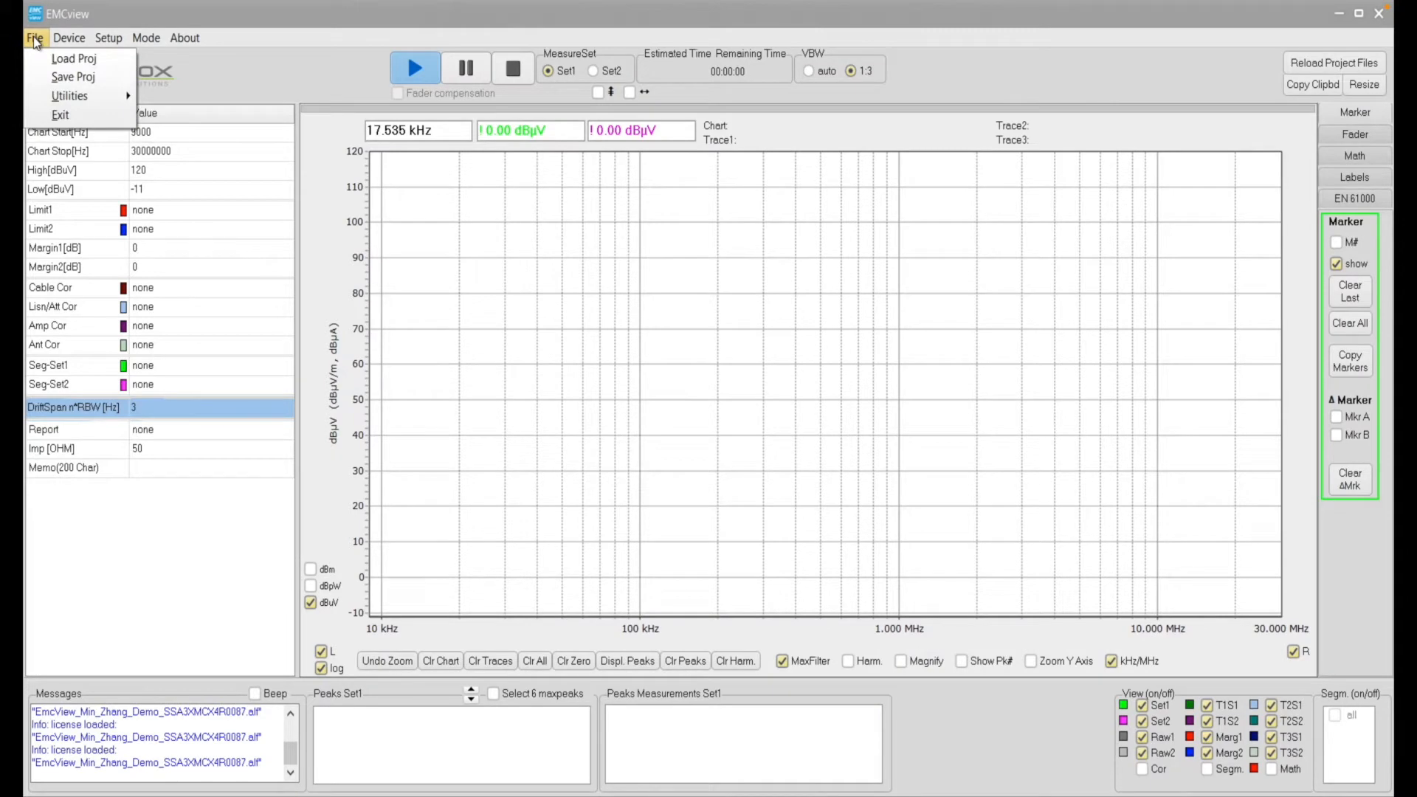
click(74, 57)
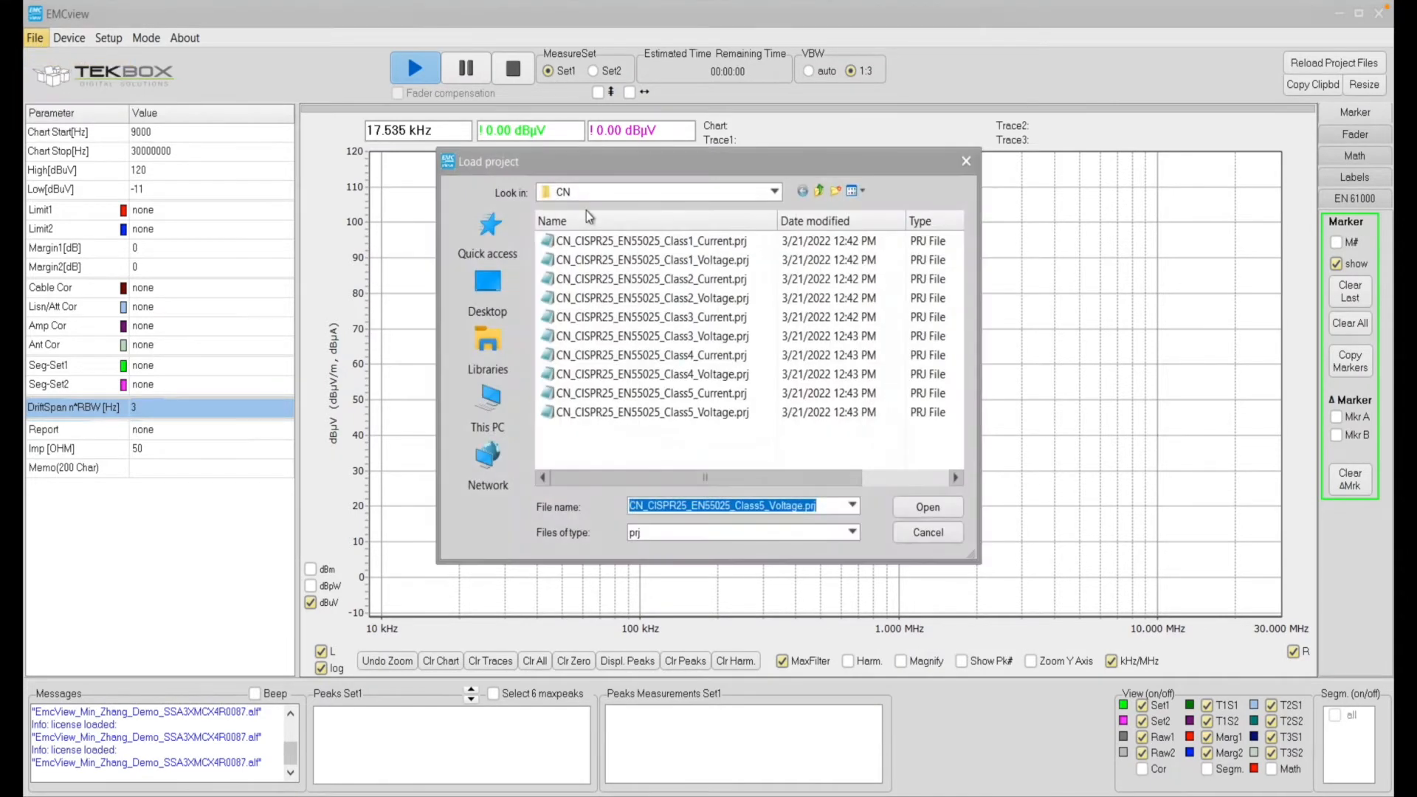
mouse_move(982, 574)
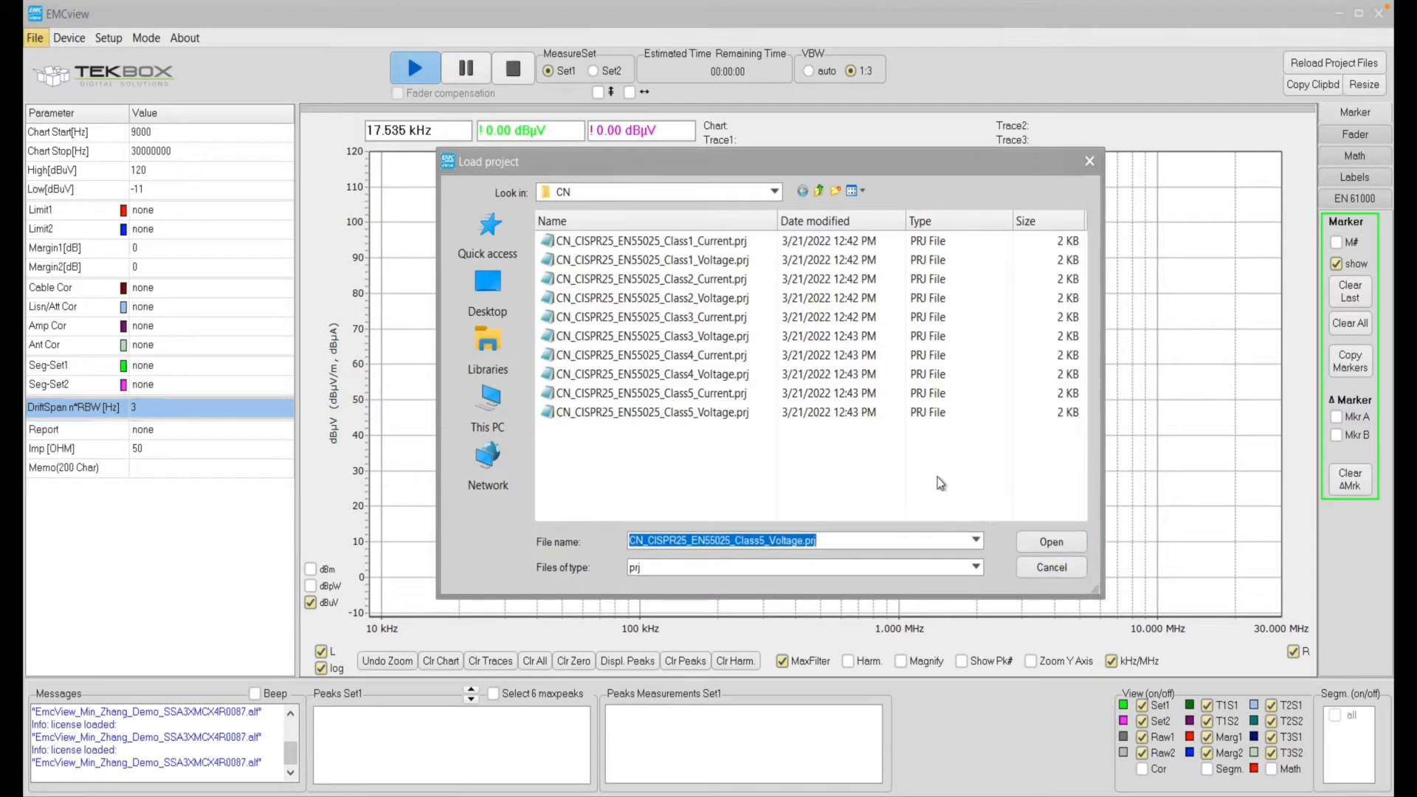
mouse_move(829, 451)
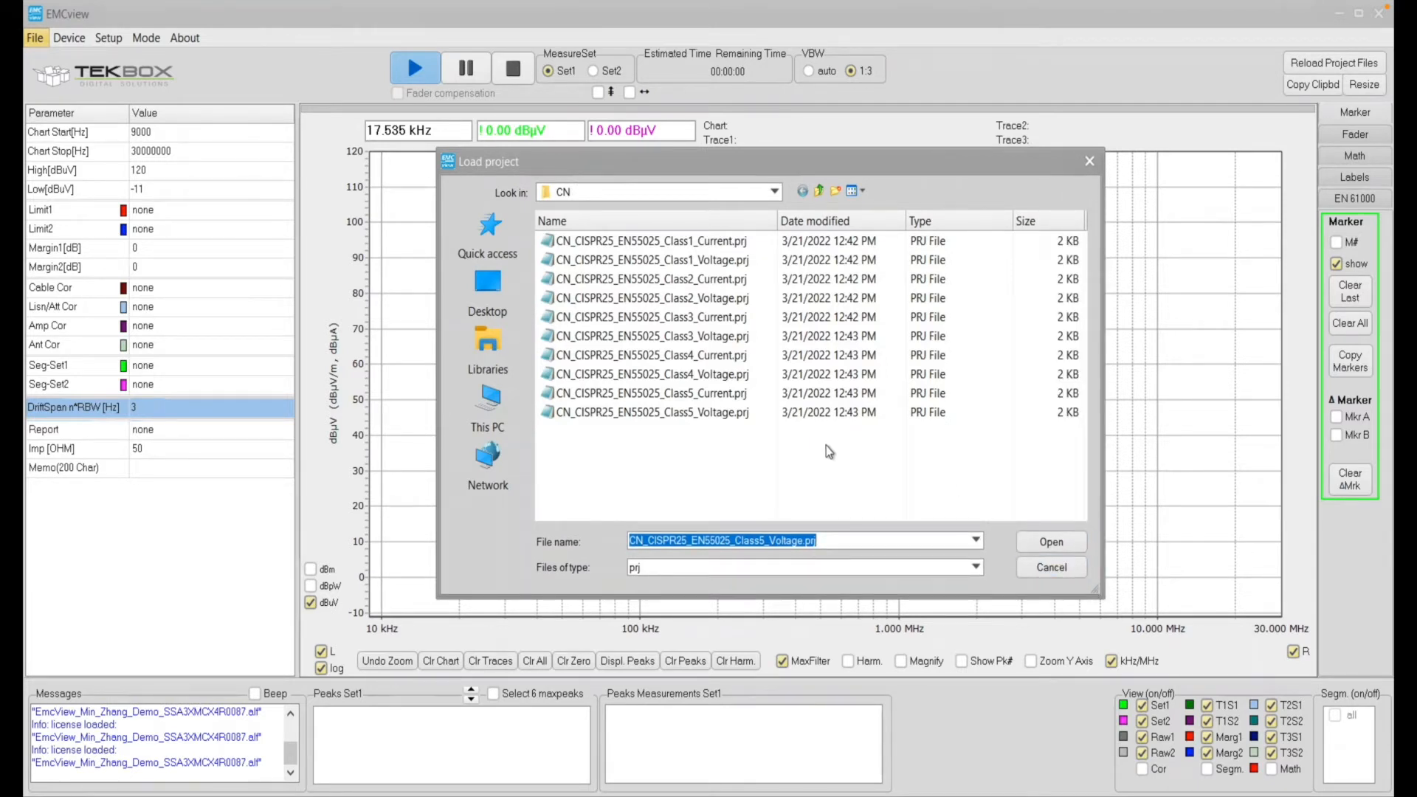
mouse_move(748, 448)
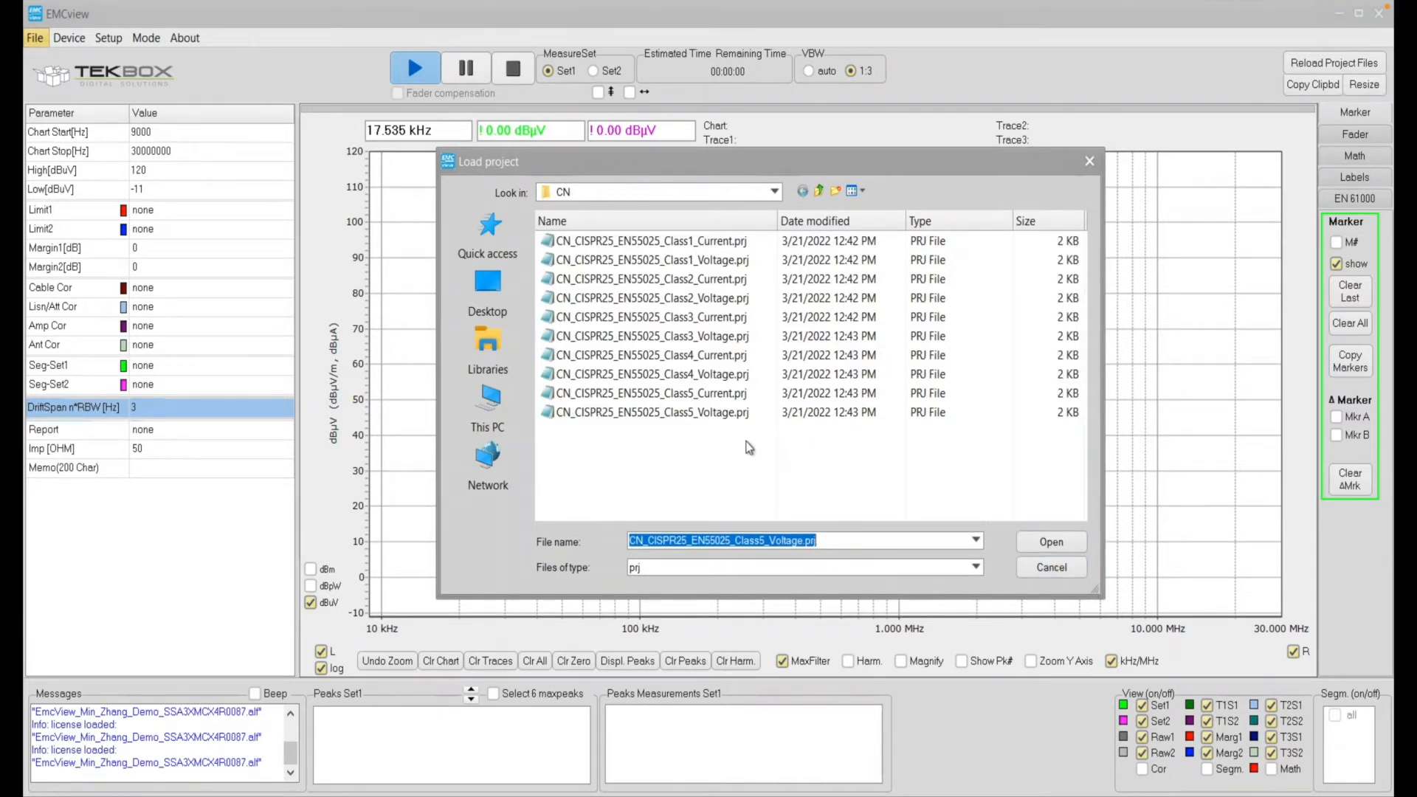
click(651, 411)
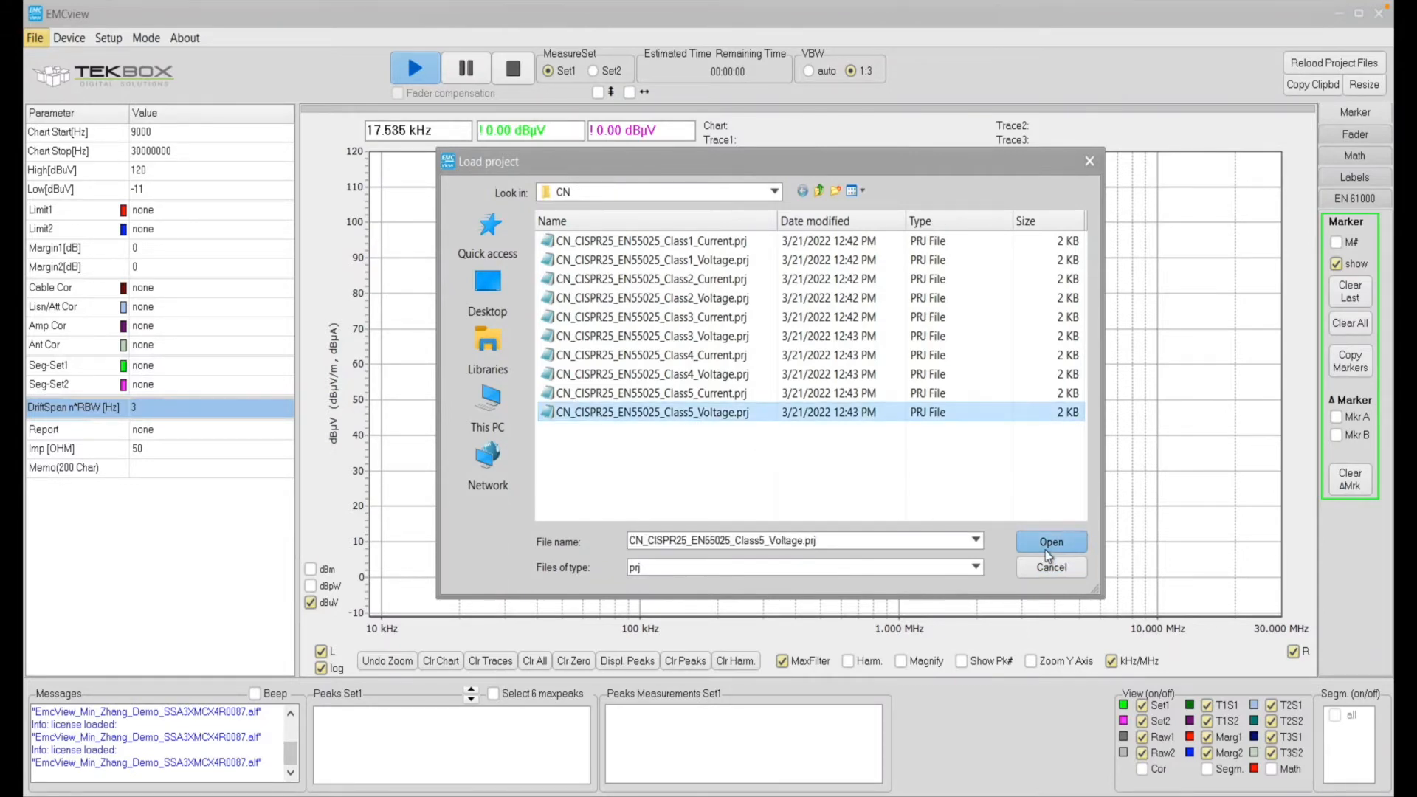
click(1050, 541)
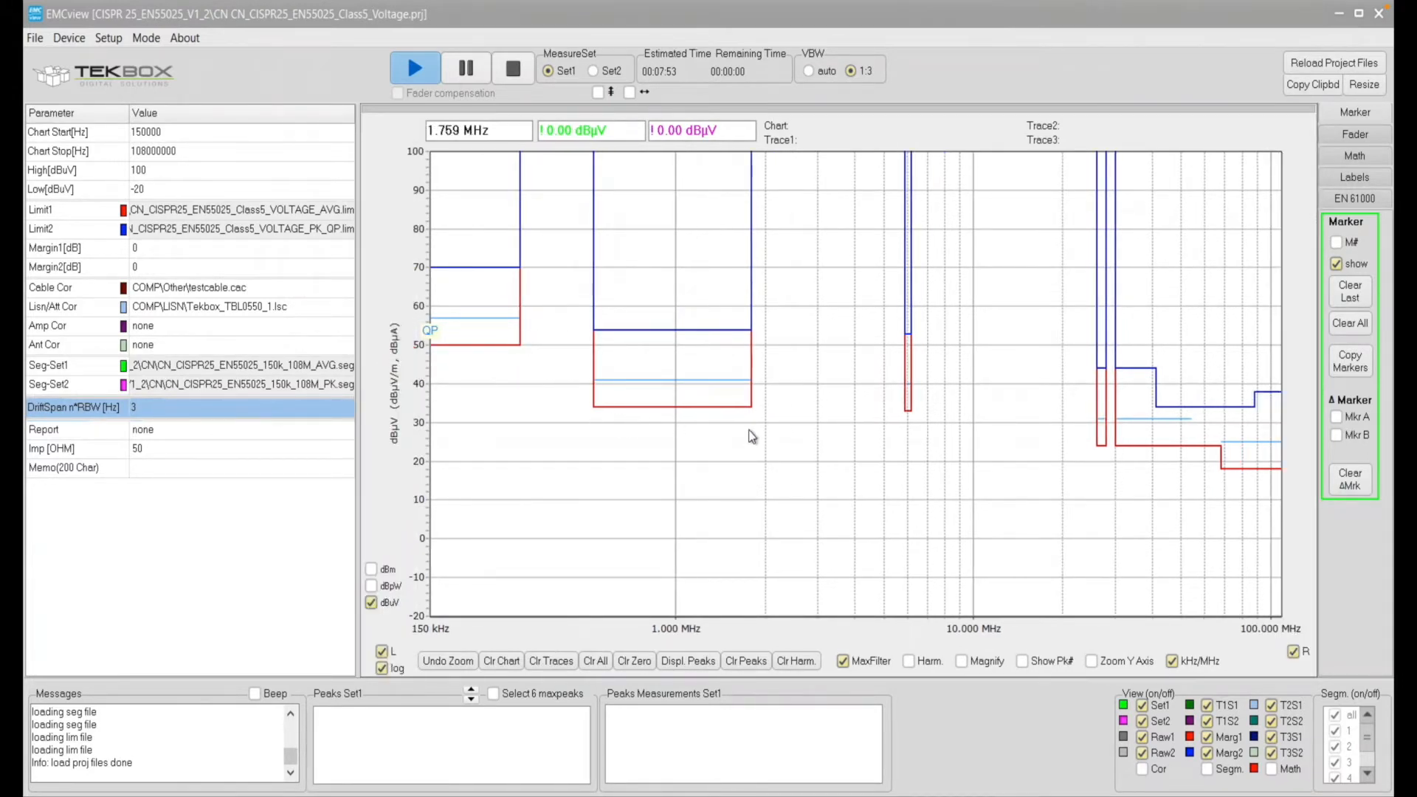
mouse_move(434, 277)
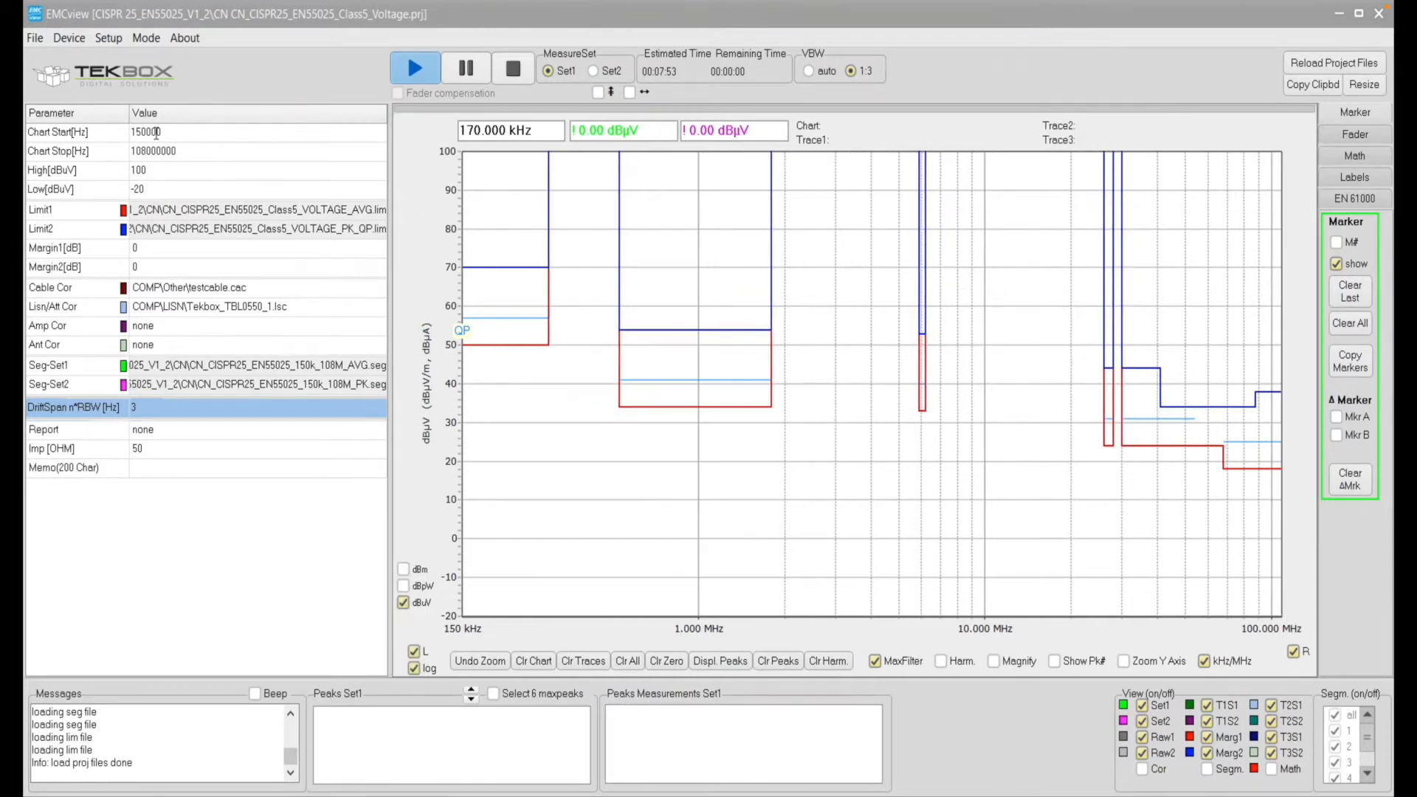
mouse_move(162, 168)
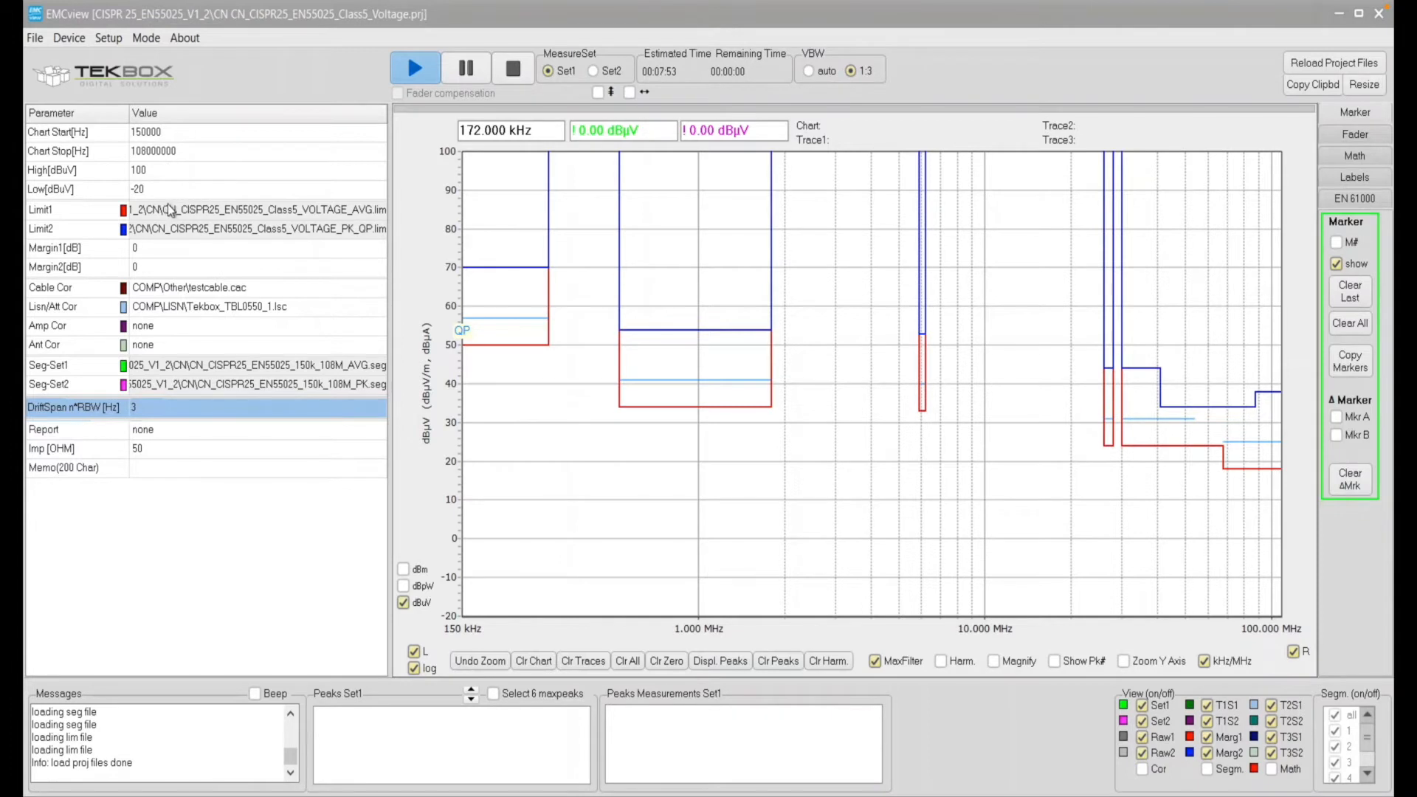
mouse_move(101, 179)
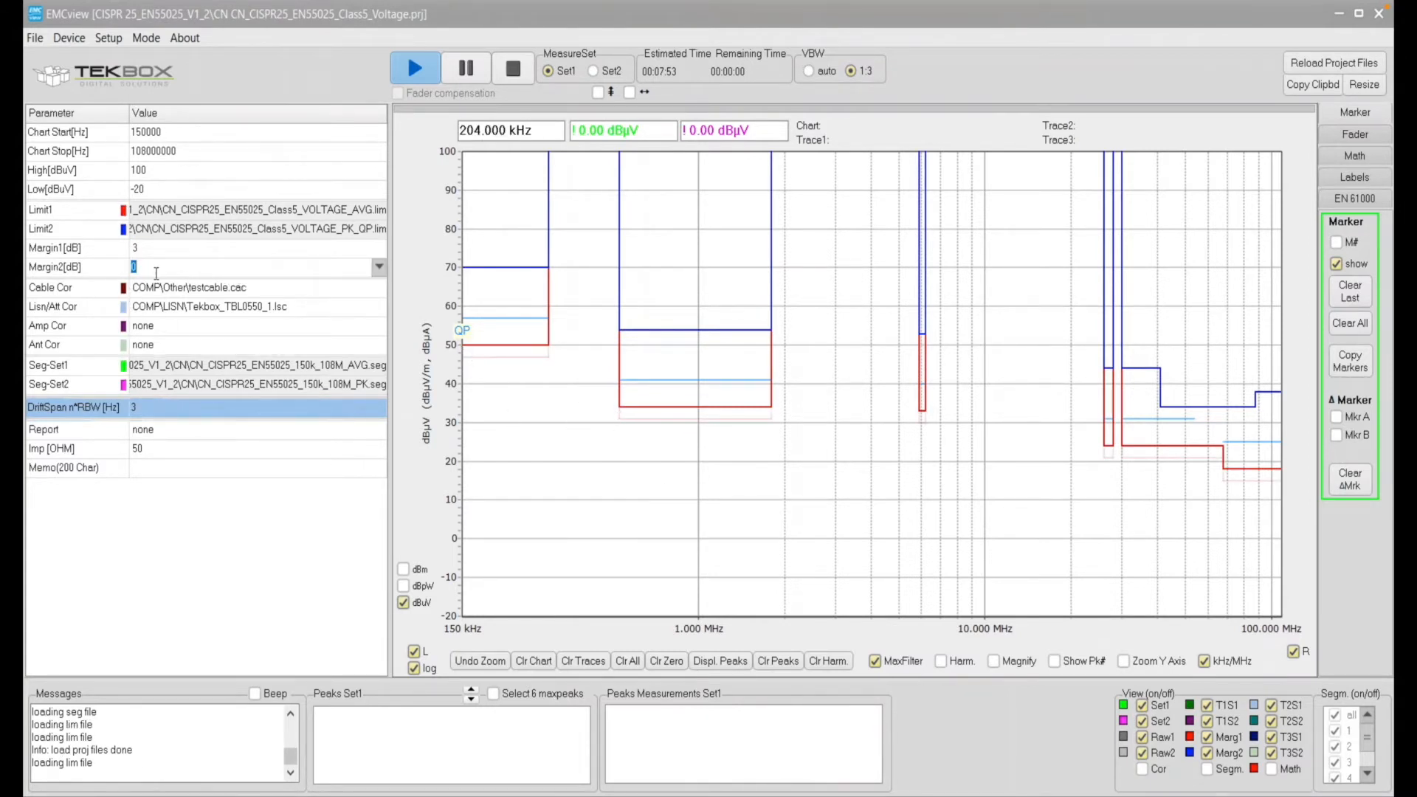
Enter 3 dB for Margin2 in the Parameter table.
text(3)
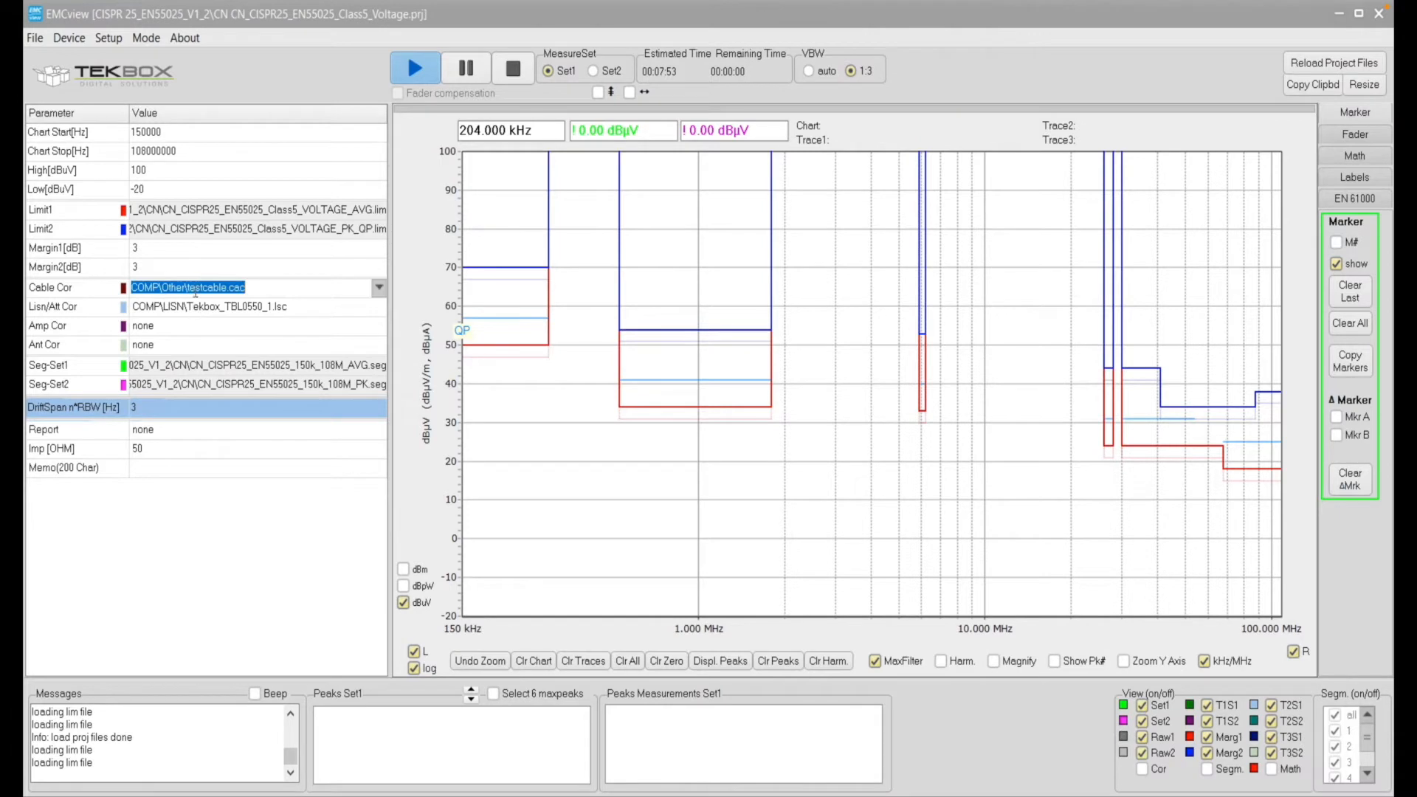
click(209, 306)
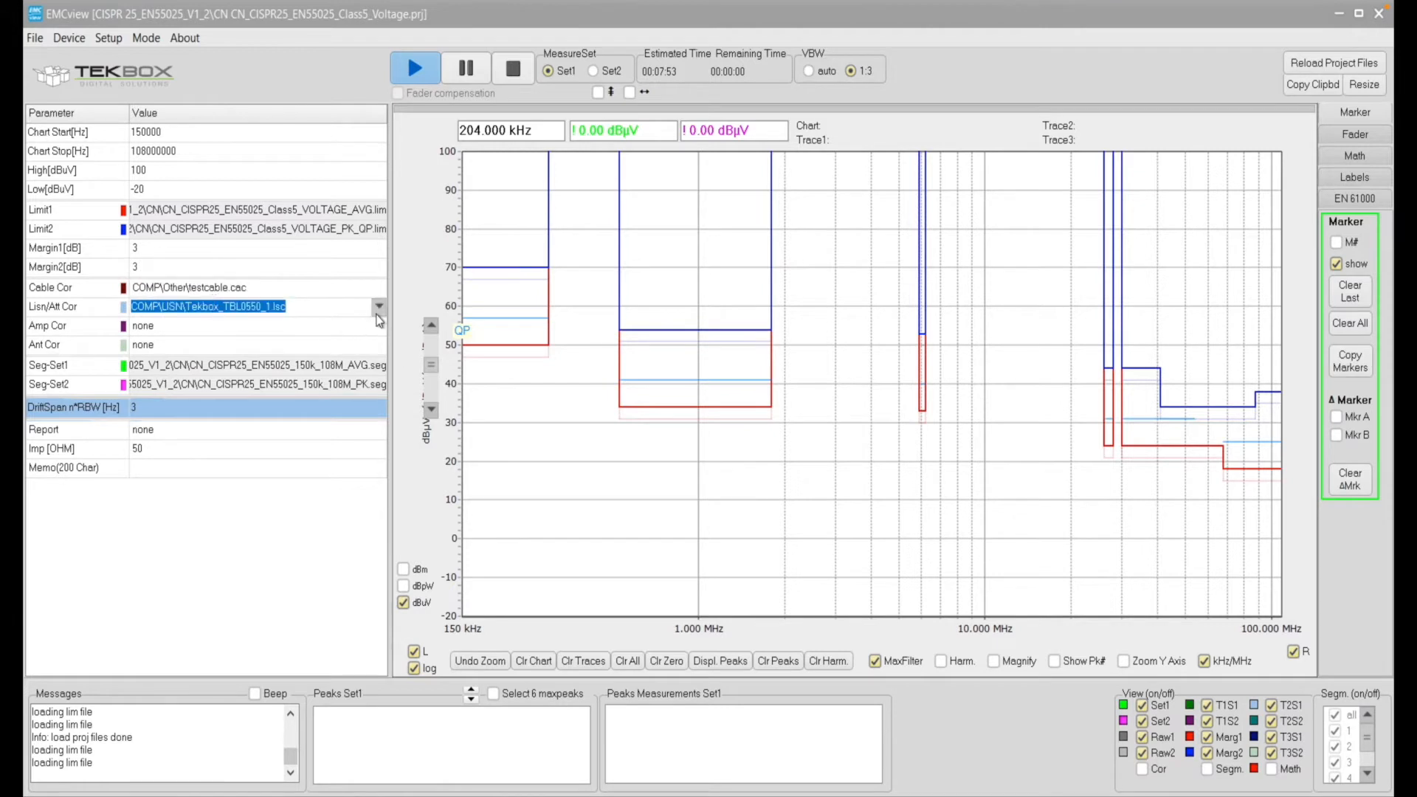
Set Lisn/Att Cor to Tekbox_TBOH01 and Amp Cor to -10dB Attenuator external.
click(378, 306)
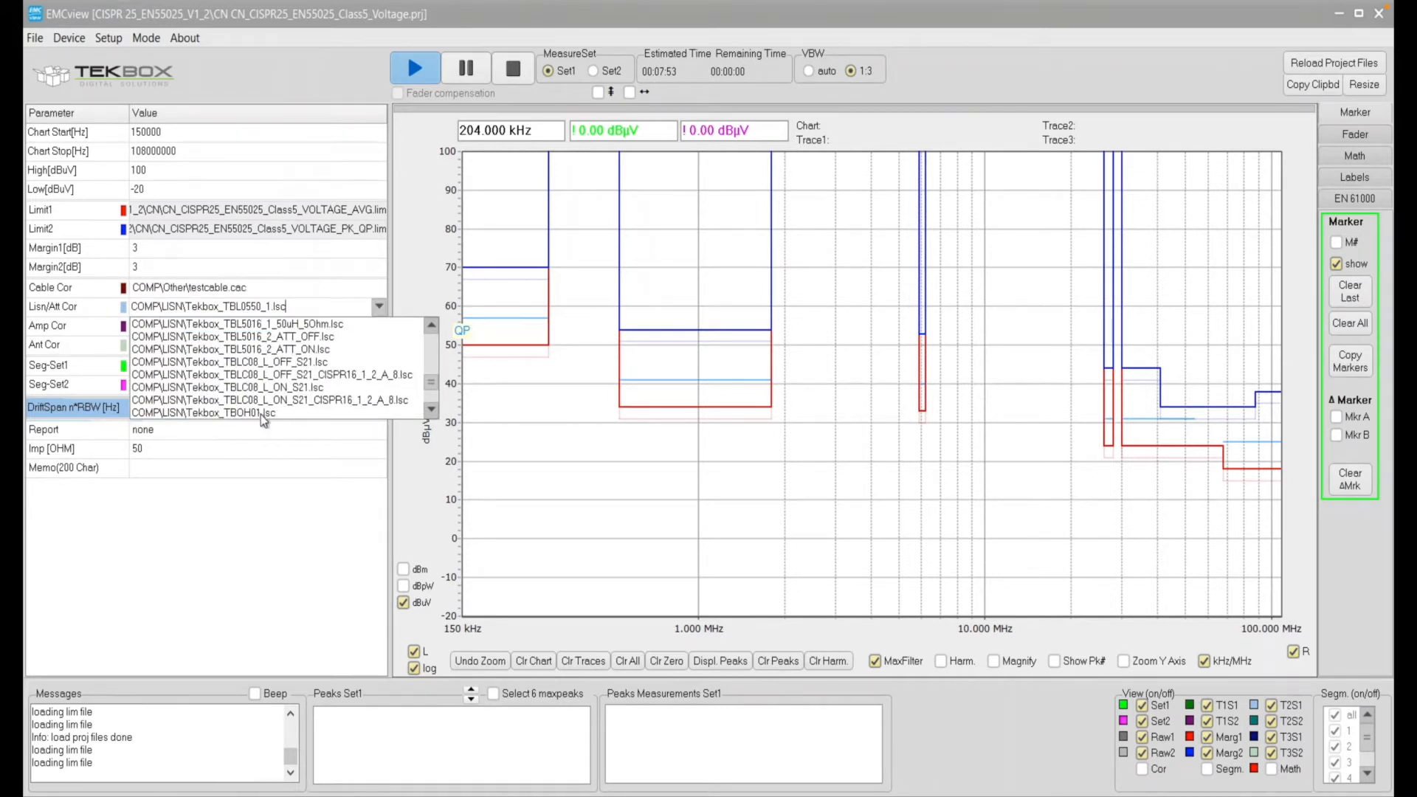
click(204, 414)
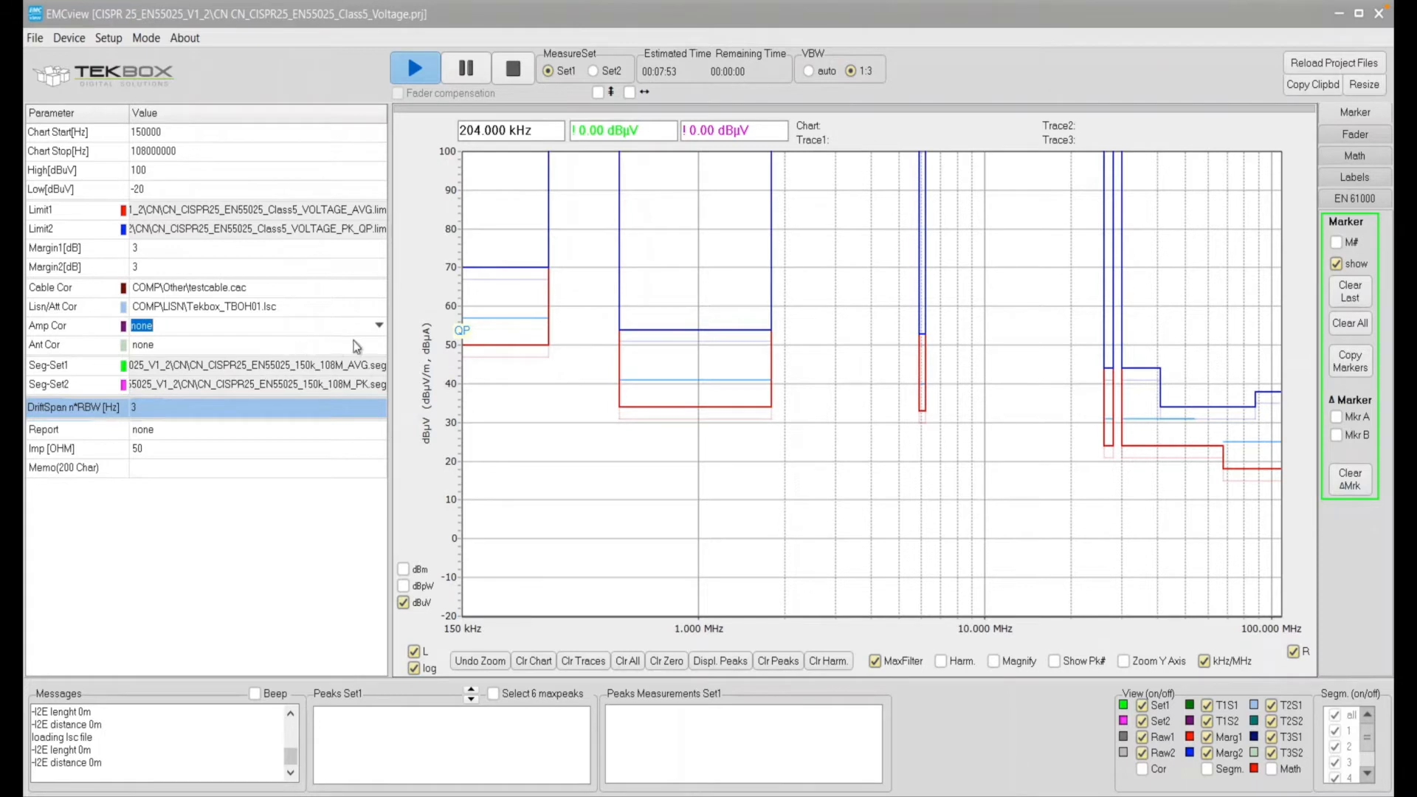
click(379, 325)
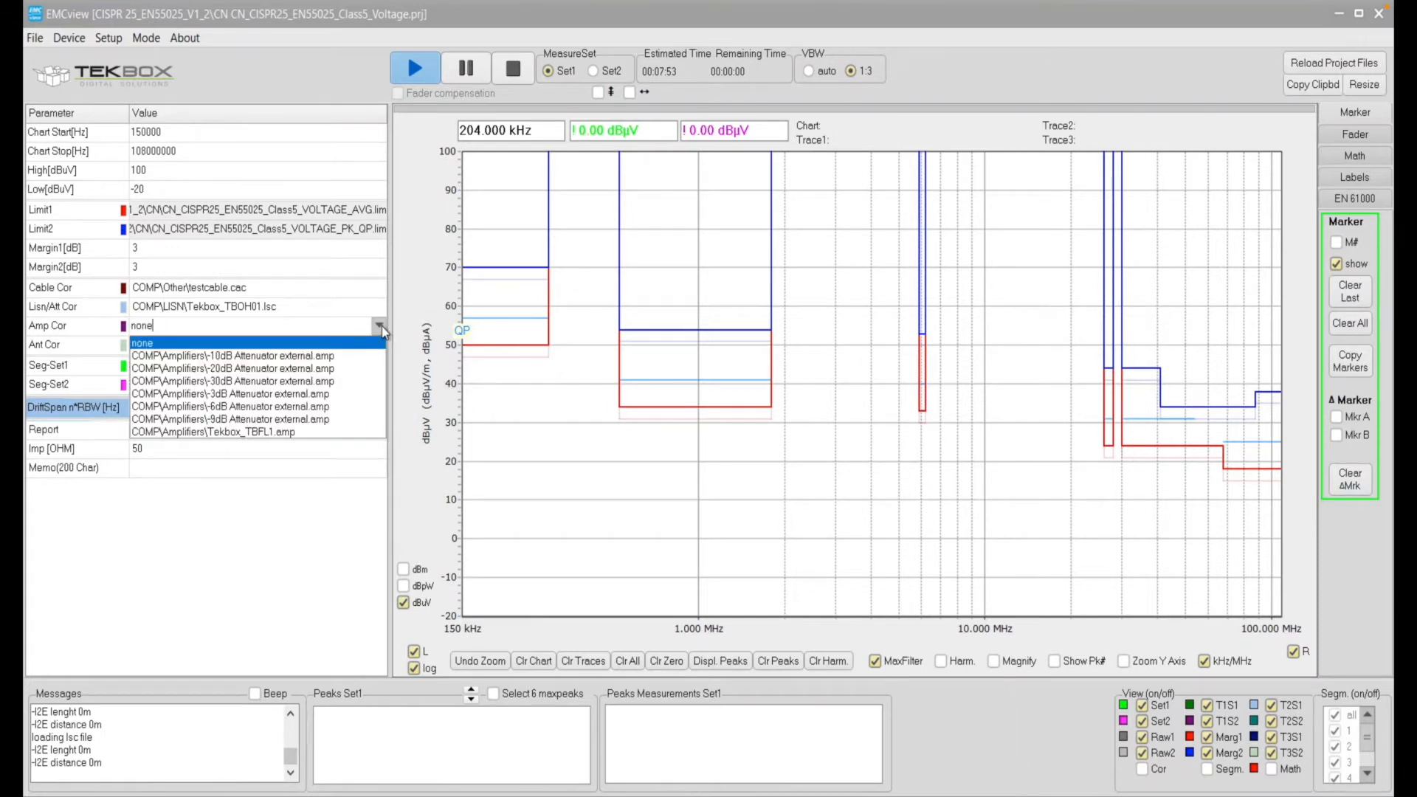
mouse_move(399, 335)
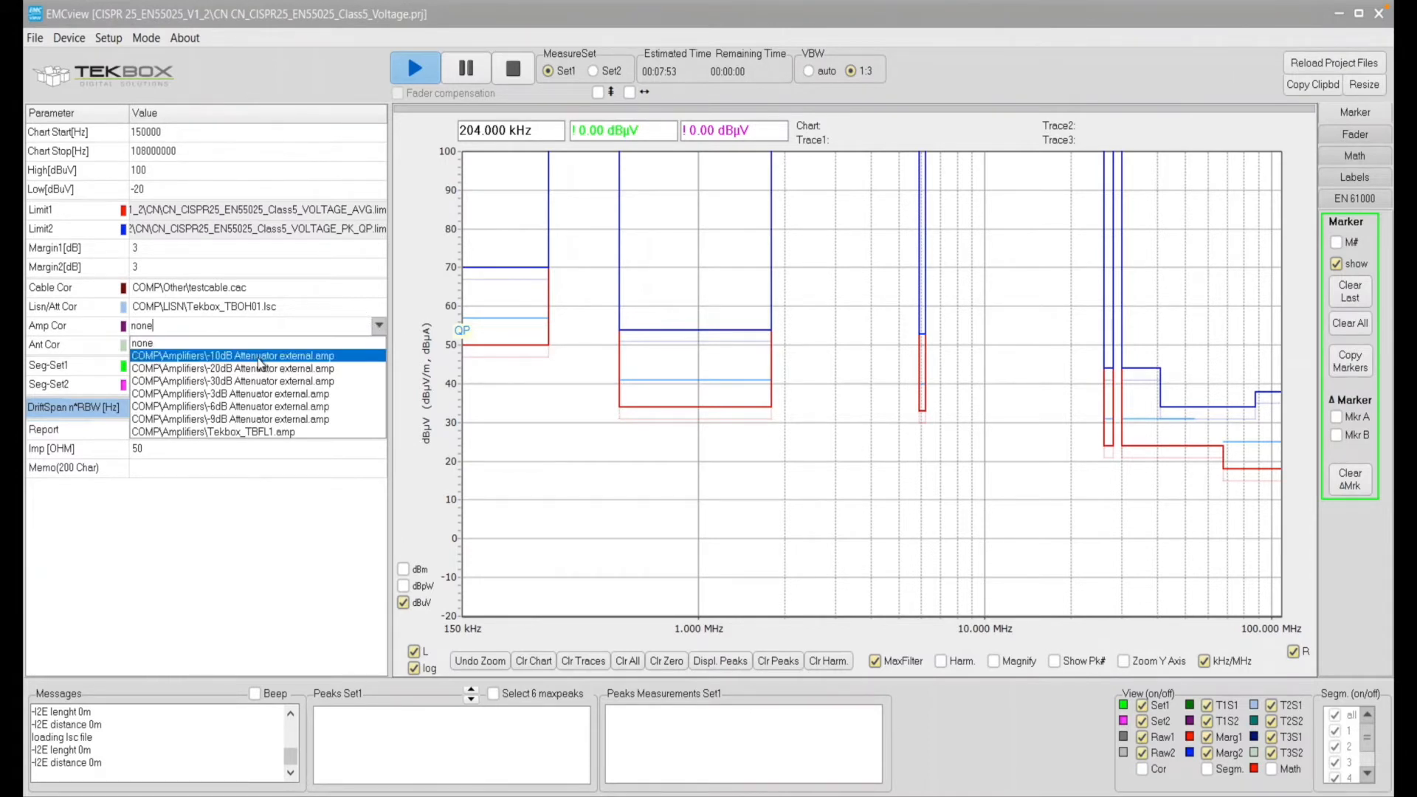
click(231, 354)
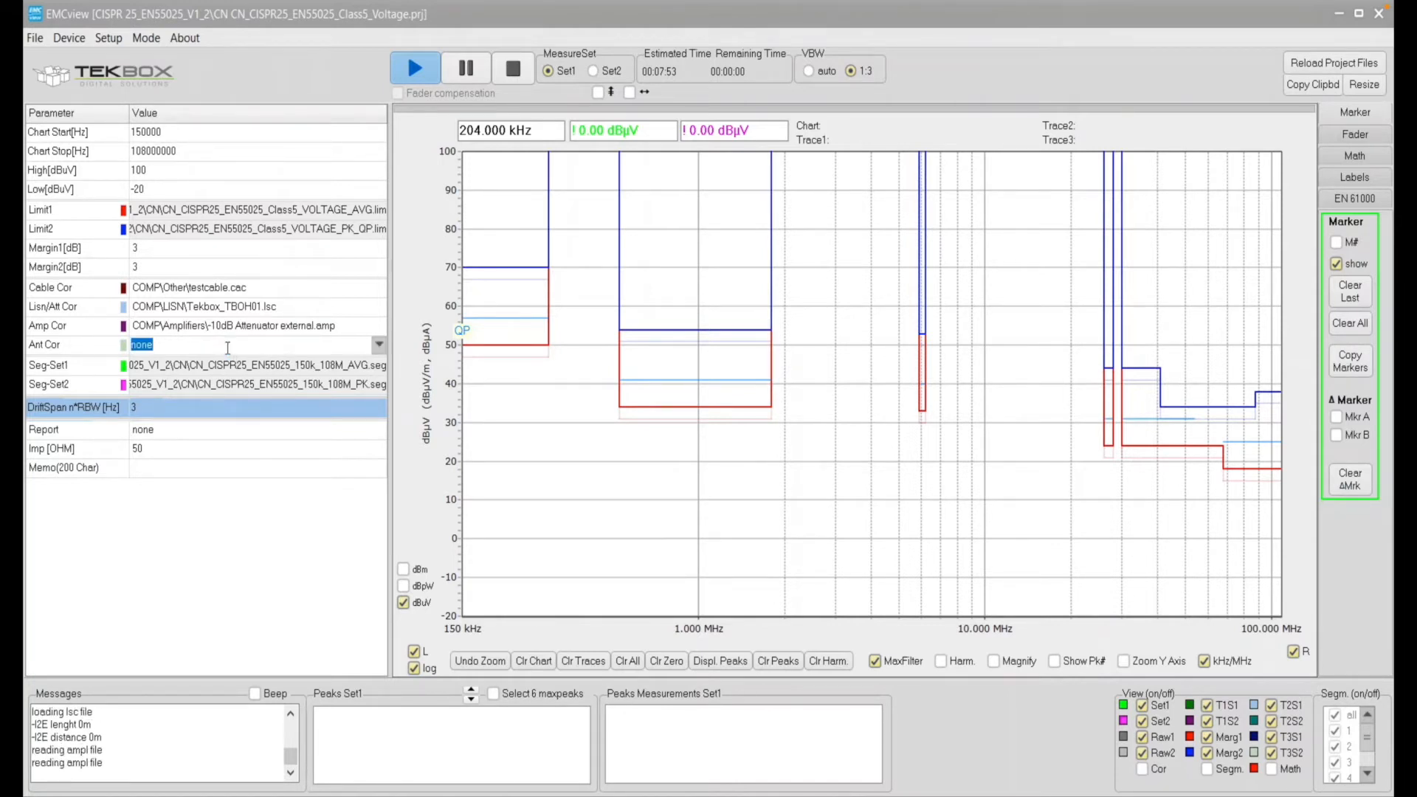
click(377, 345)
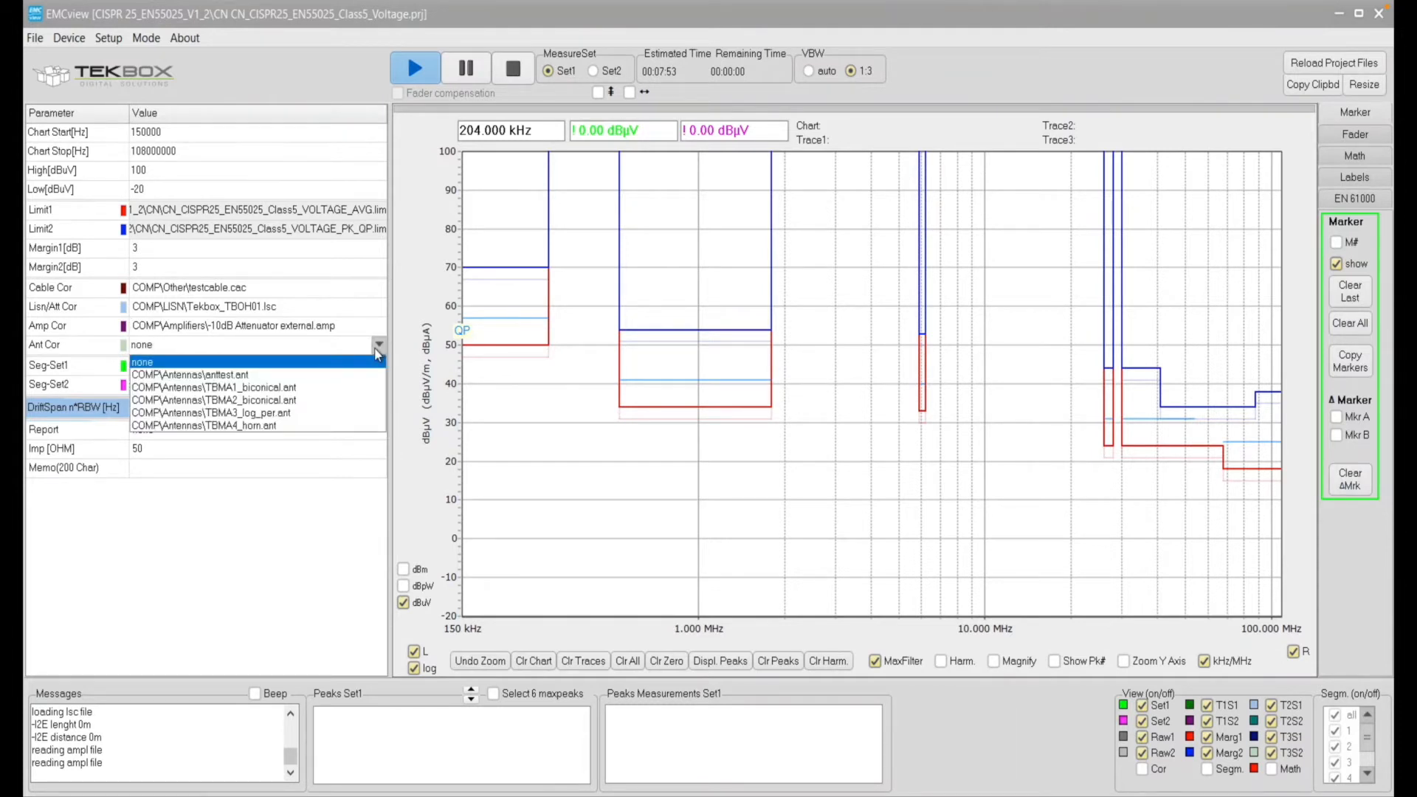
click(142, 362)
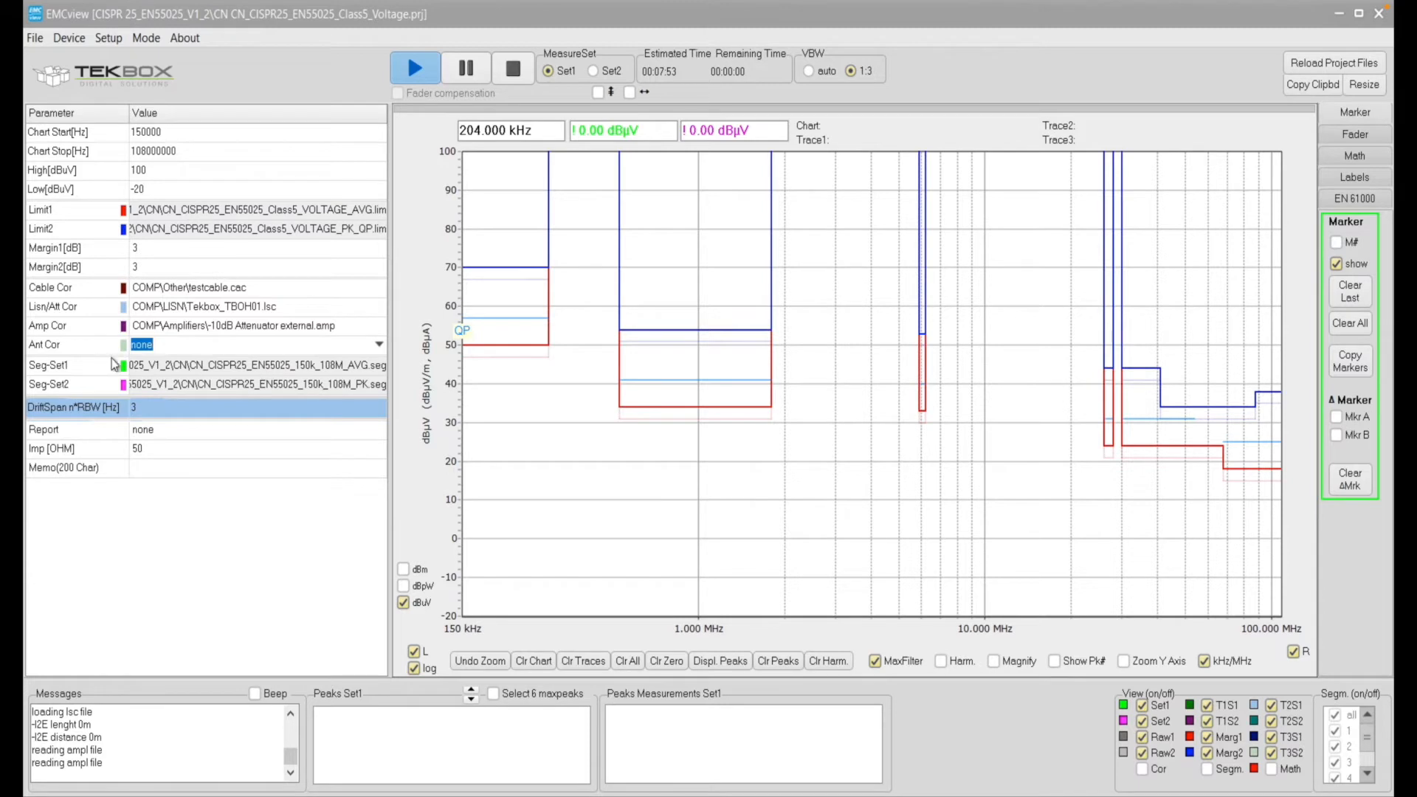
mouse_move(95, 395)
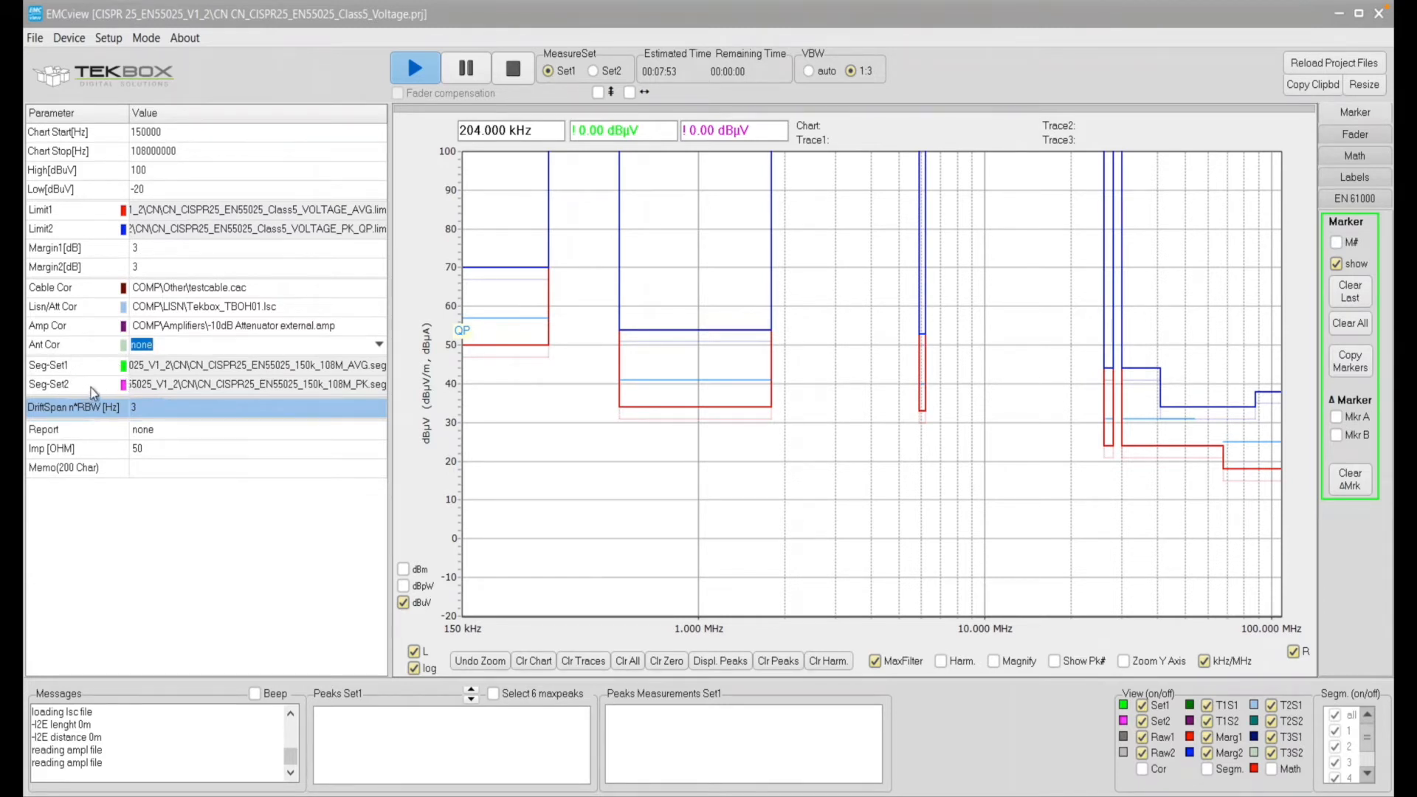
mouse_move(167, 375)
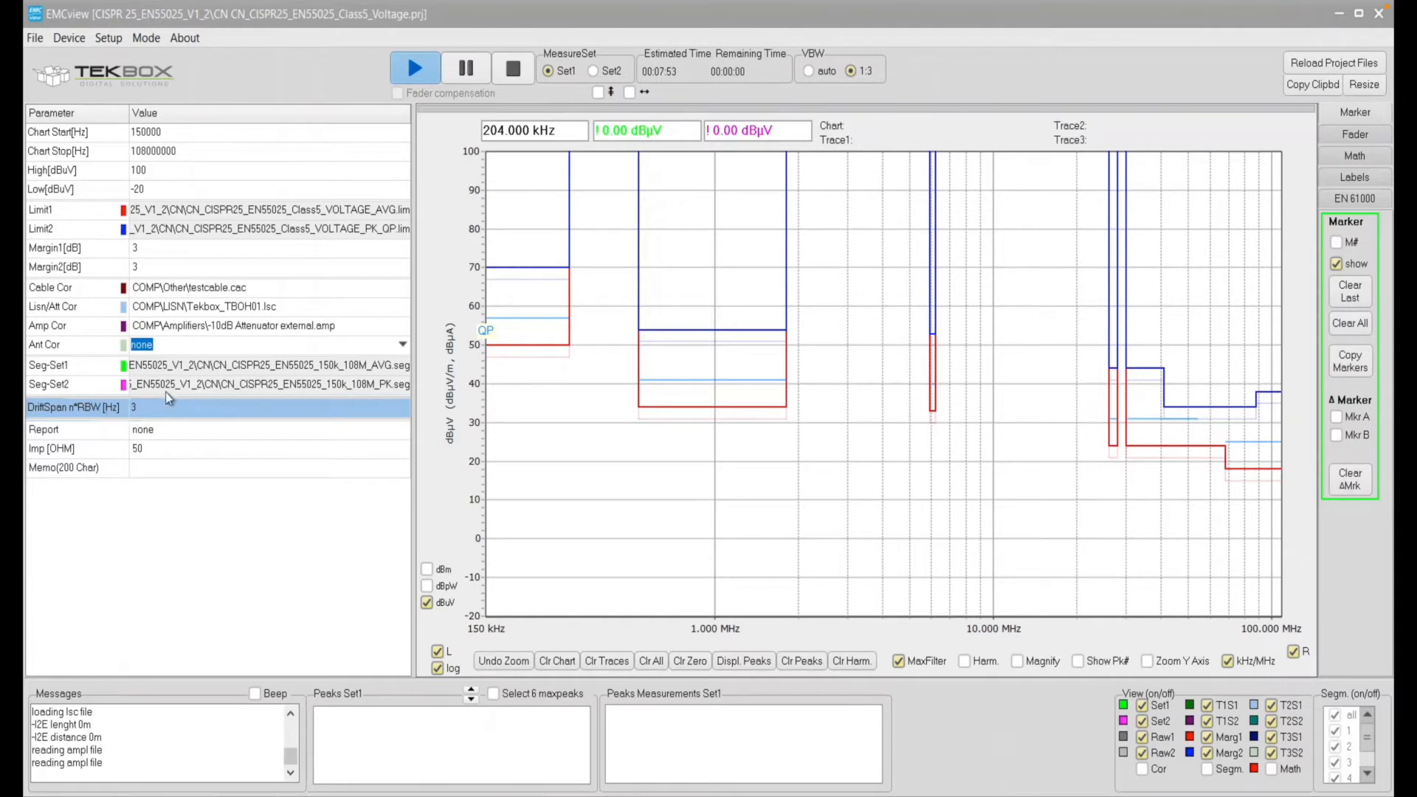
mouse_move(355, 375)
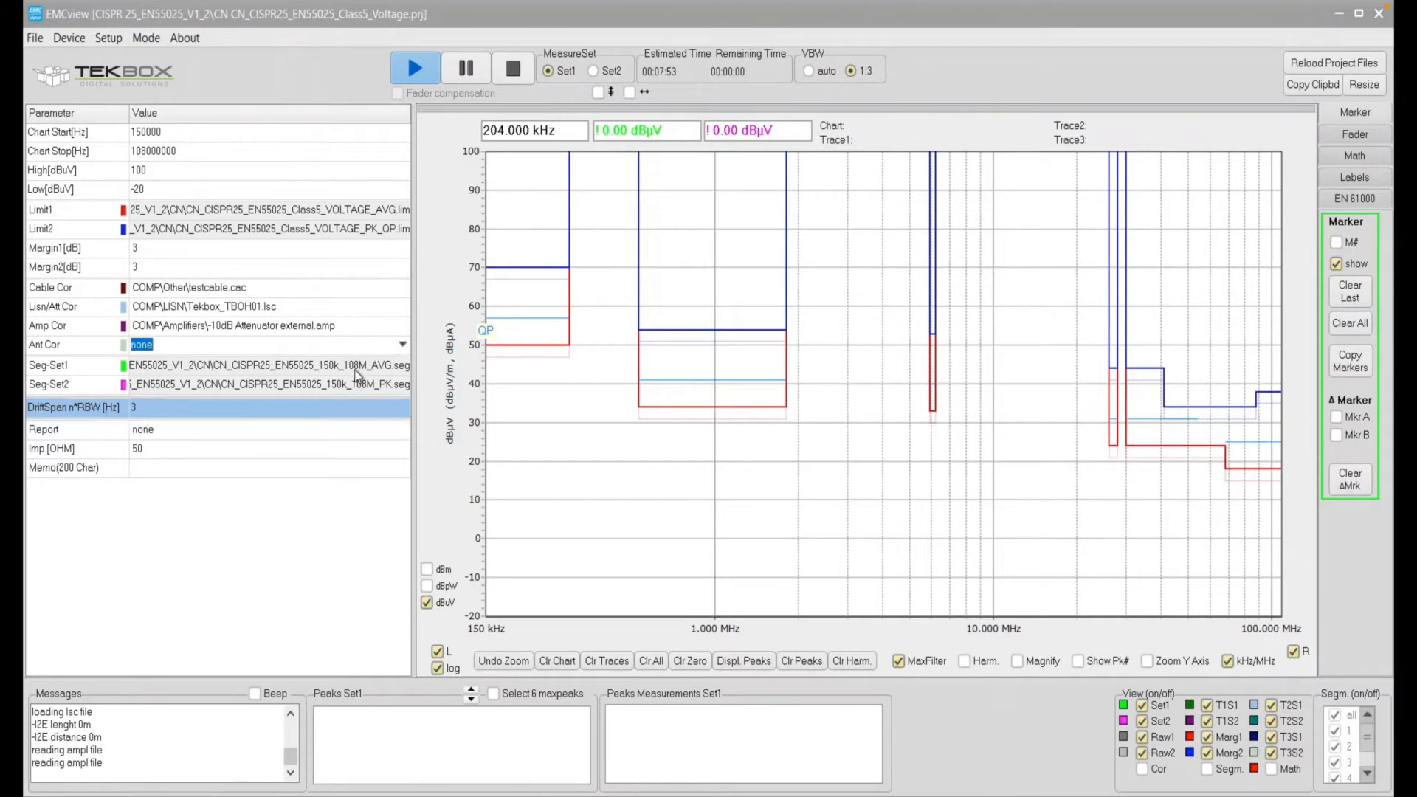
click(268, 365)
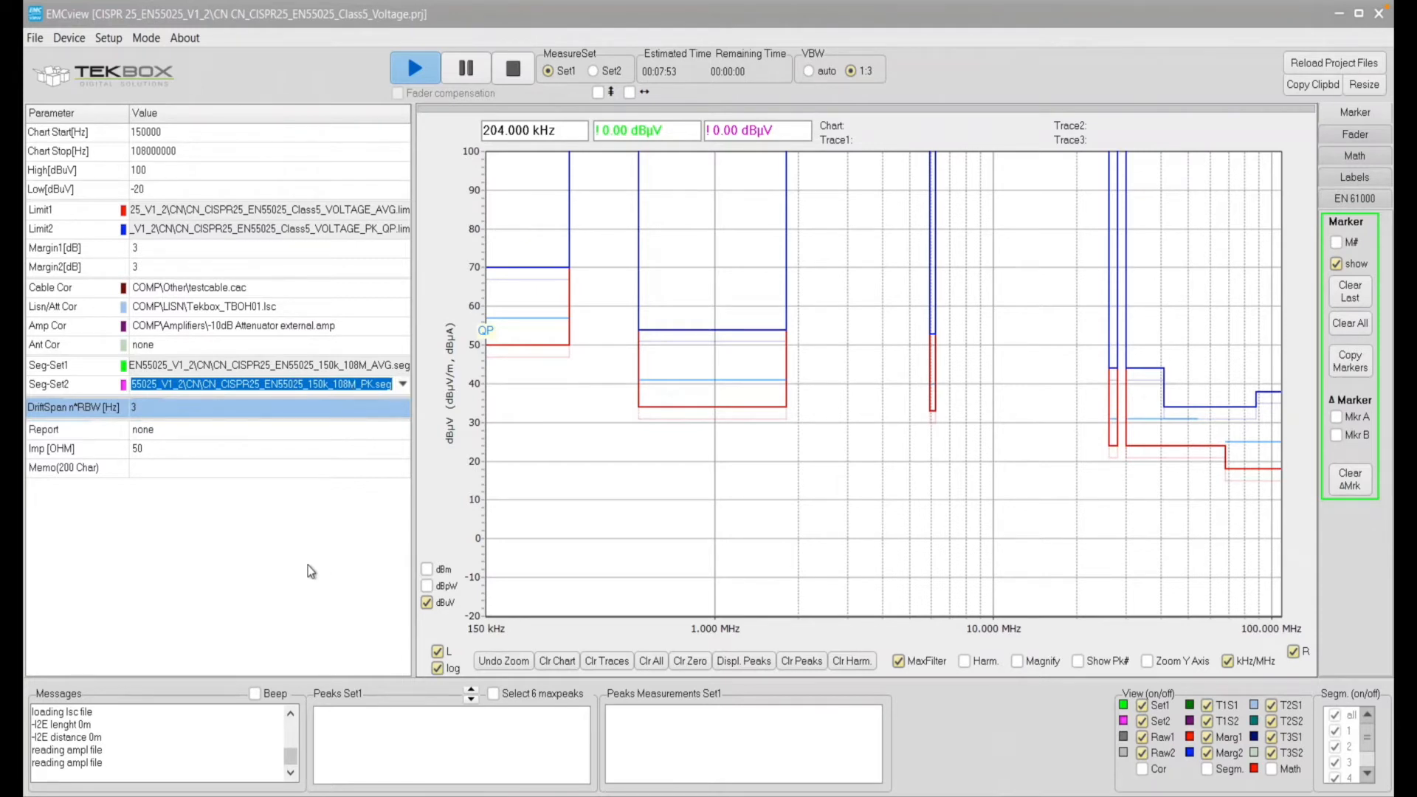
mouse_move(237, 404)
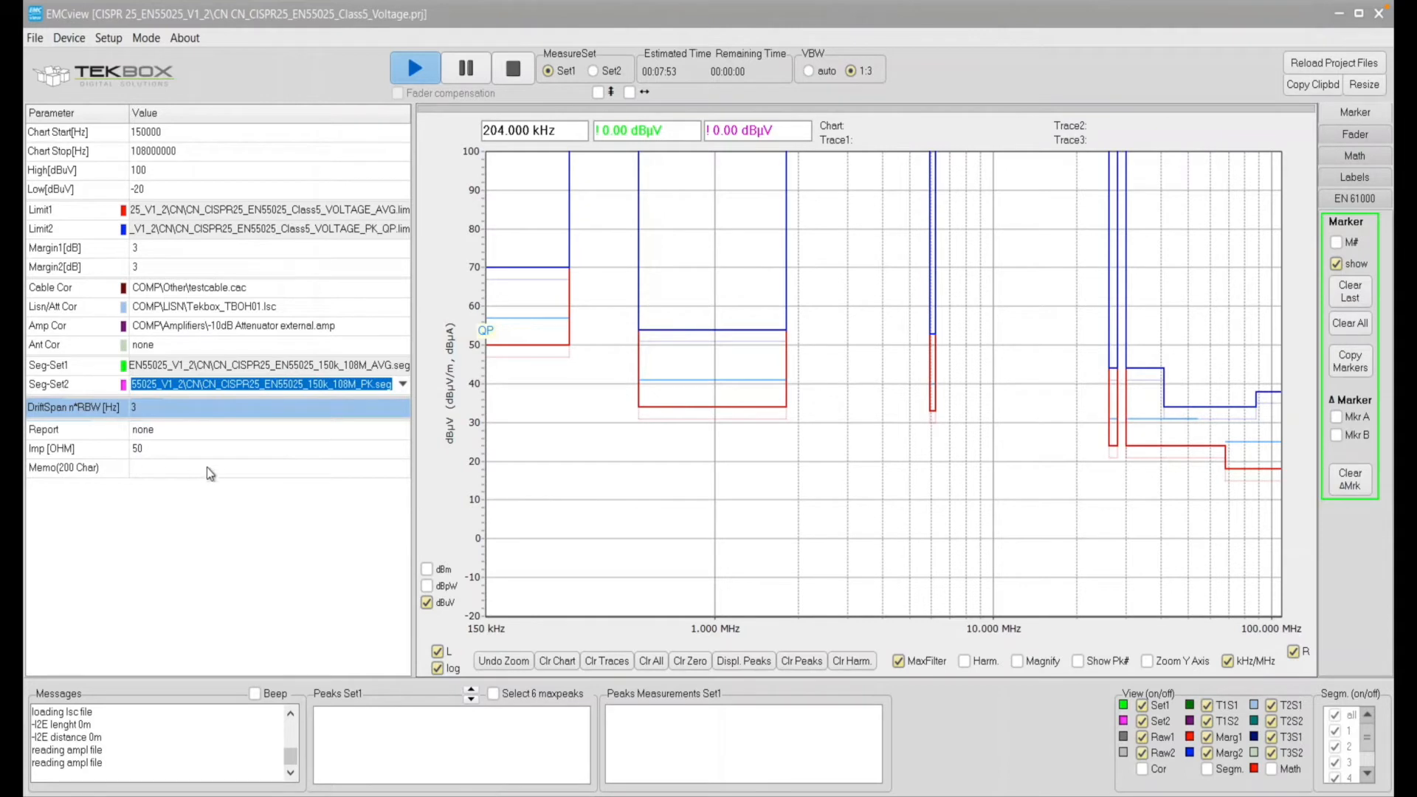
mouse_move(209, 427)
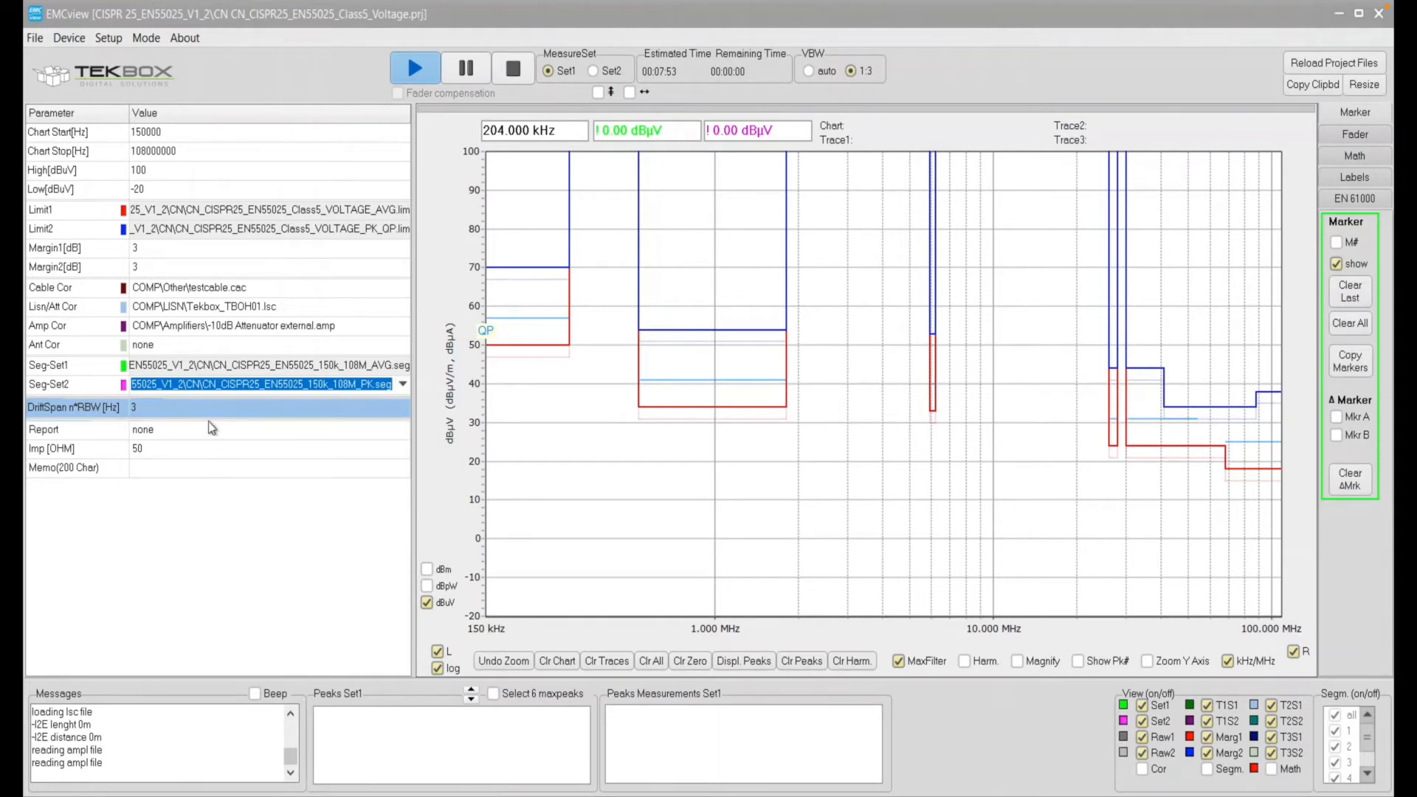
mouse_move(177, 489)
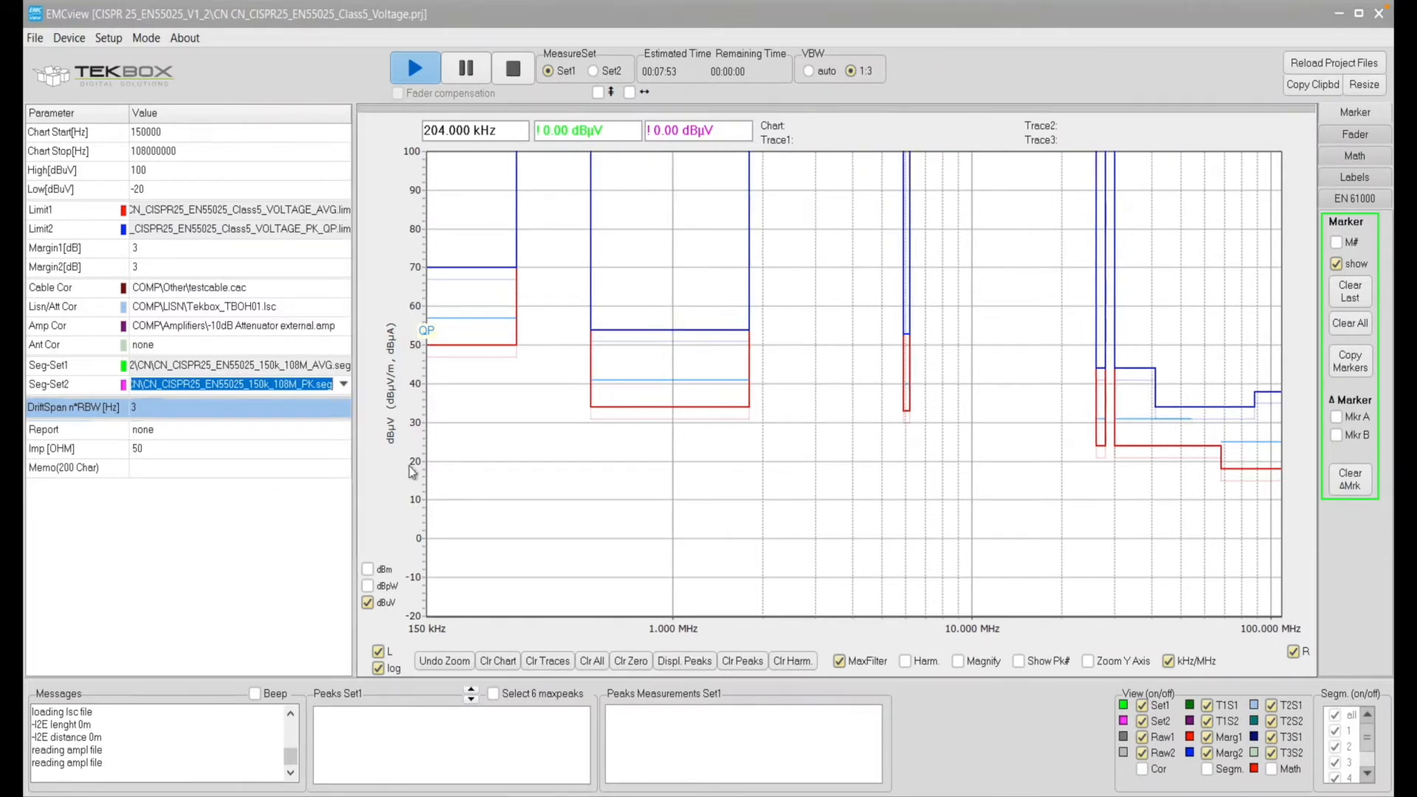
Start the CISPR 25 voltage scan and turn on the Raw traces.
click(415, 68)
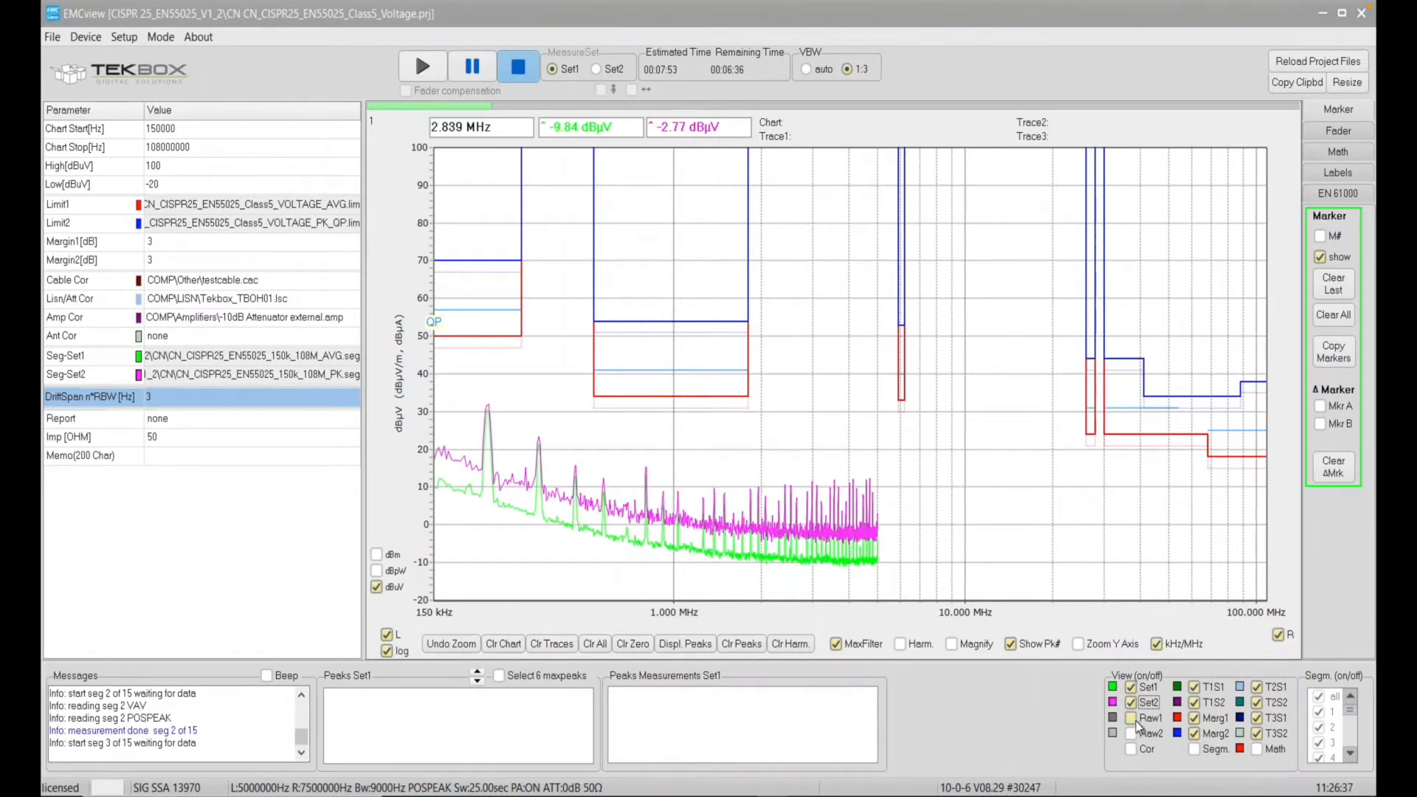
click(1131, 732)
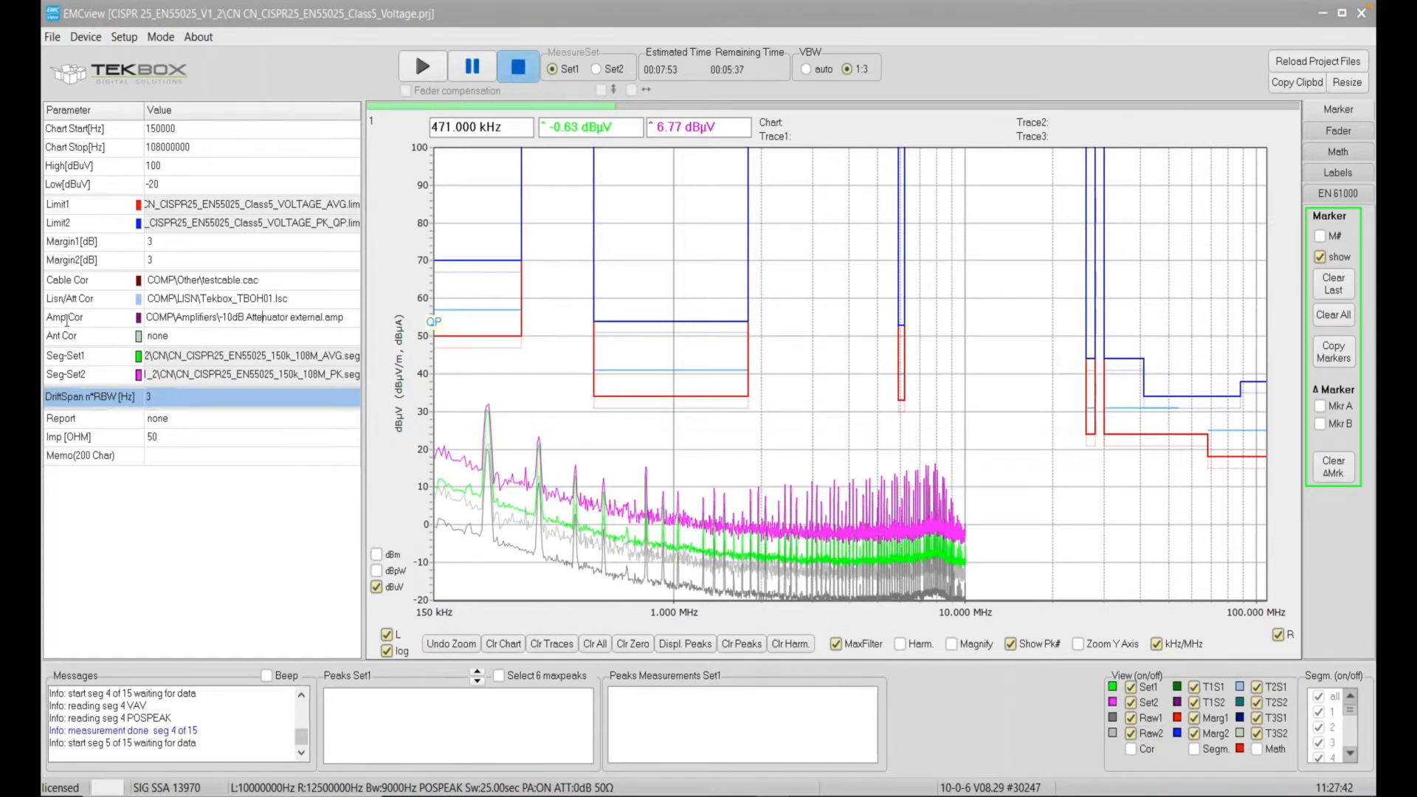
mouse_move(89, 327)
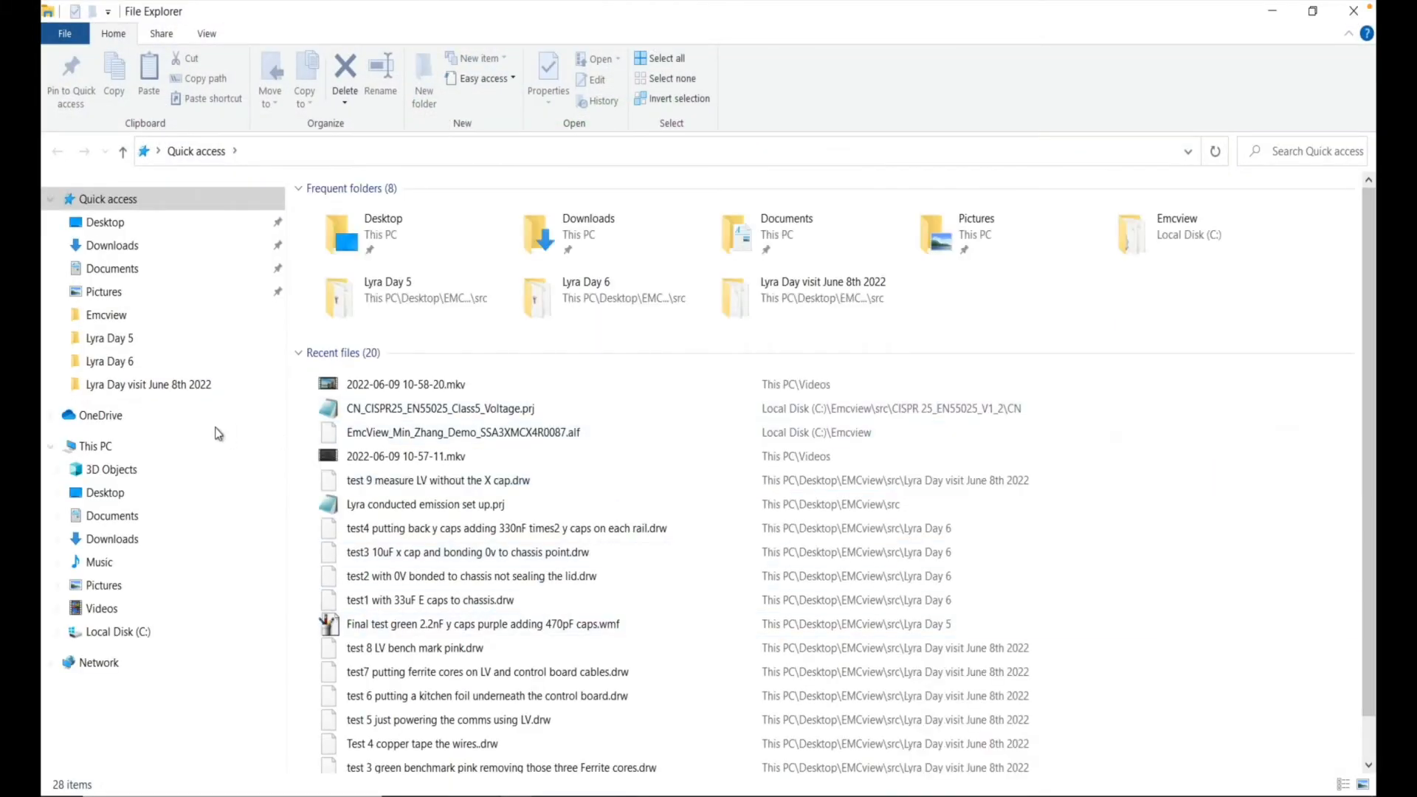
Browse to C:\Emcview\src\COMP and select the Amplifiers folder.
click(94, 445)
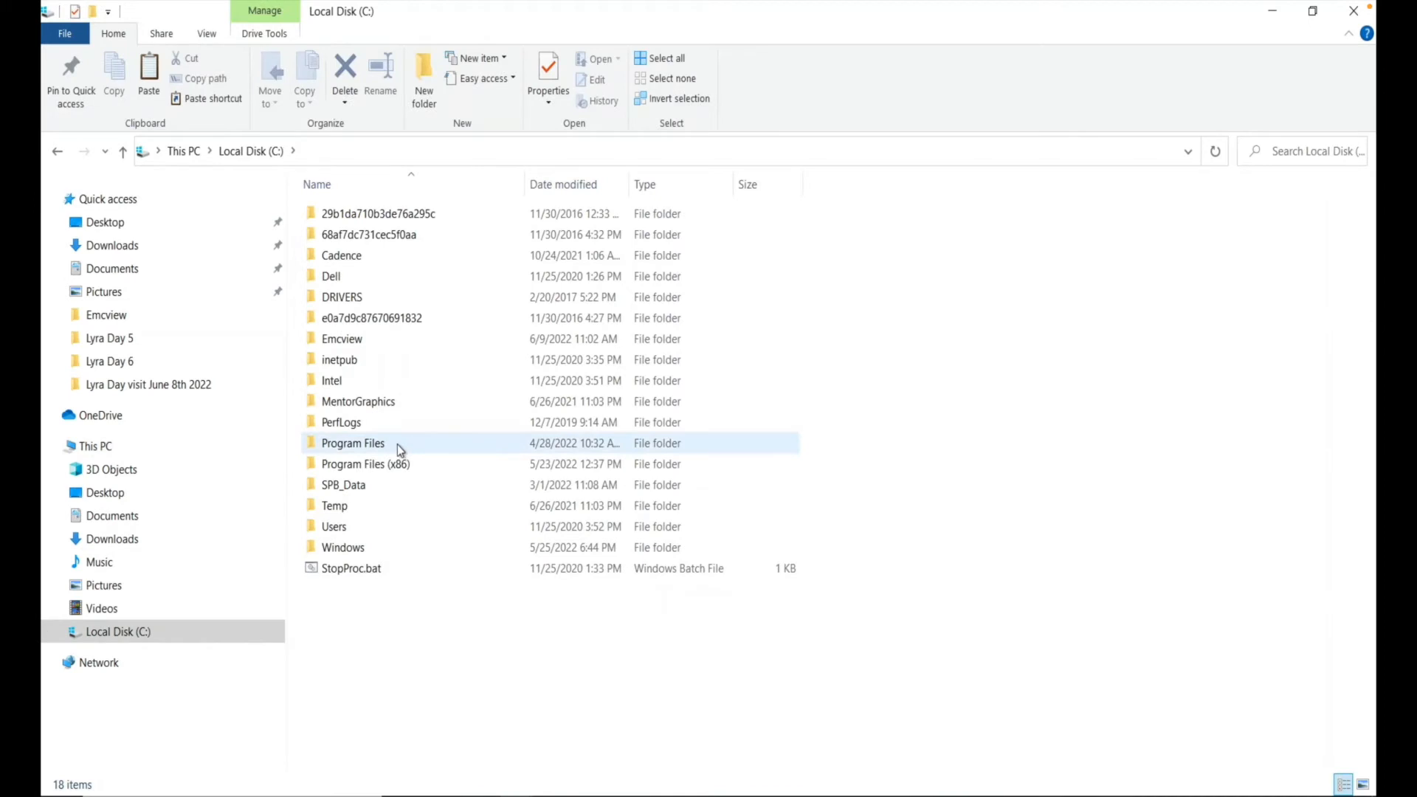
click(342, 338)
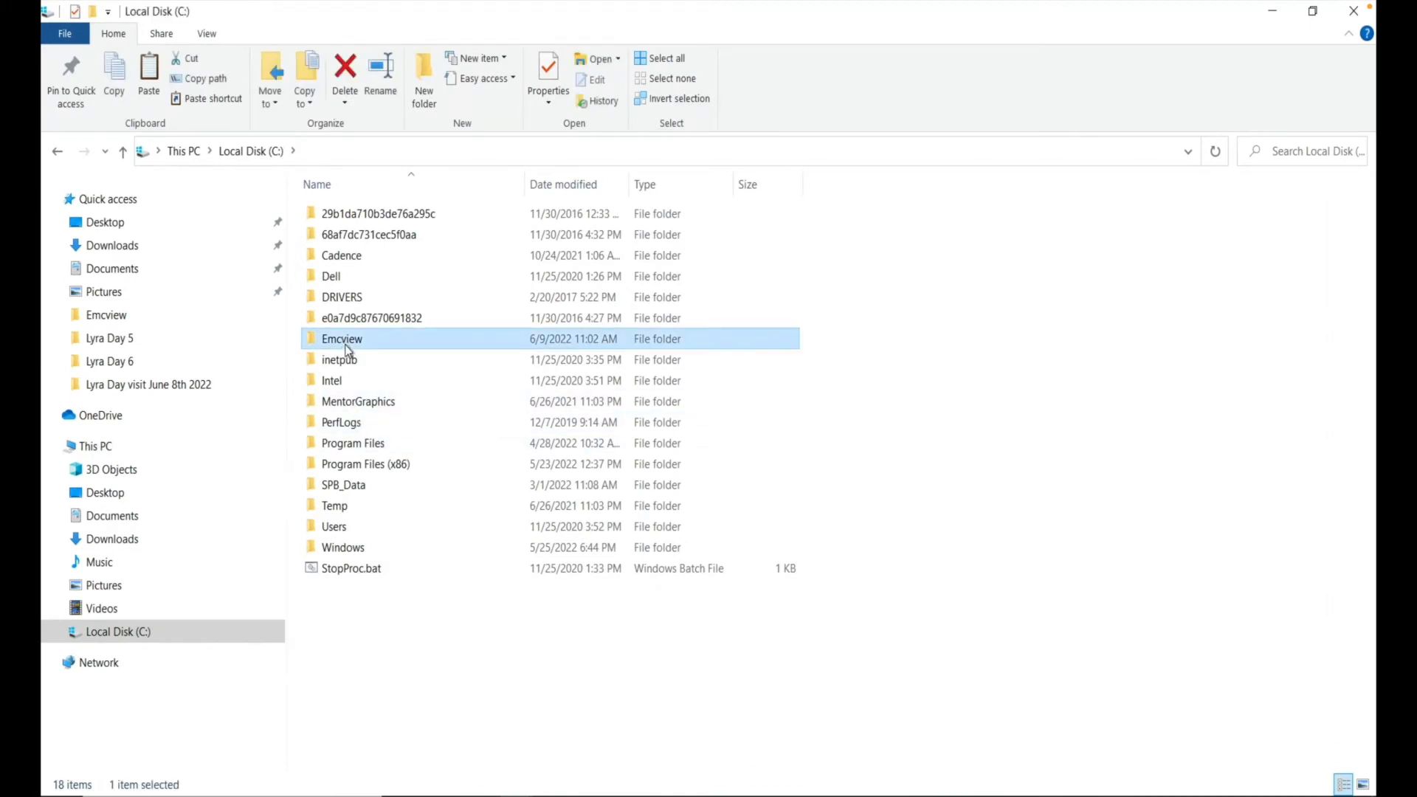
double_click(341, 338)
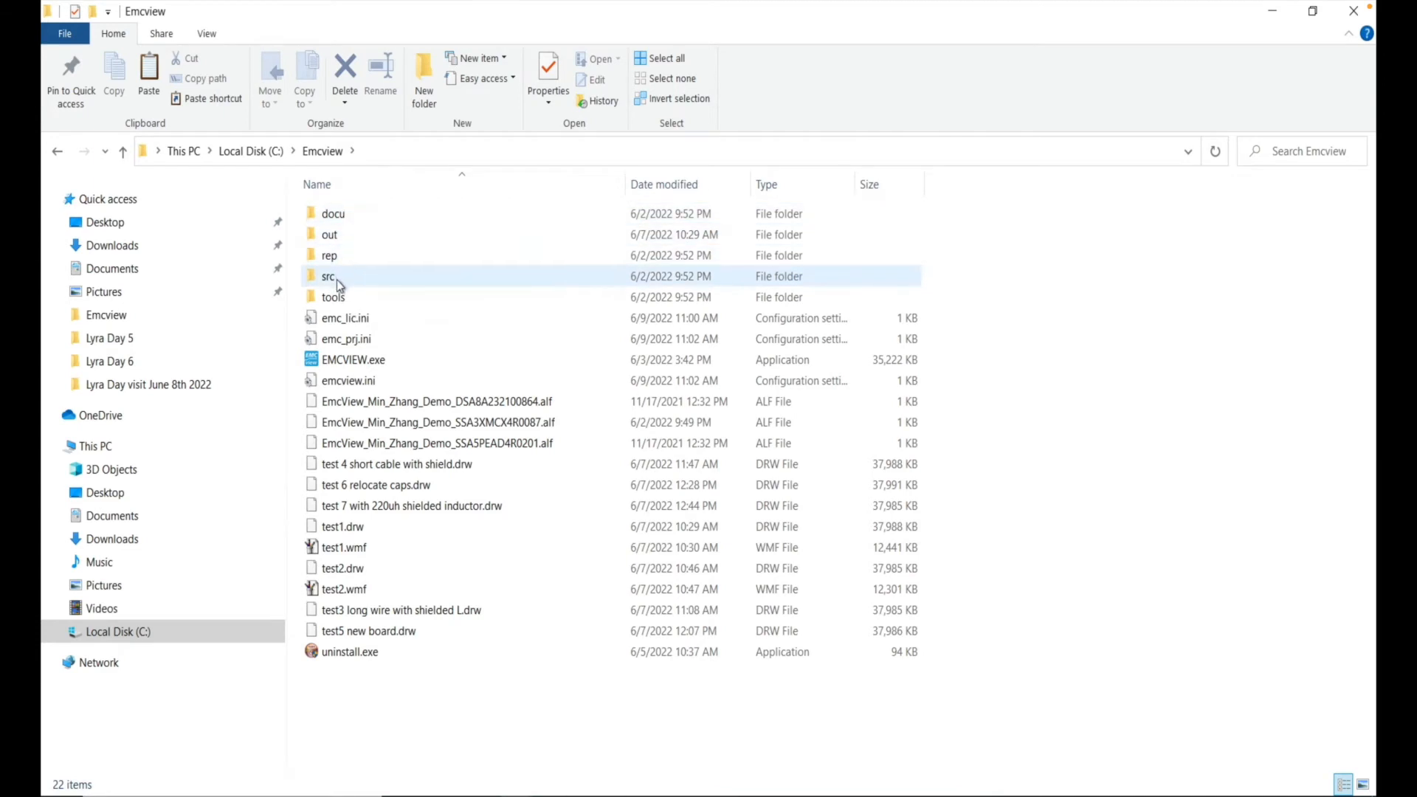
double_click(329, 275)
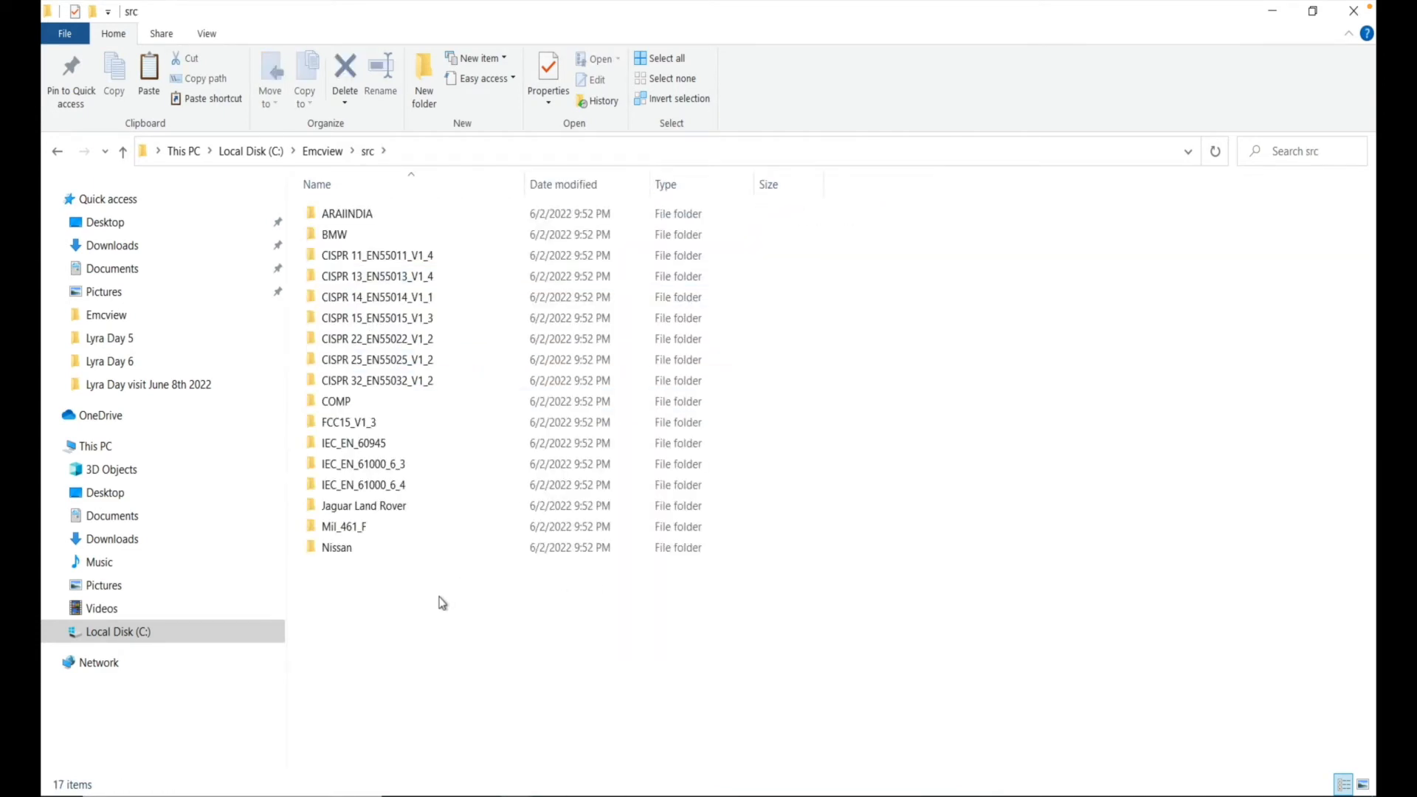
click(335, 401)
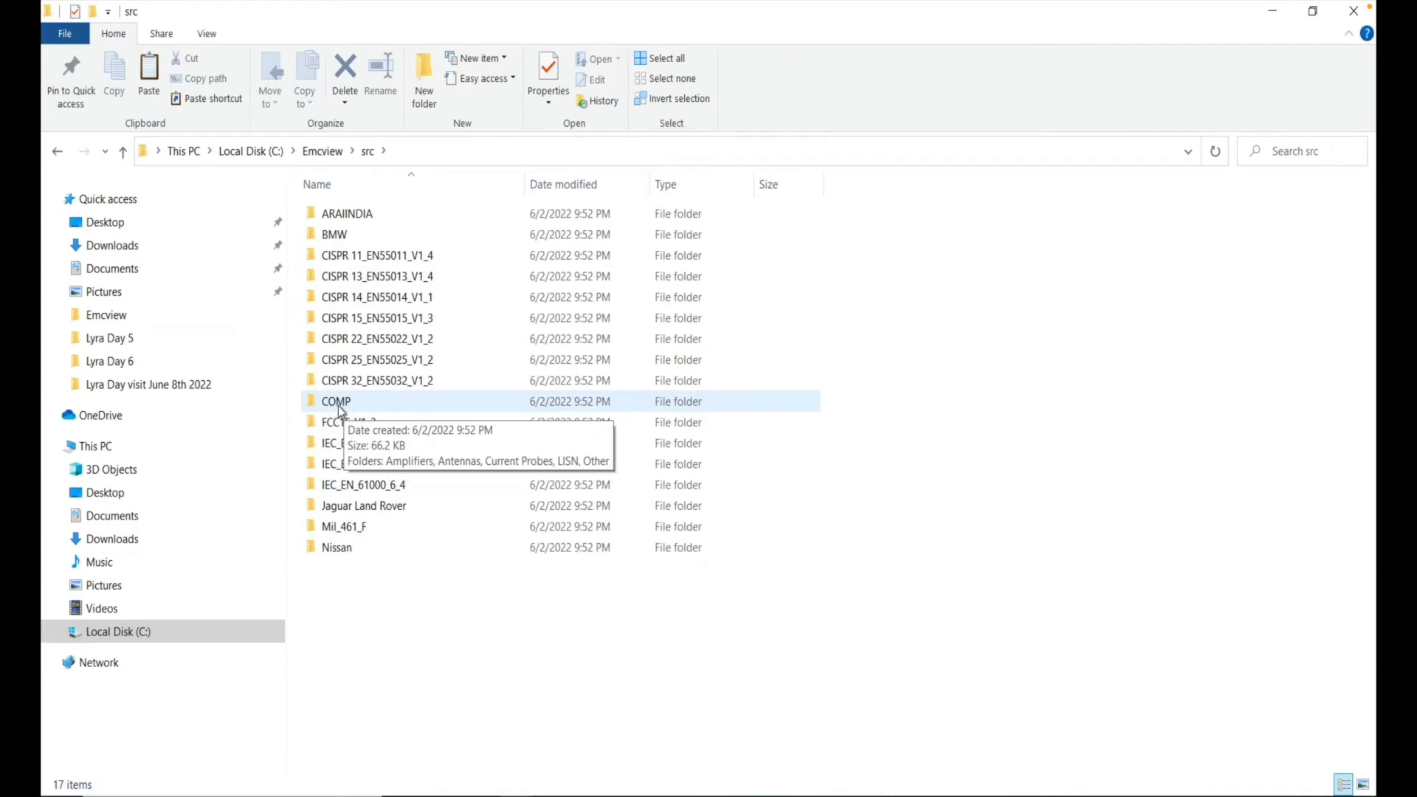
double_click(335, 400)
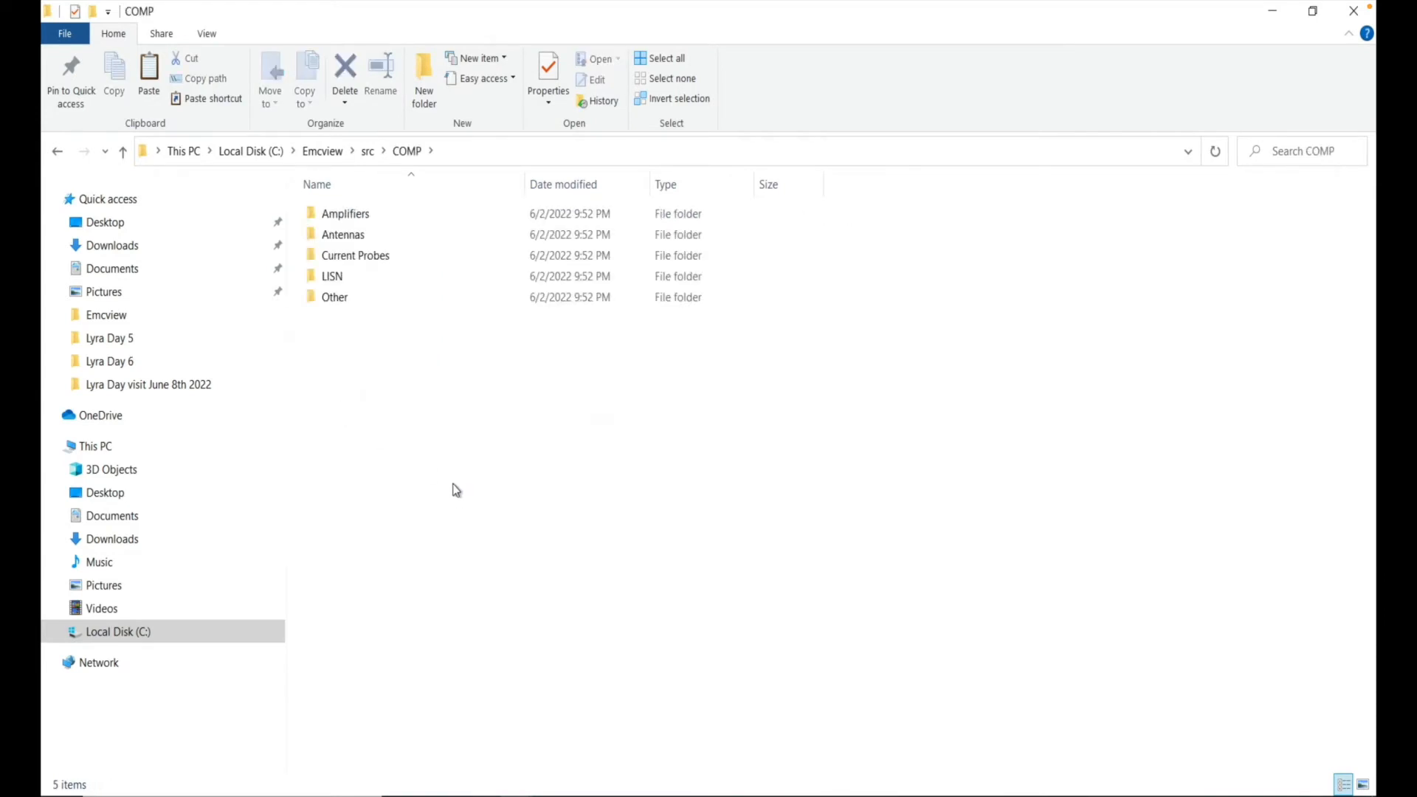
click(345, 213)
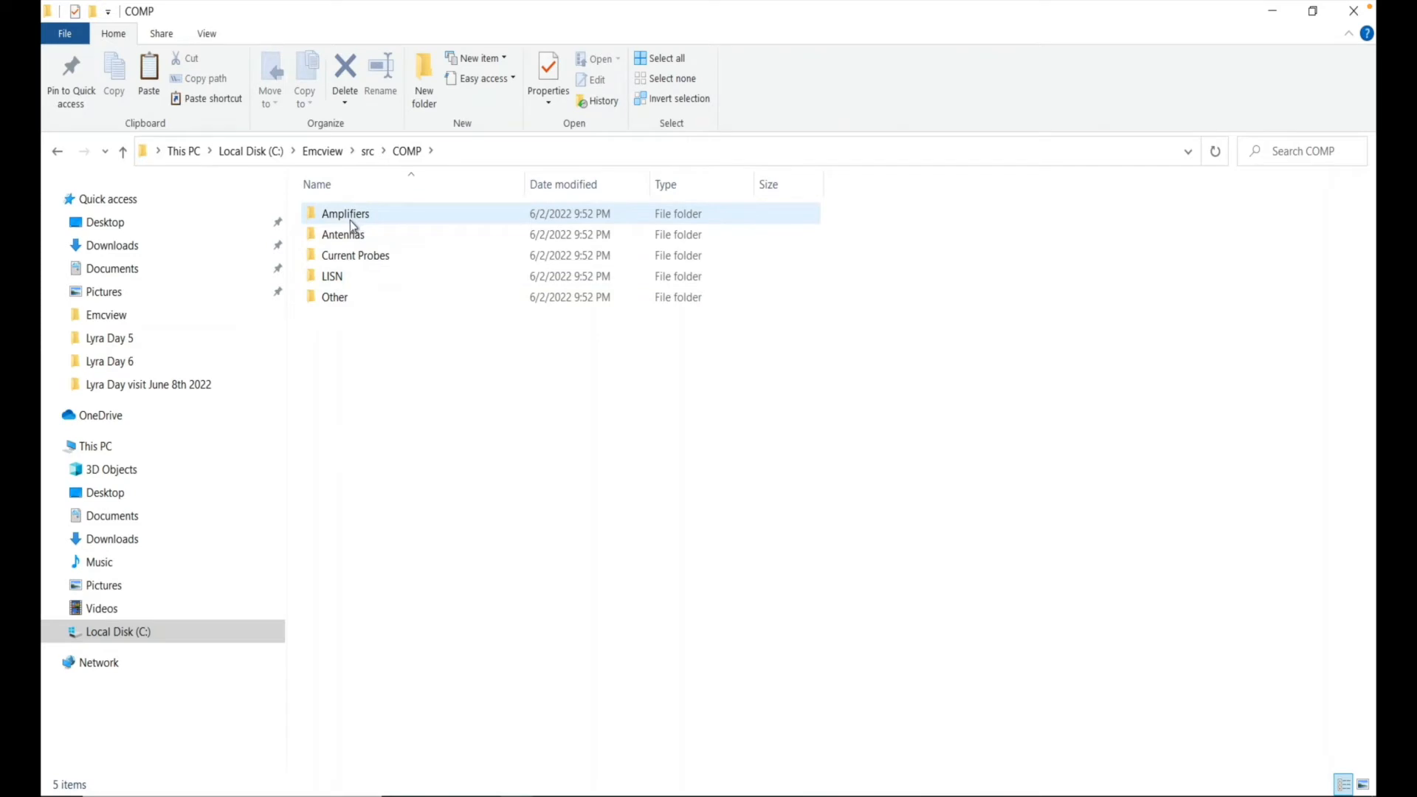
click(354, 254)
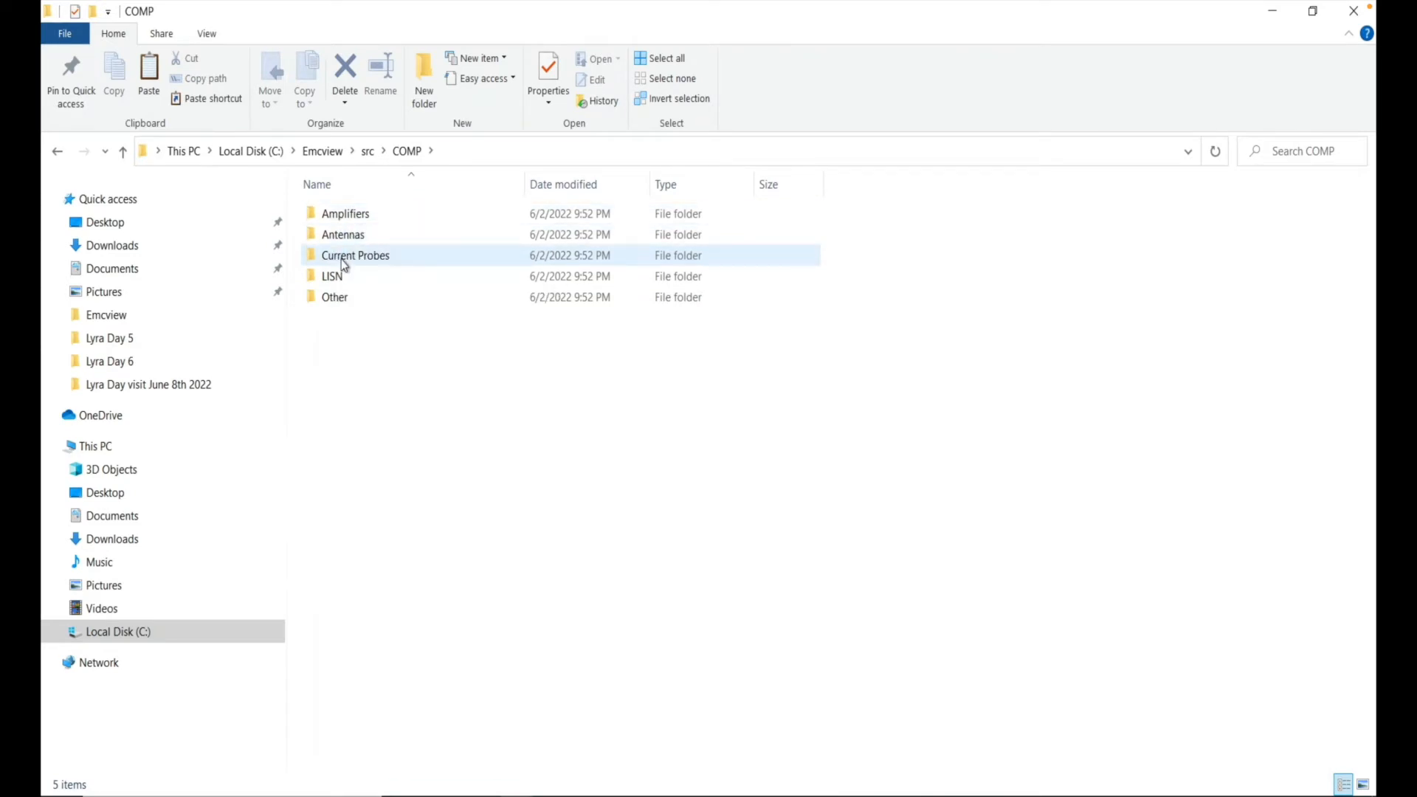
click(353, 377)
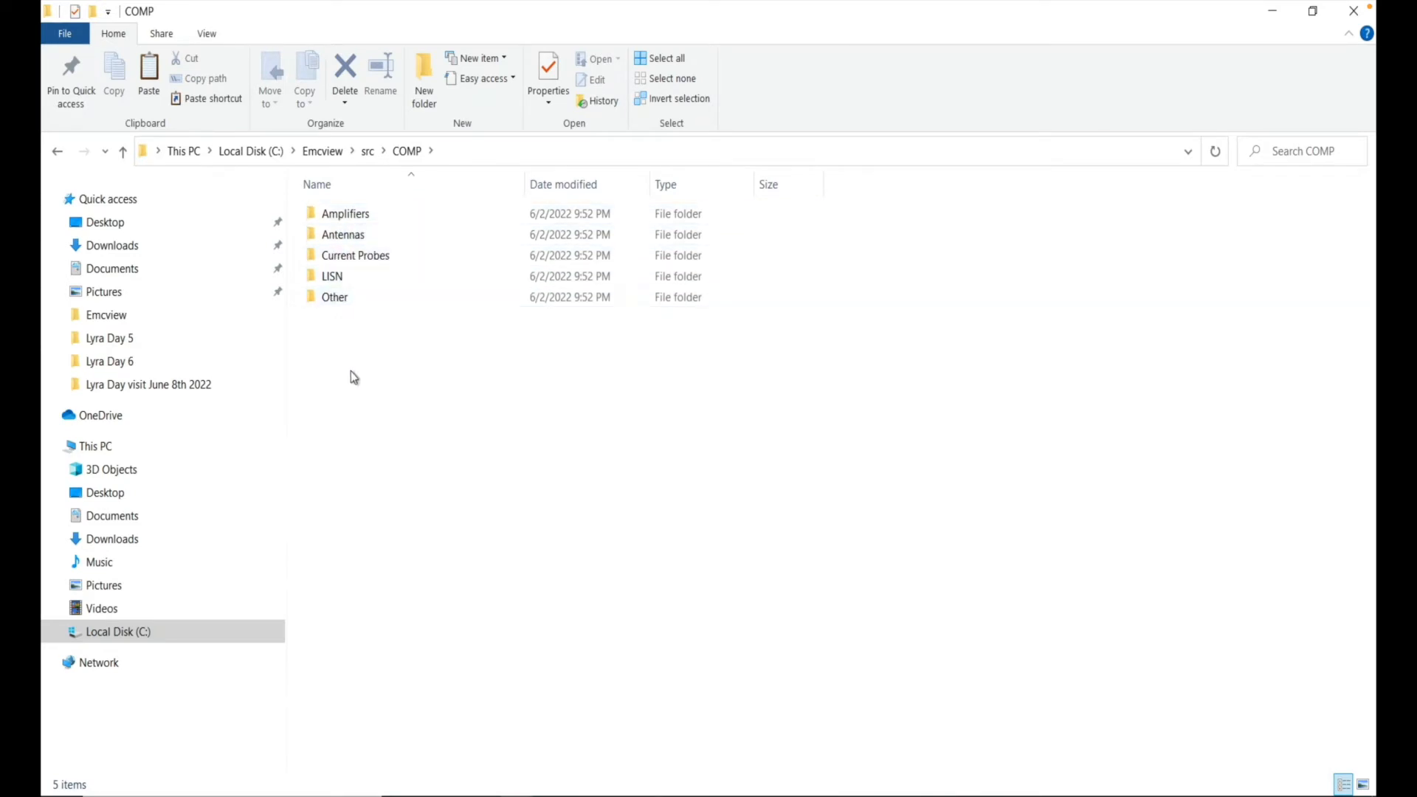
click(346, 214)
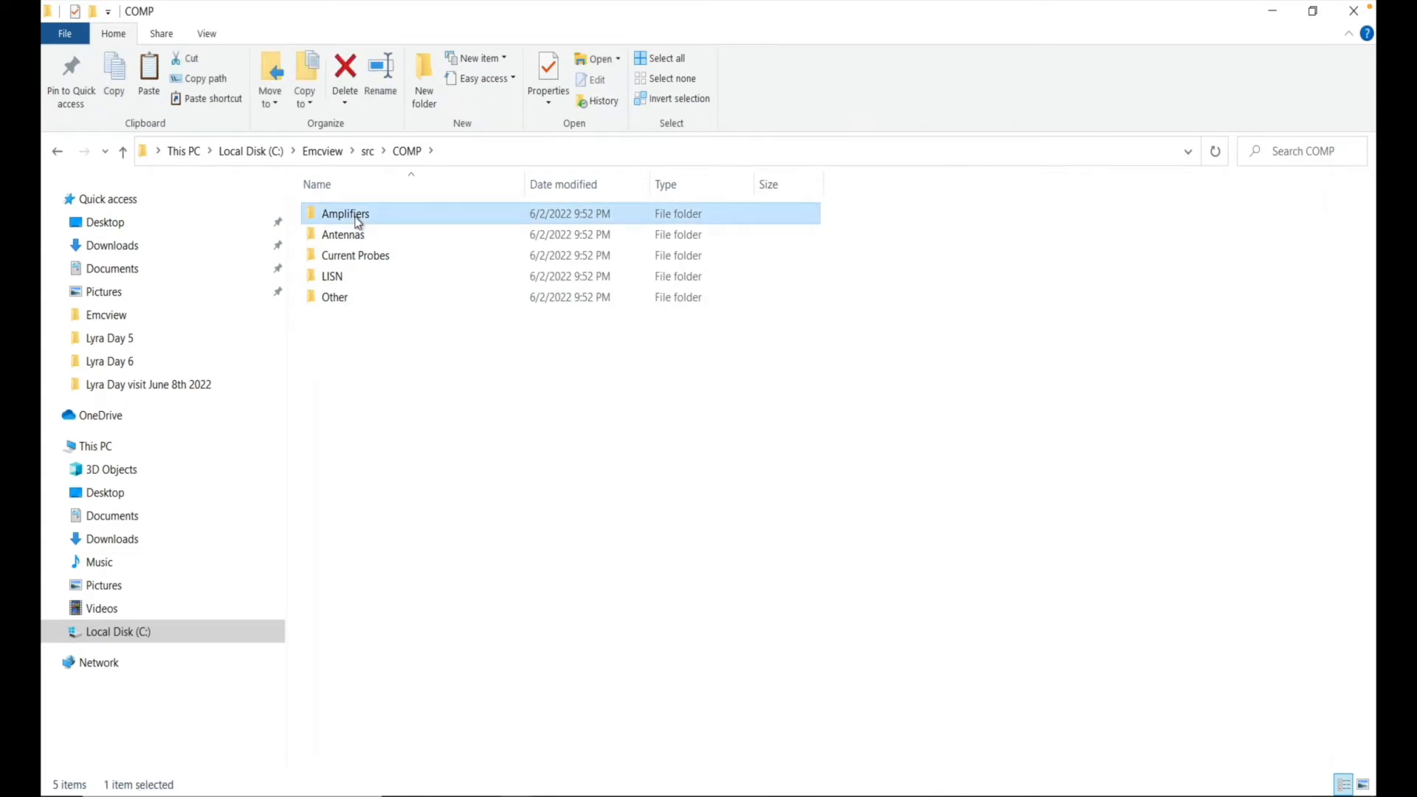
Open the Amplifiers folder and the '-10dB Attenuator external.amp' file.
double_click(345, 213)
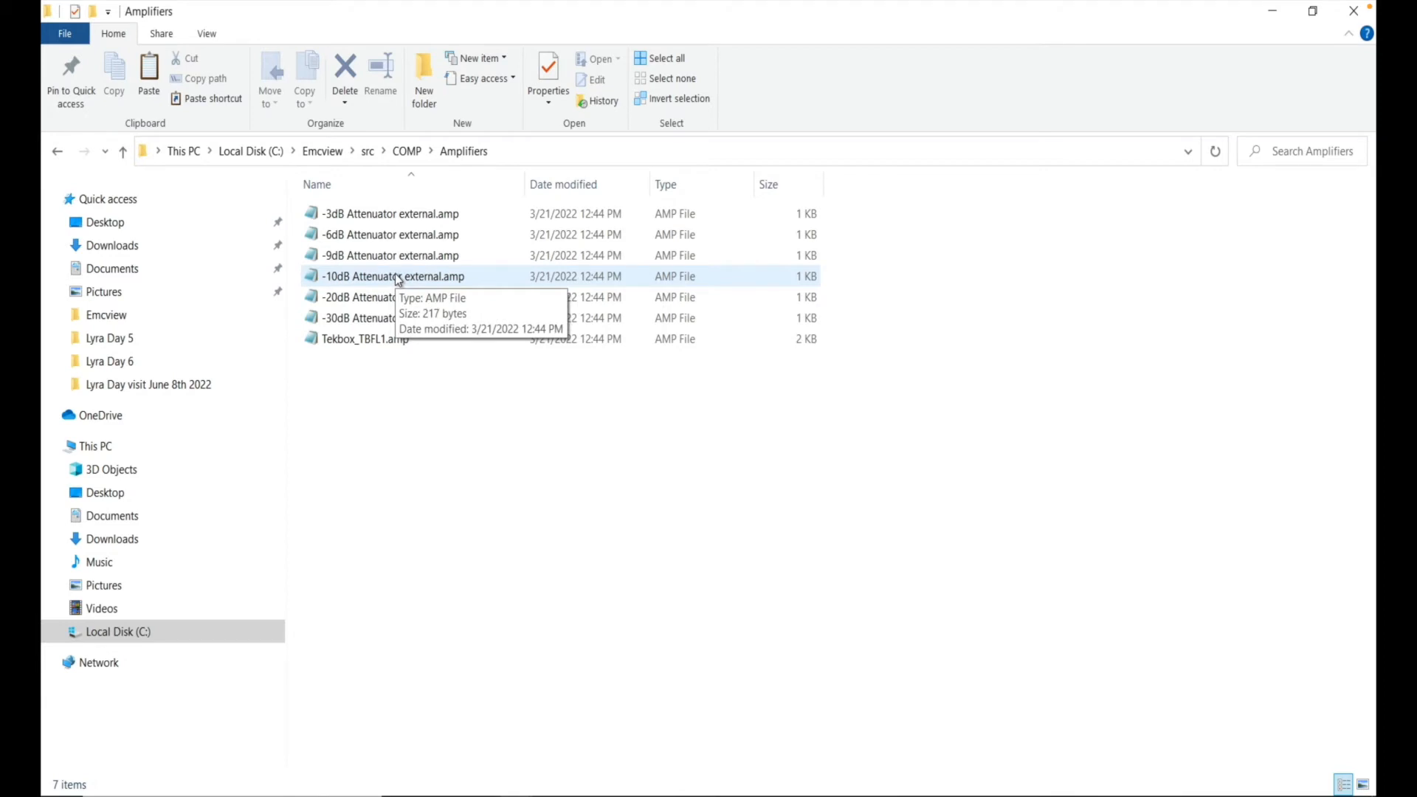
double_click(391, 275)
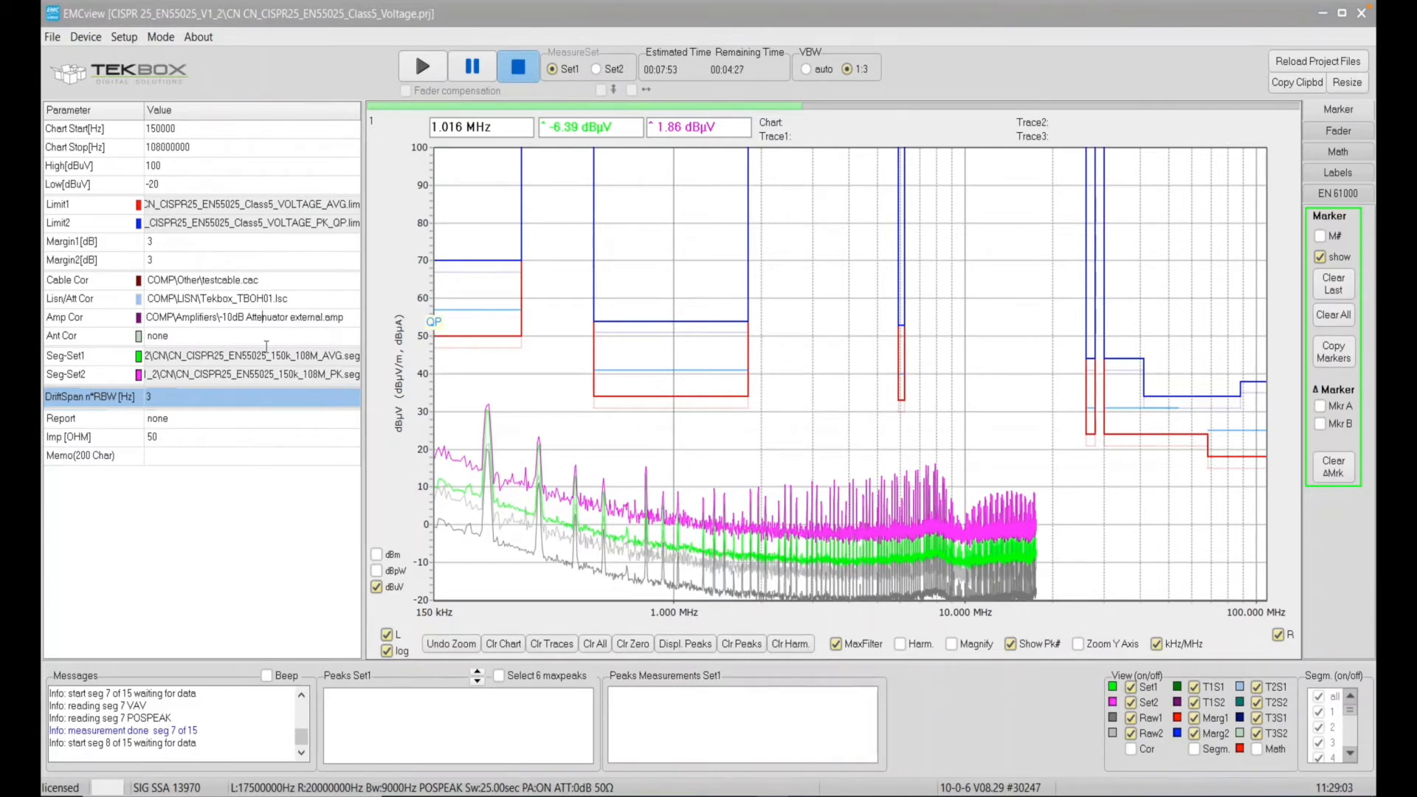
Click in the EMCview window while the scan keeps running.
click(244, 317)
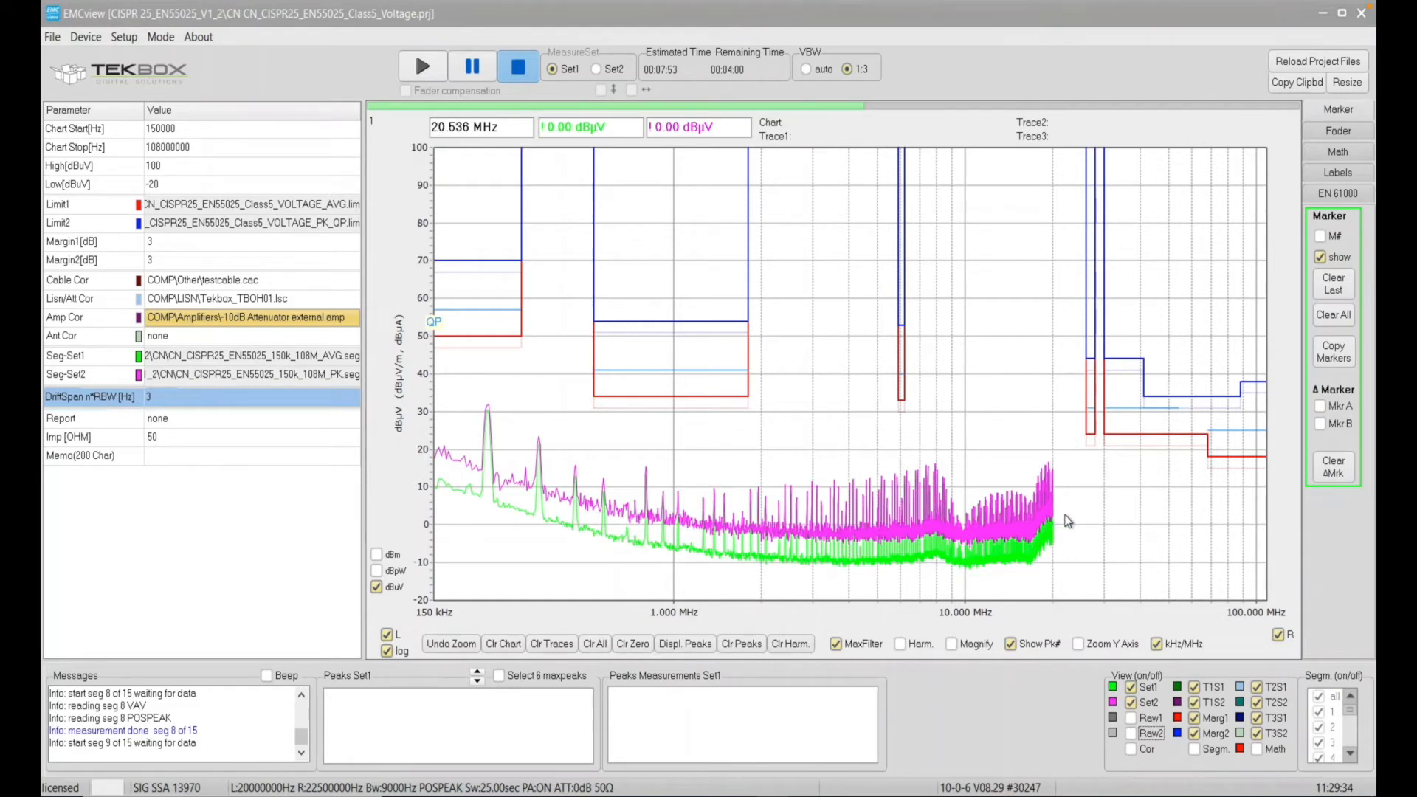
mouse_move(1062, 474)
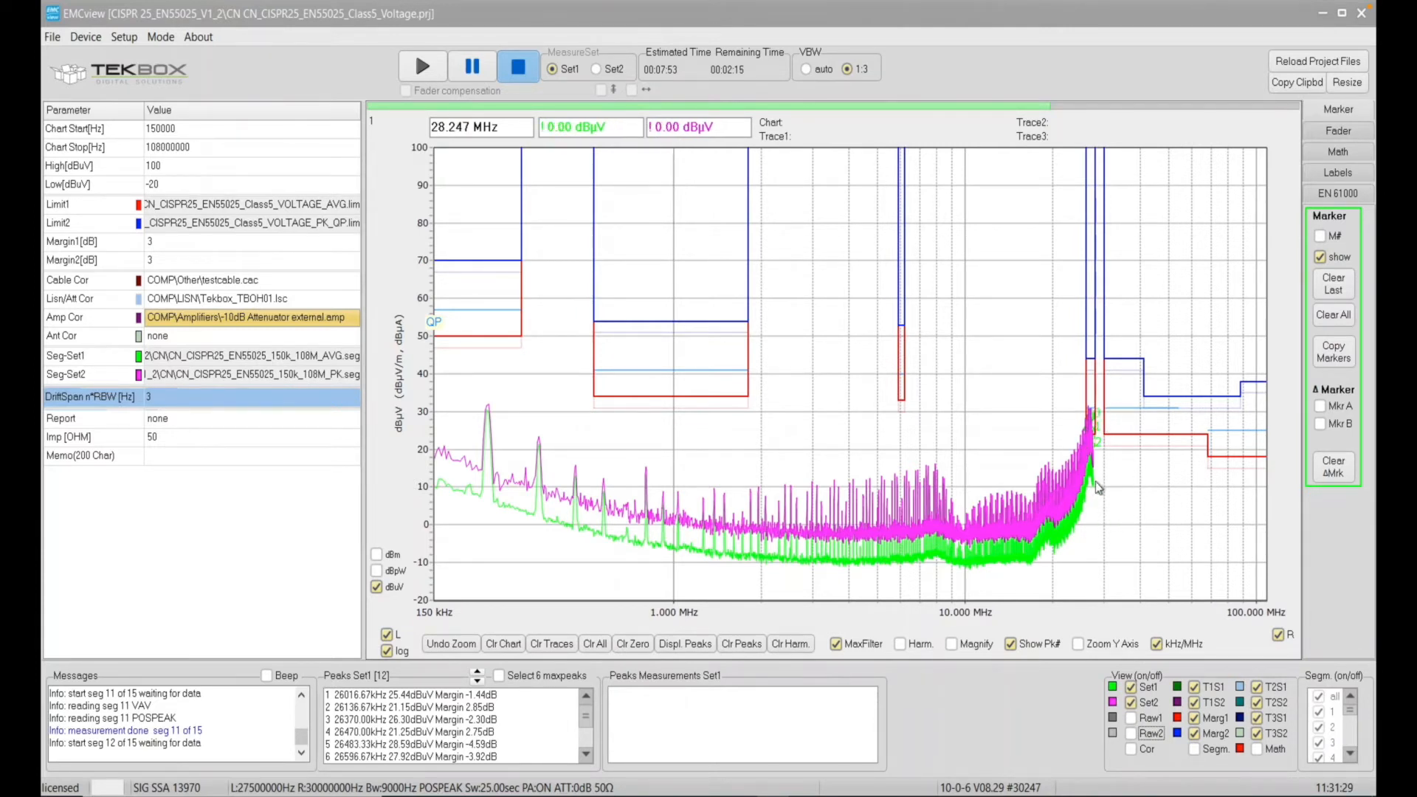
Untick Set2 in the View panel to show only the average trace.
click(1089, 414)
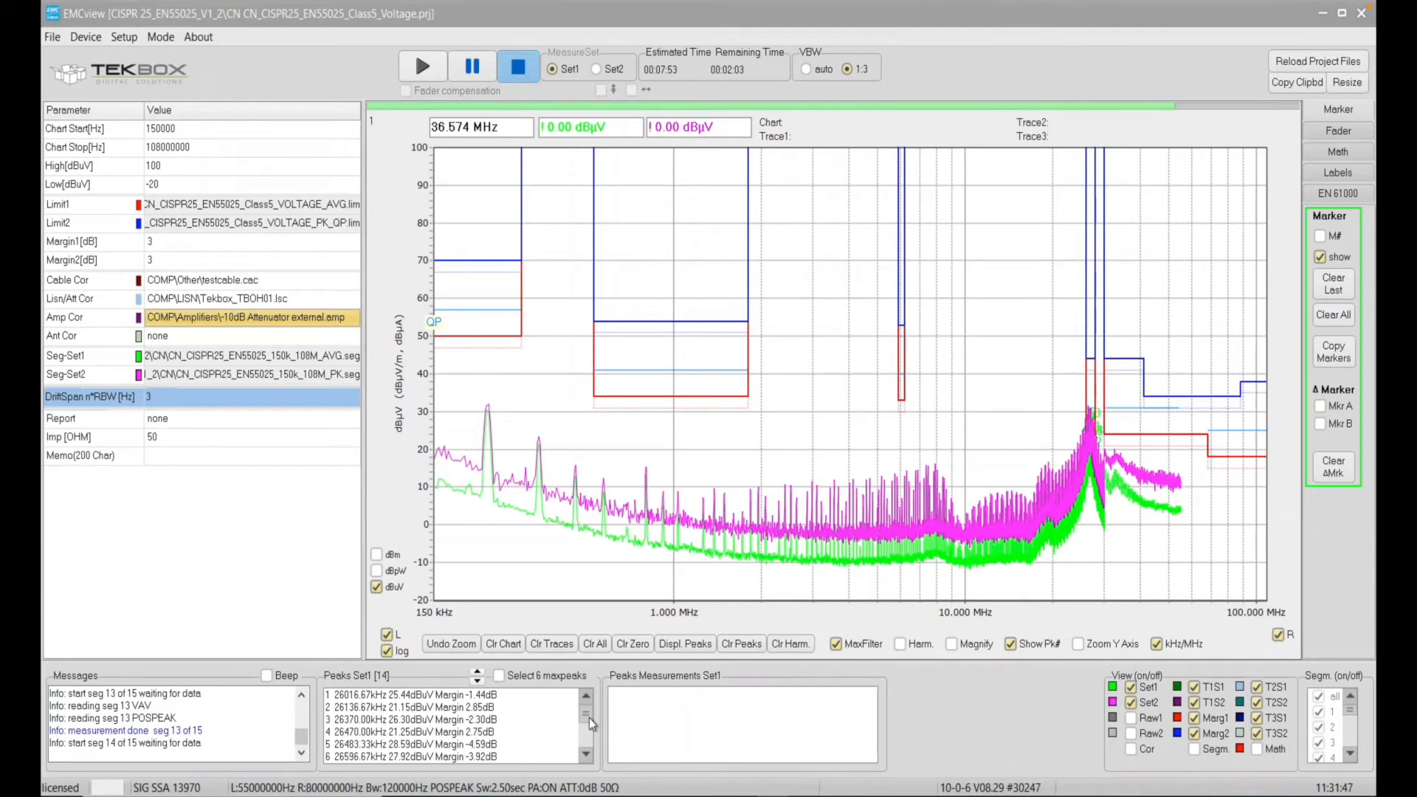
scroll(down, 3)
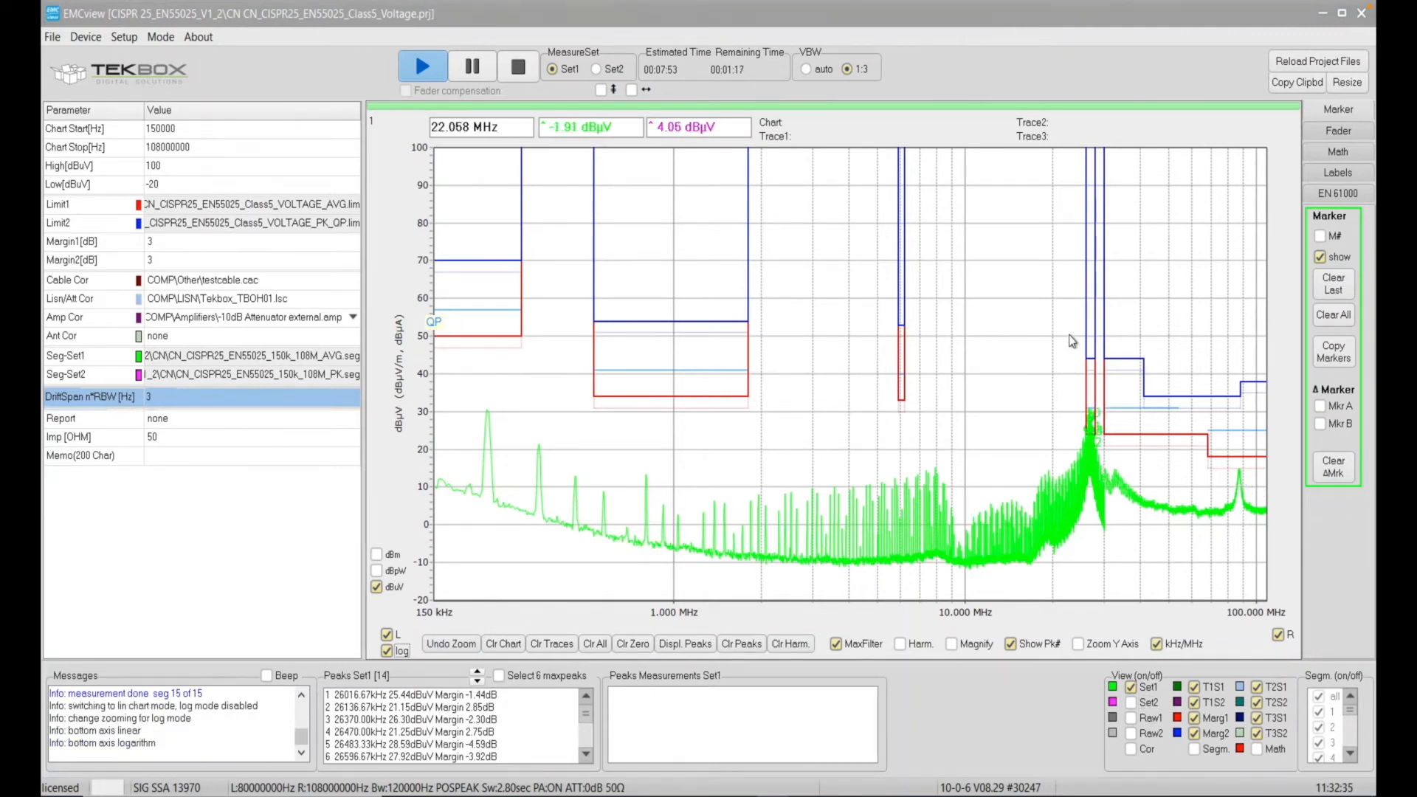
Drag-zoom the chart onto the 26–28 MHz band, giving a linear frequency axis.
drag(1081, 342, 1112, 568)
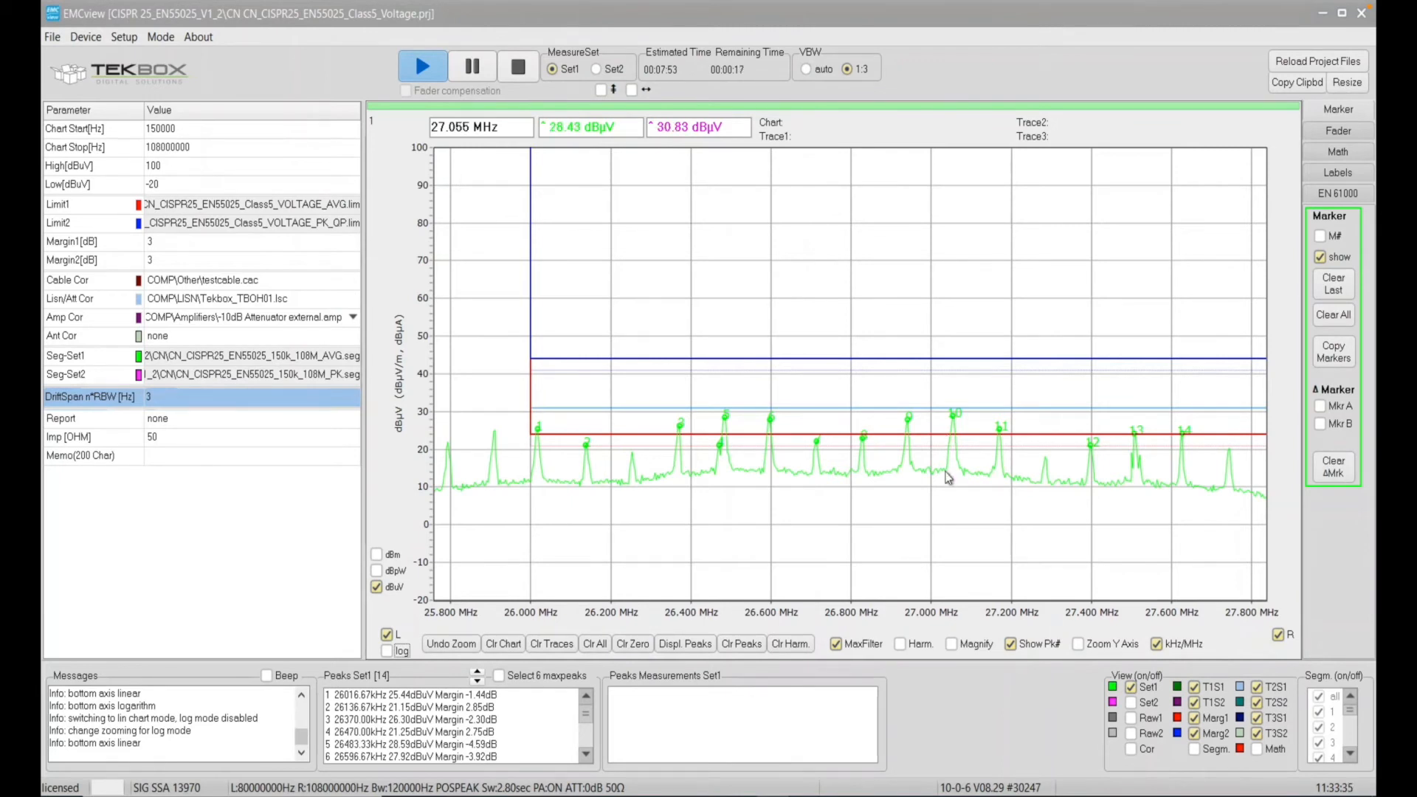
Select measurement set Set2 for the quasi-peak measurement.
click(596, 69)
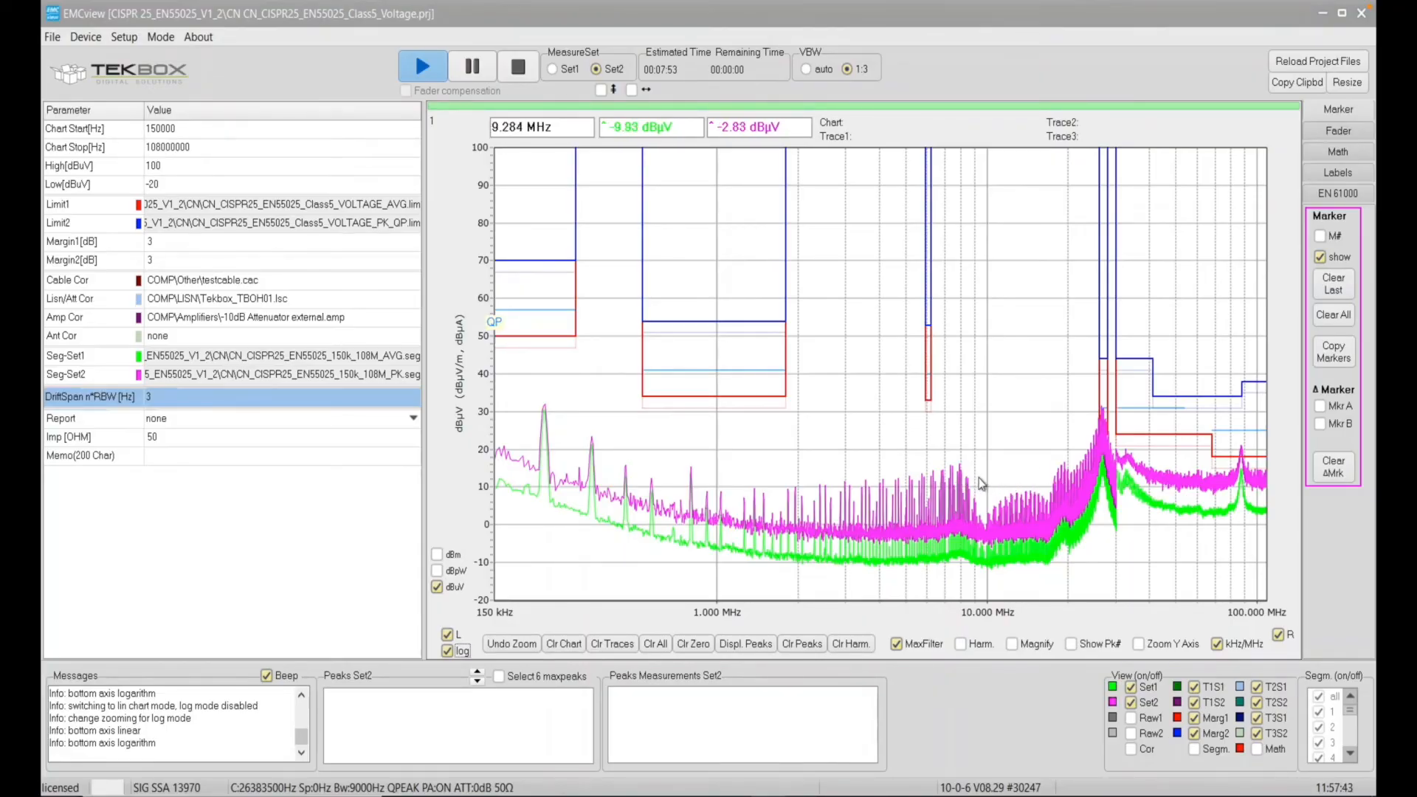
mouse_move(1078, 462)
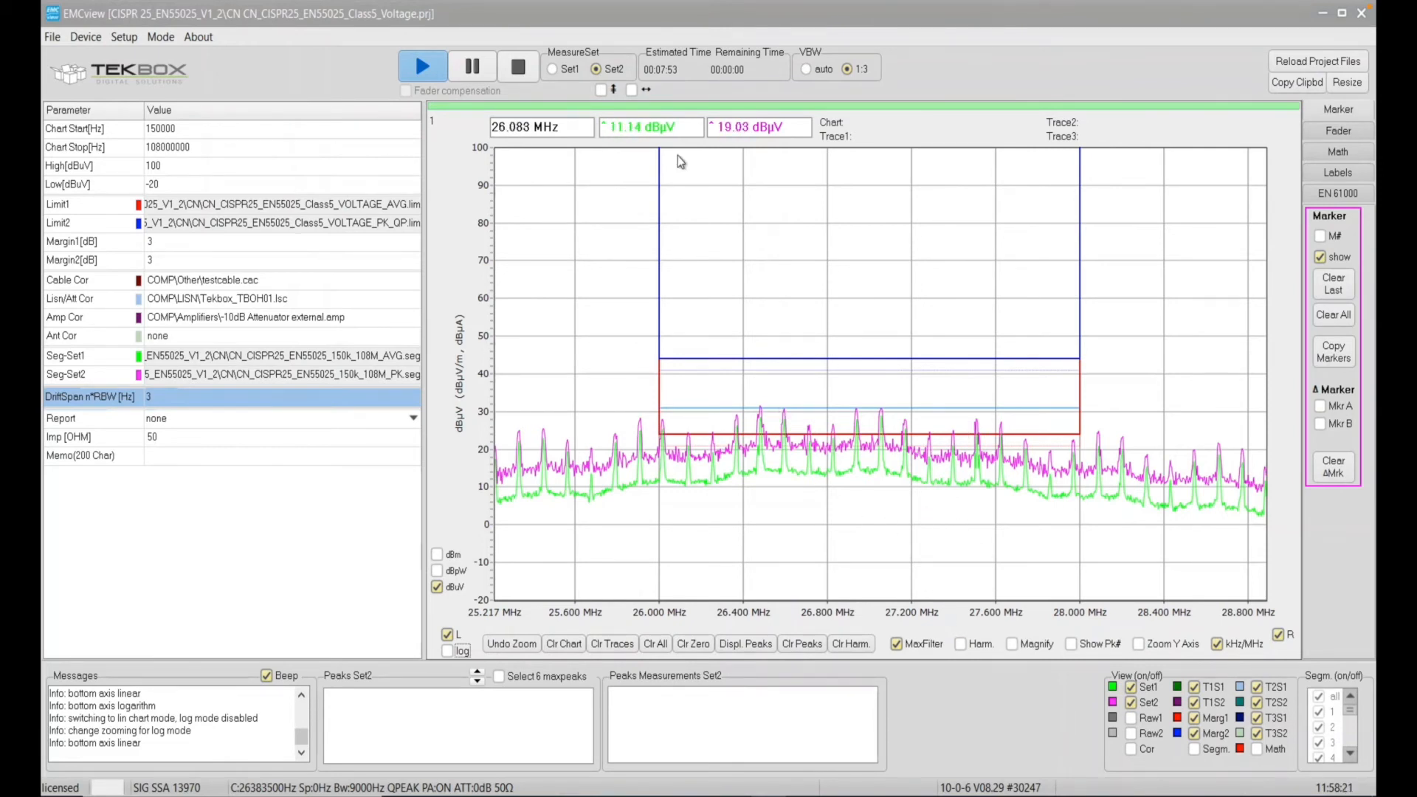
Return to Set1, list its 14 peaks, and select peak 4 at 26470 kHz.
click(553, 69)
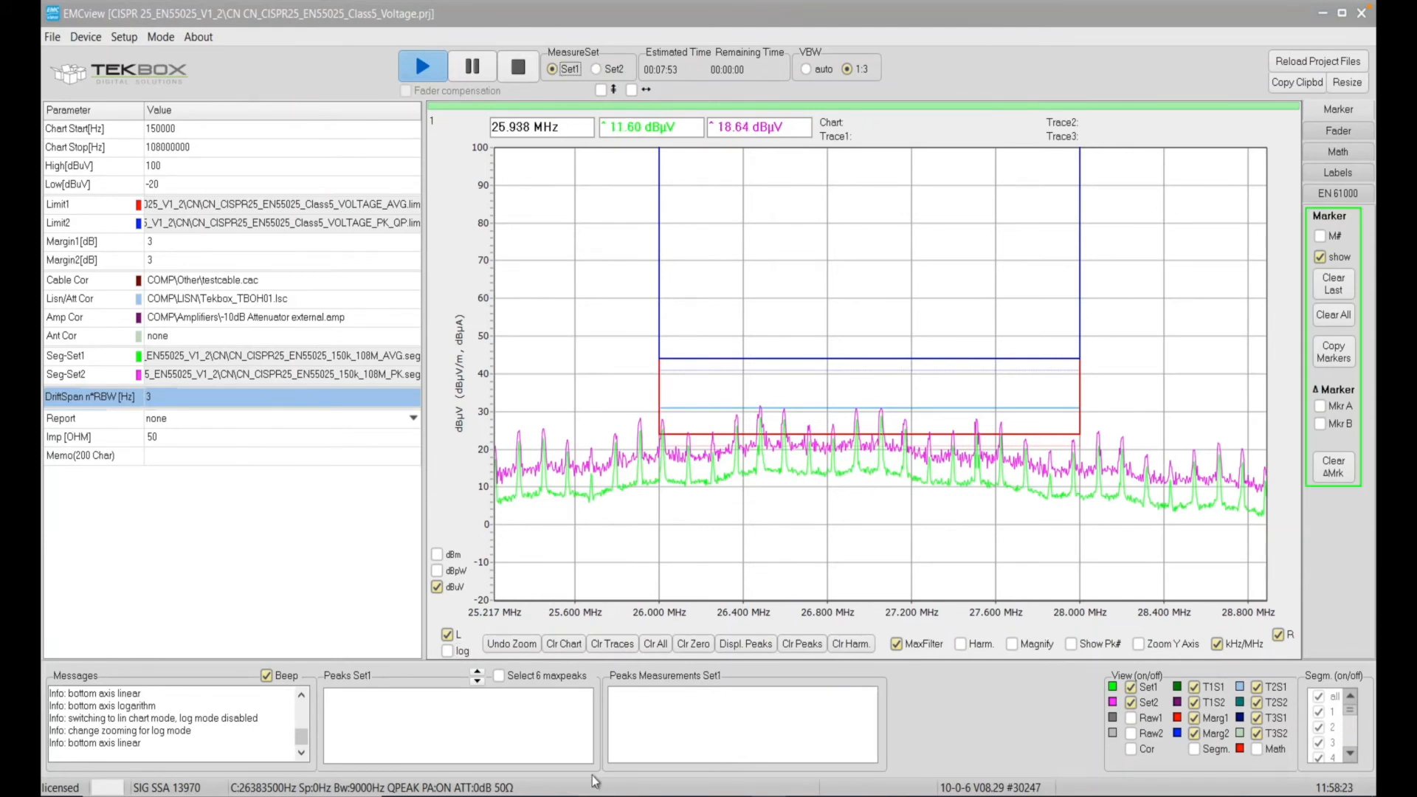
click(744, 643)
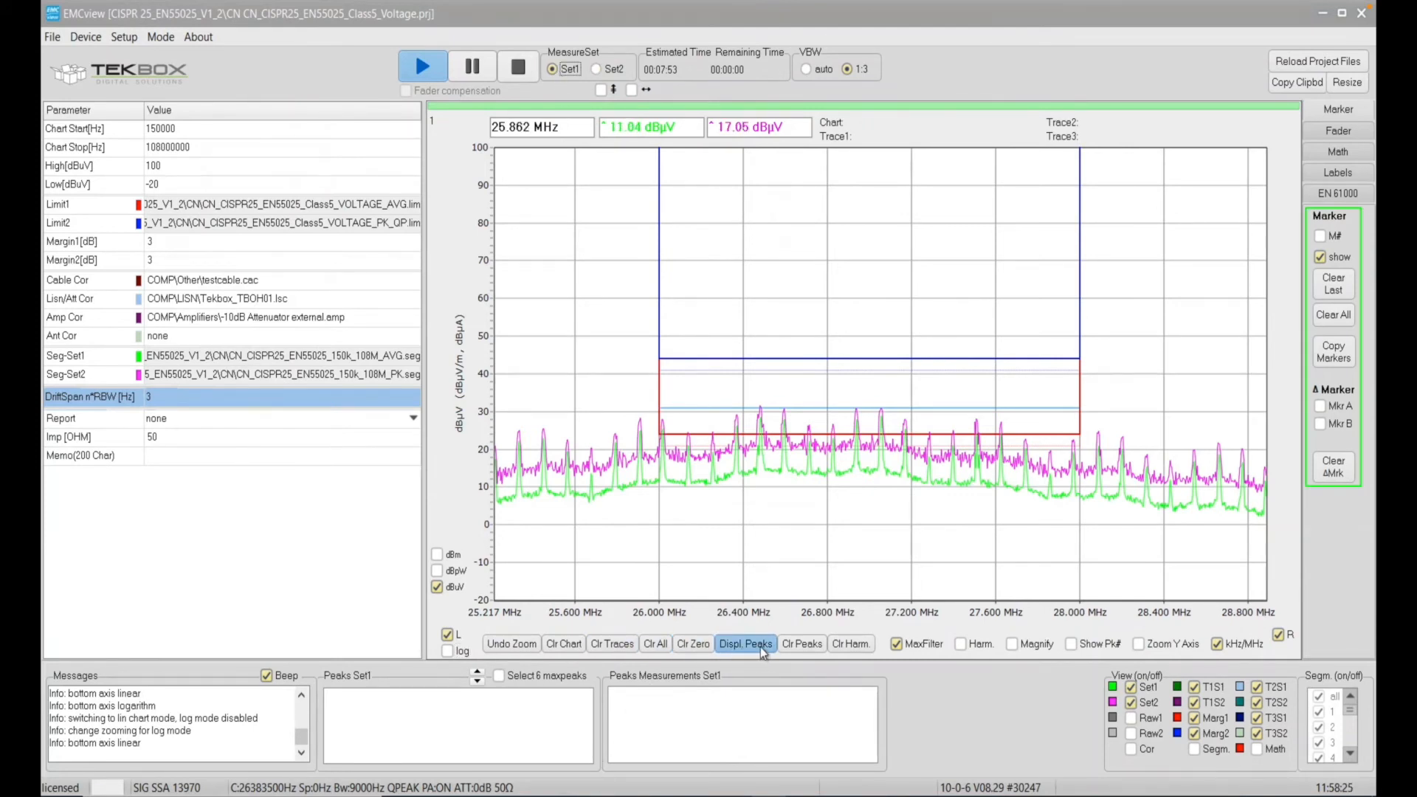
click(744, 644)
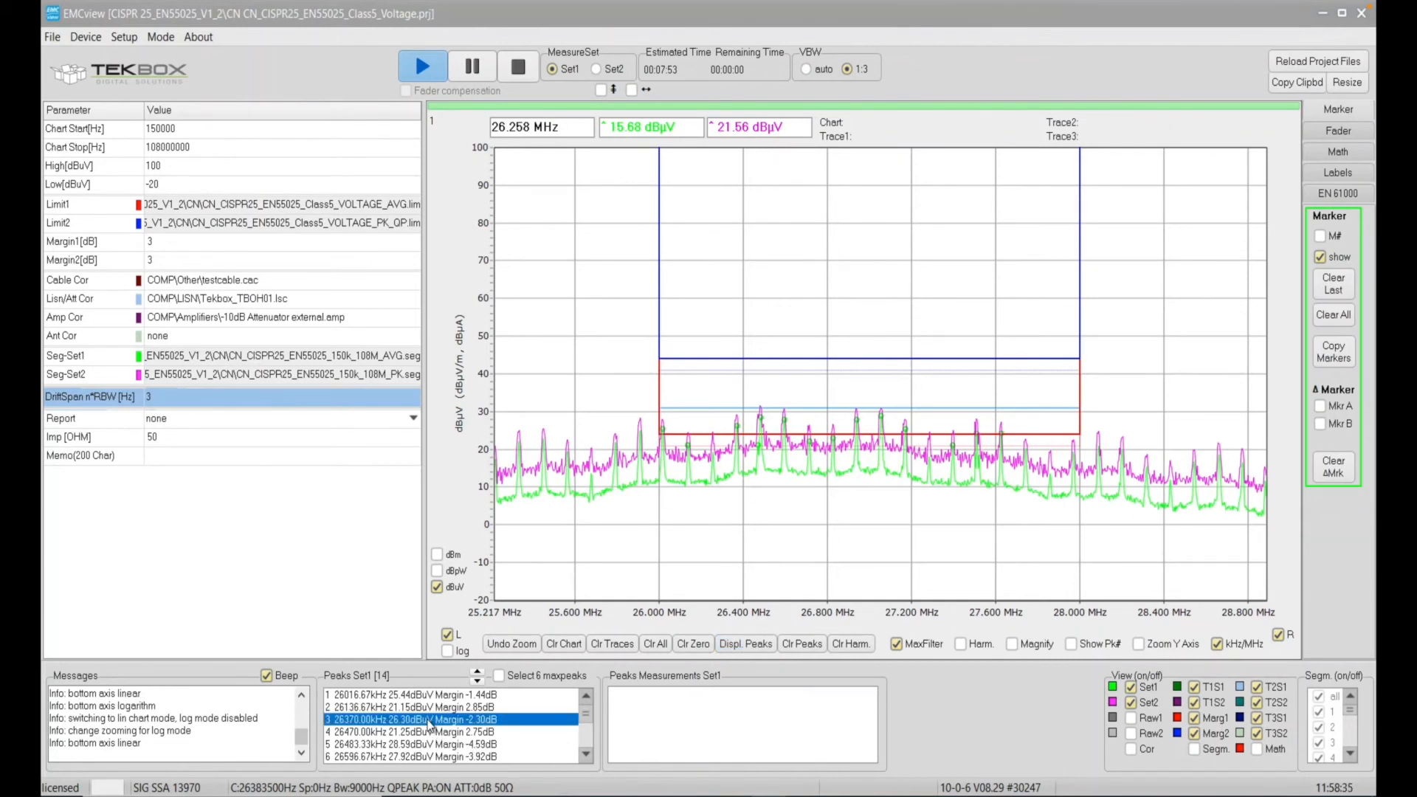
click(407, 732)
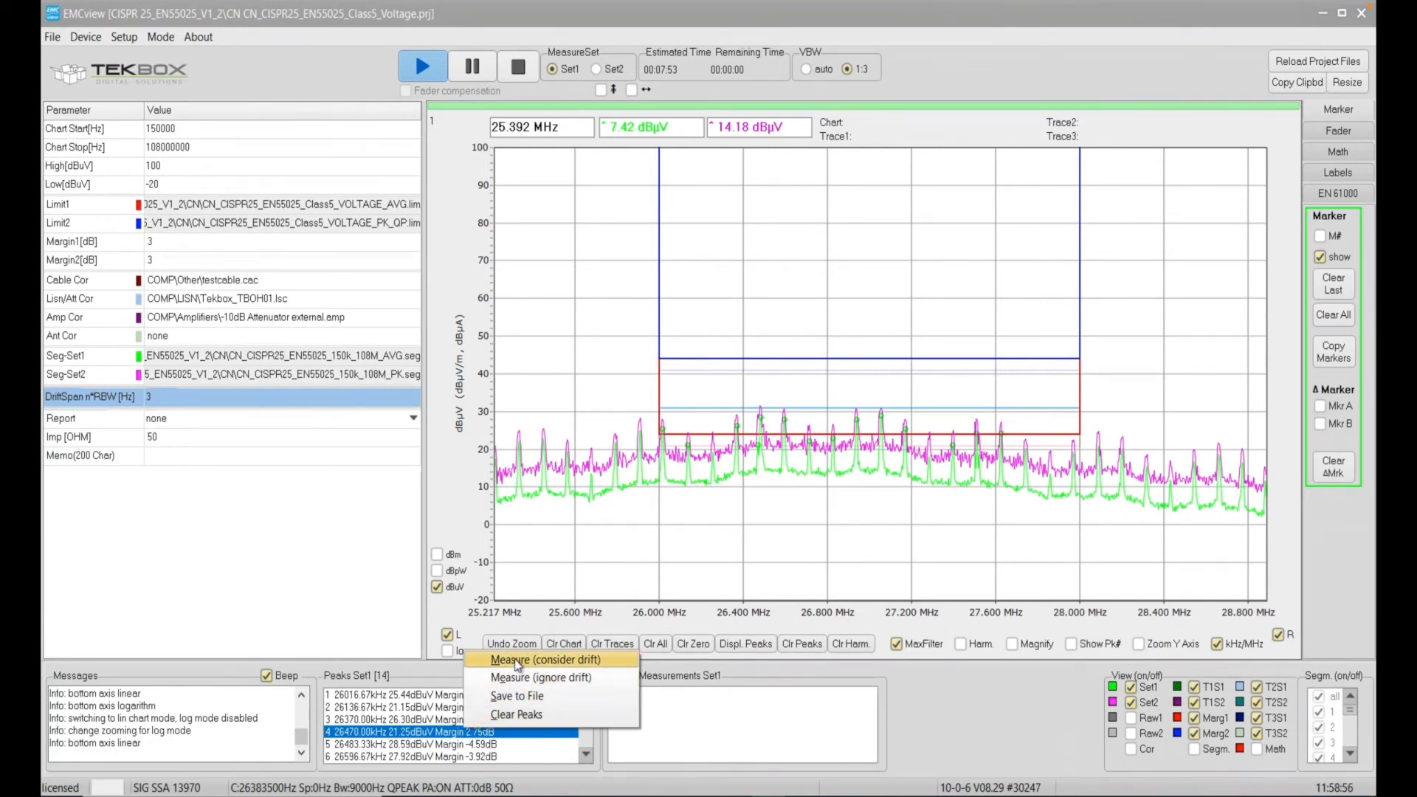
mouse_move(543, 677)
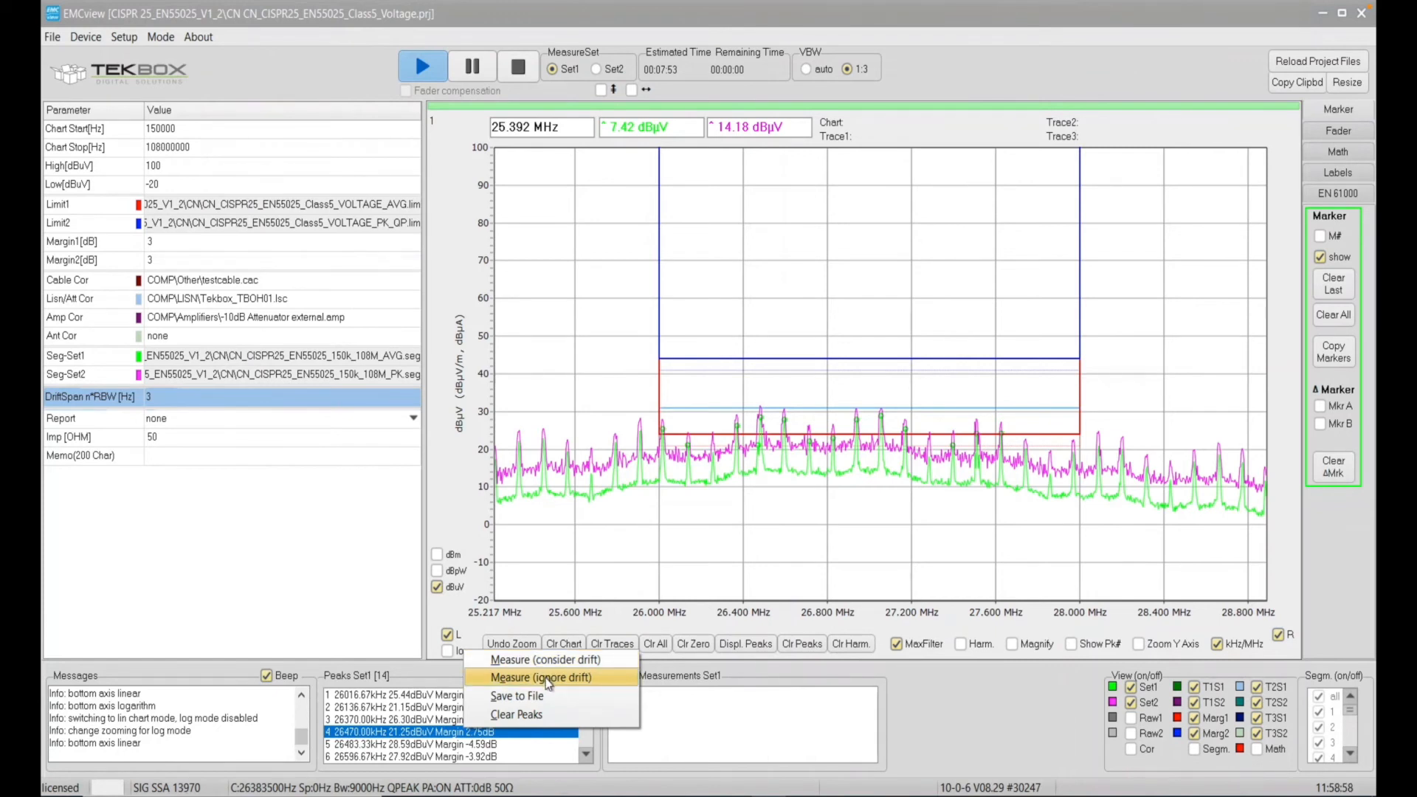
mouse_move(545, 659)
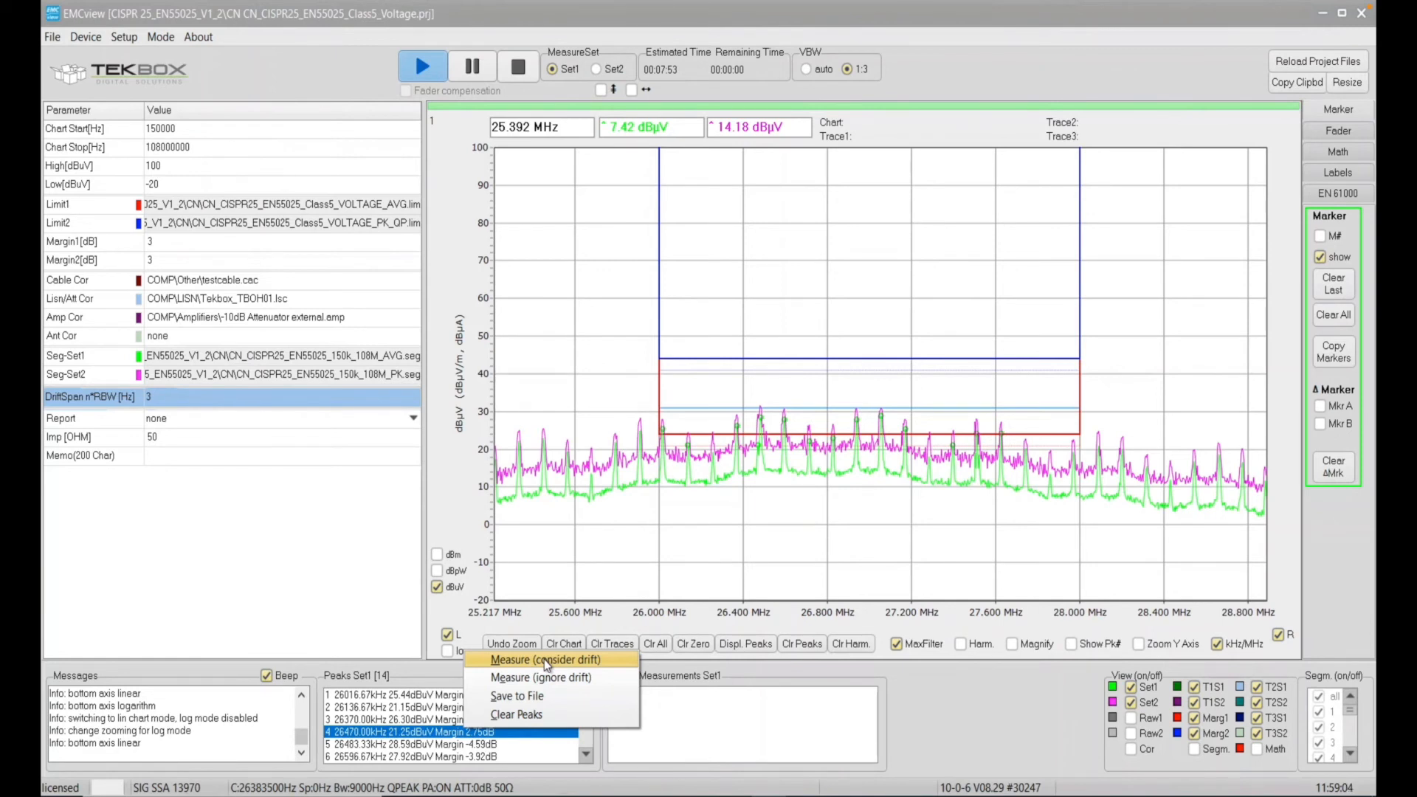
Measure peak 4 with drift considered, stepping 7 points from 26456.5 to 26483.5 kHz.
click(543, 659)
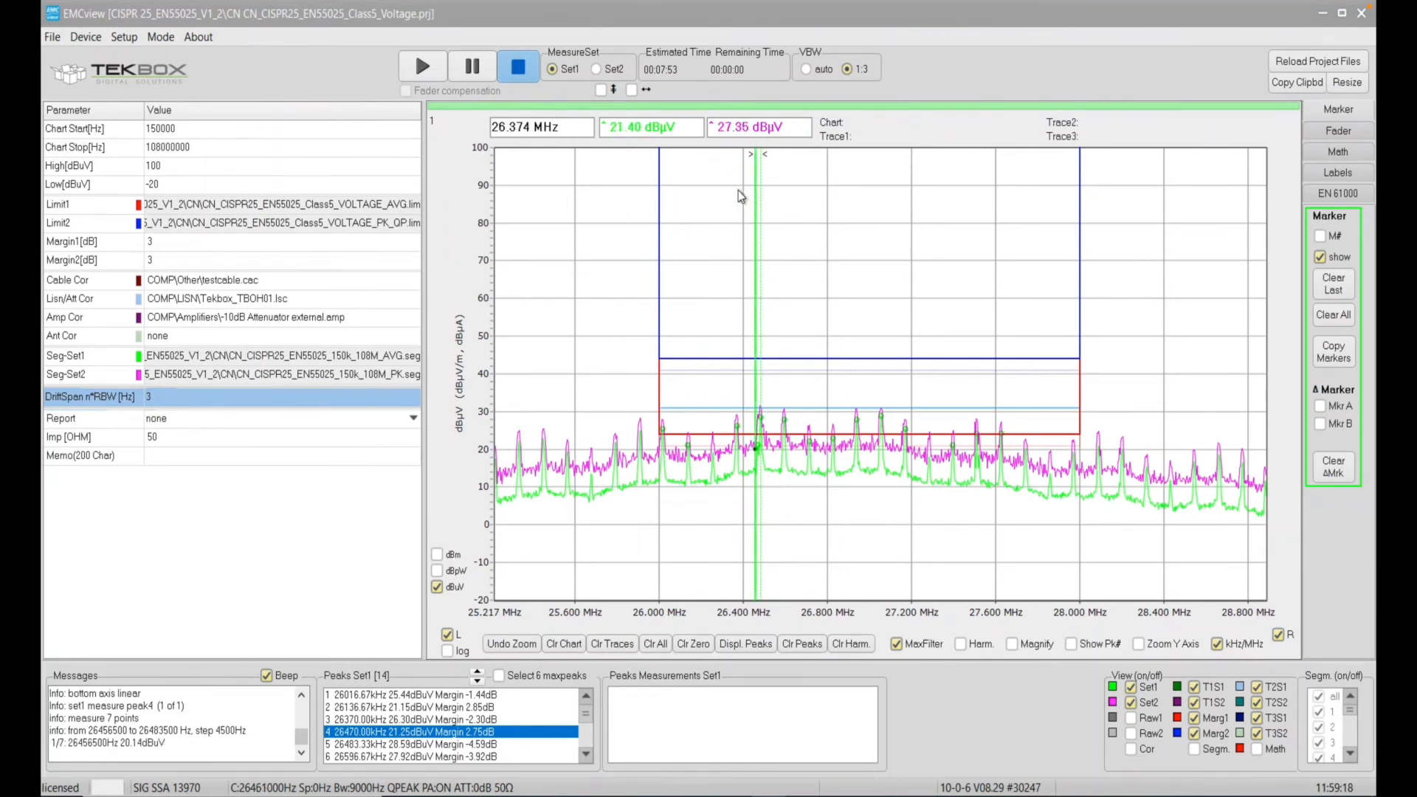
mouse_move(831, 406)
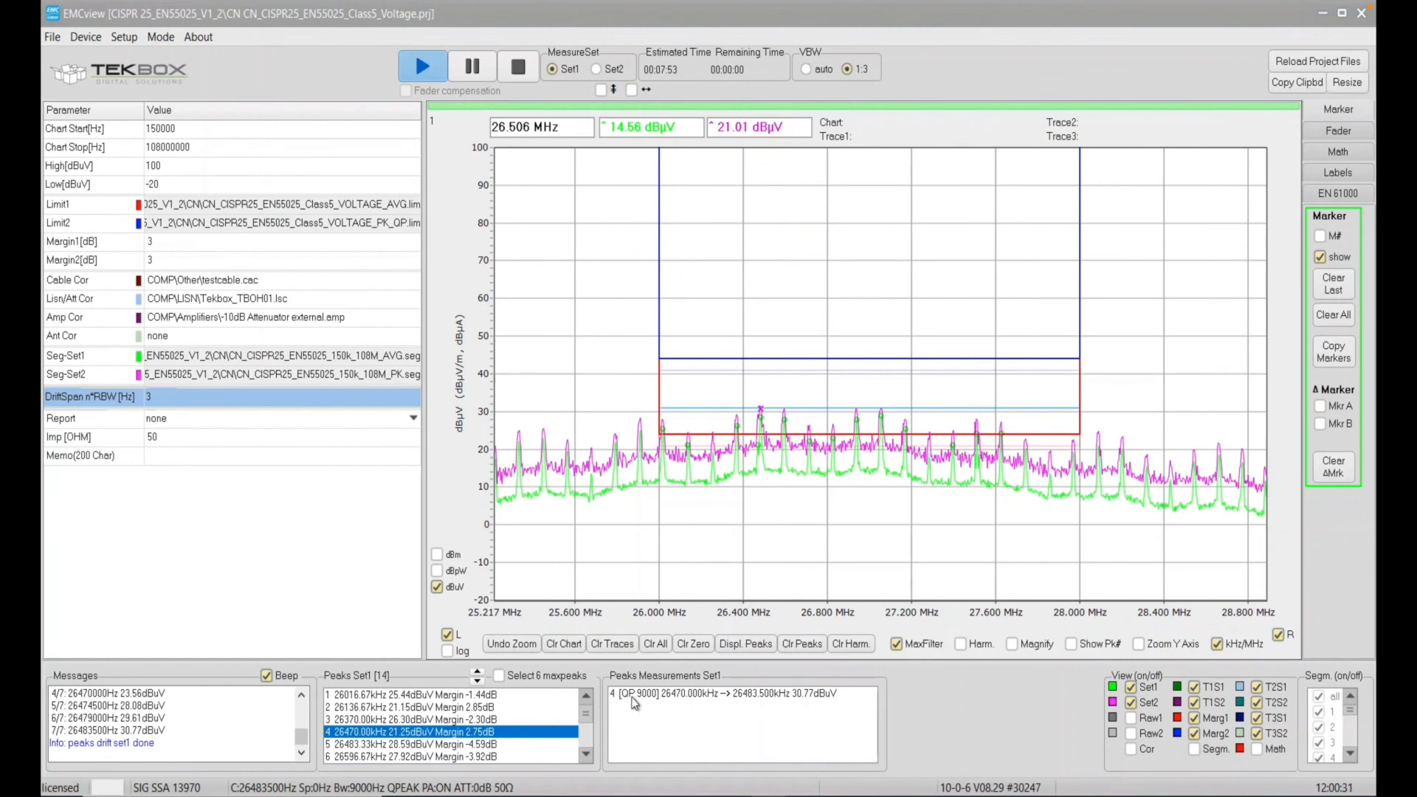
mouse_move(671, 703)
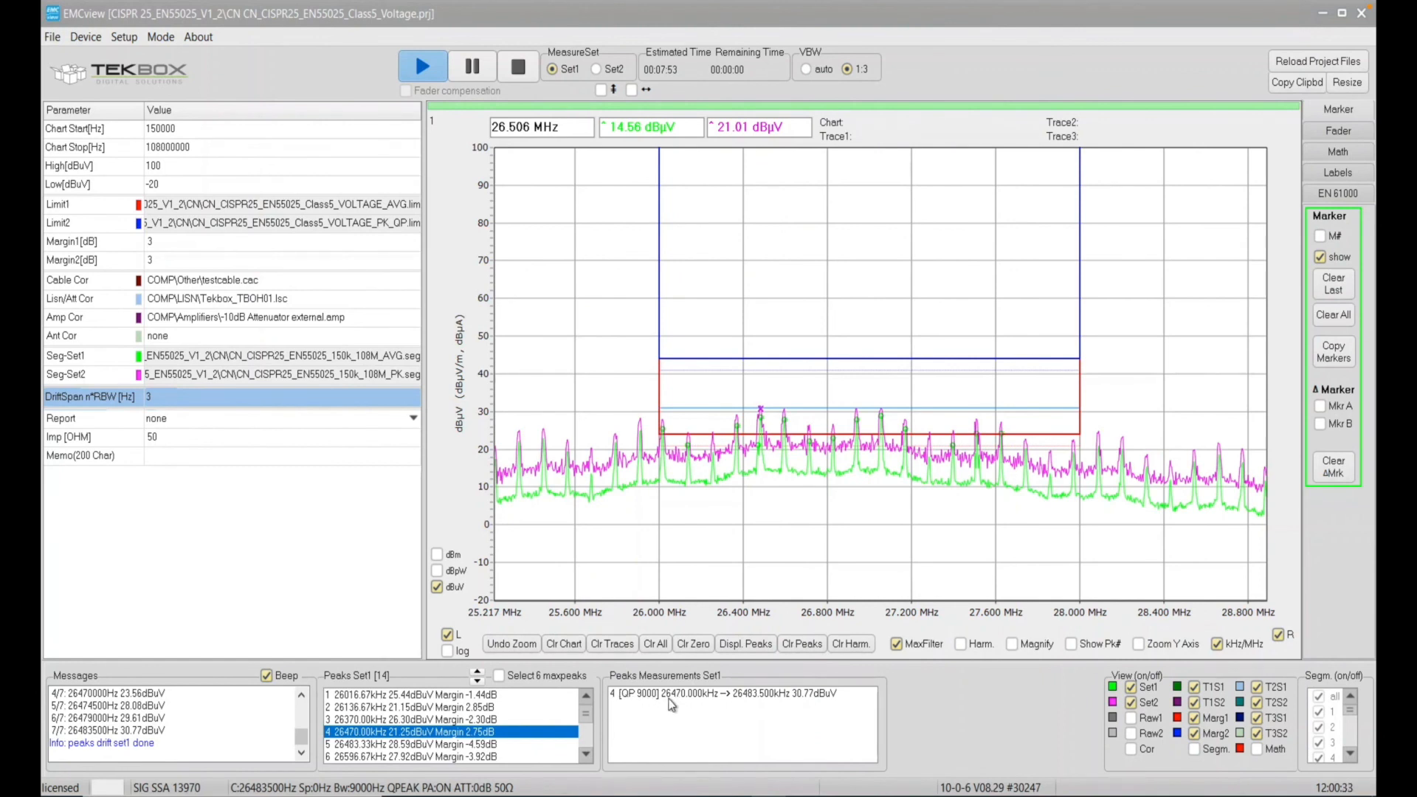
mouse_move(713, 709)
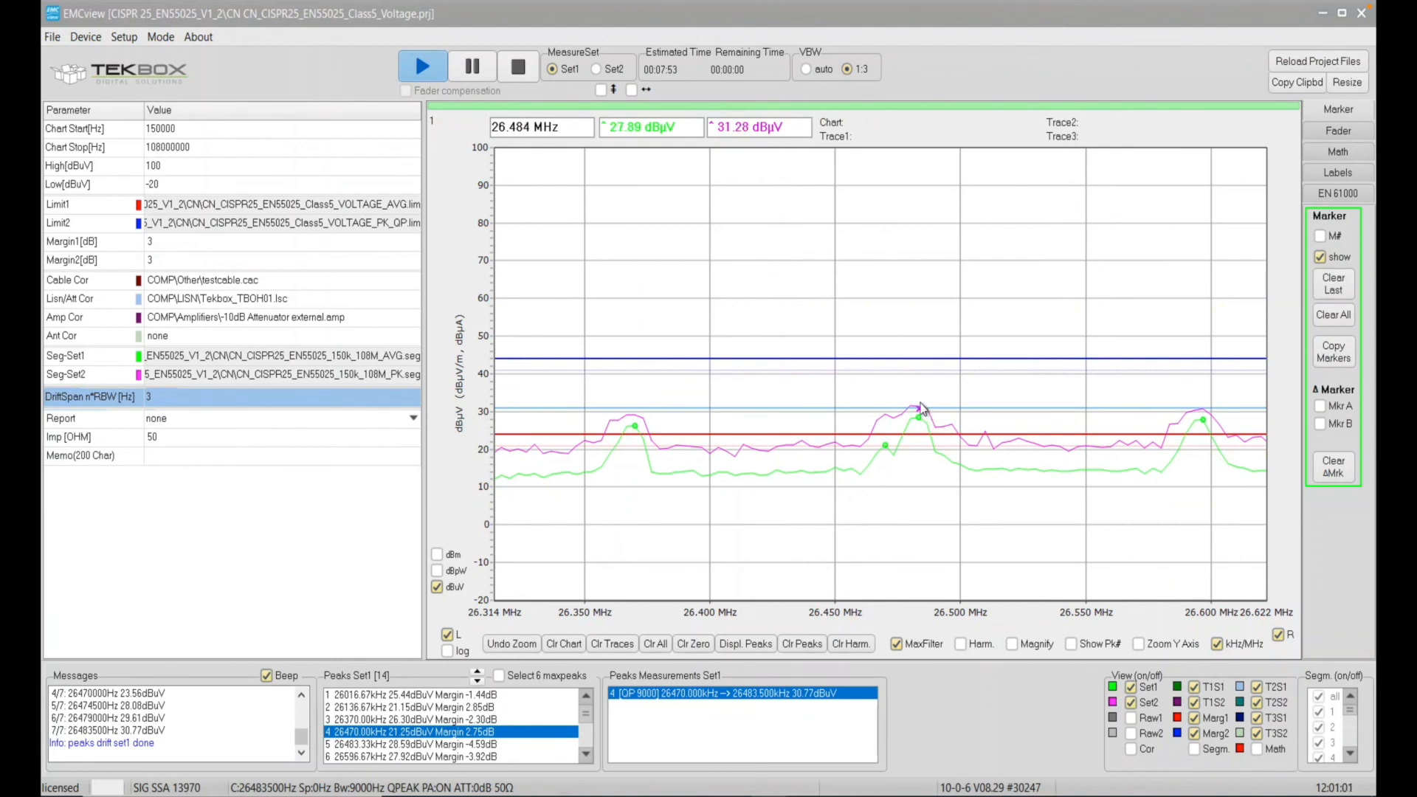
mouse_move(893, 451)
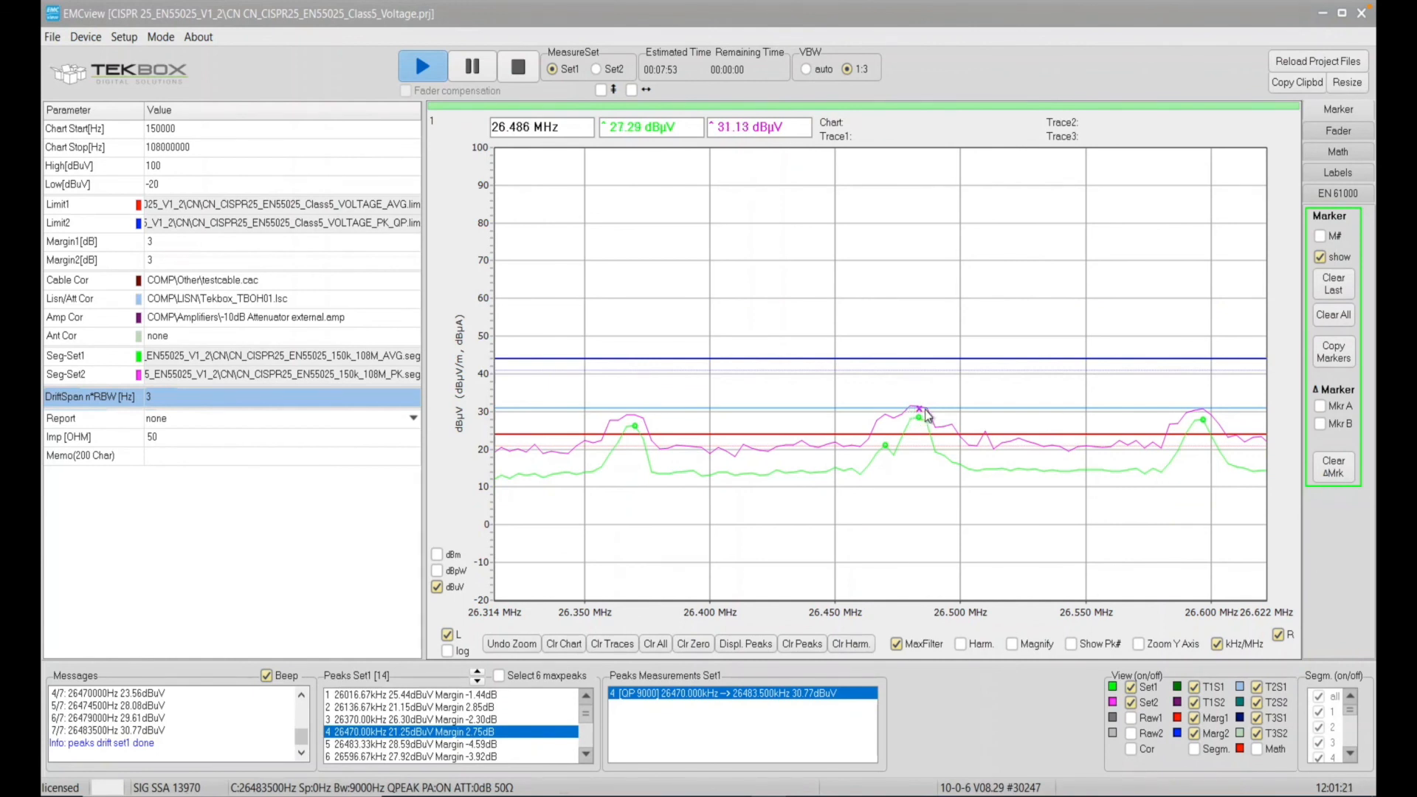
mouse_move(896, 459)
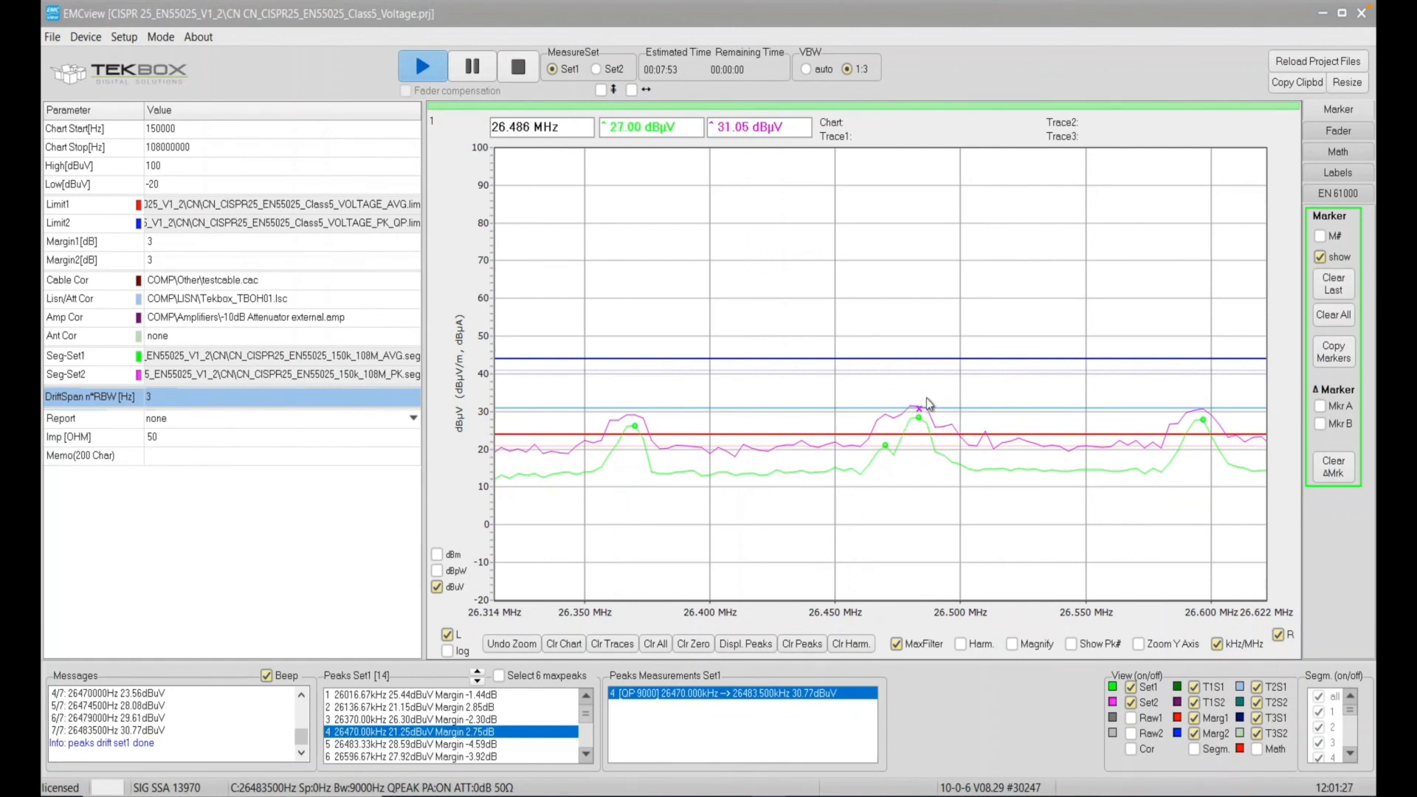
mouse_move(939, 515)
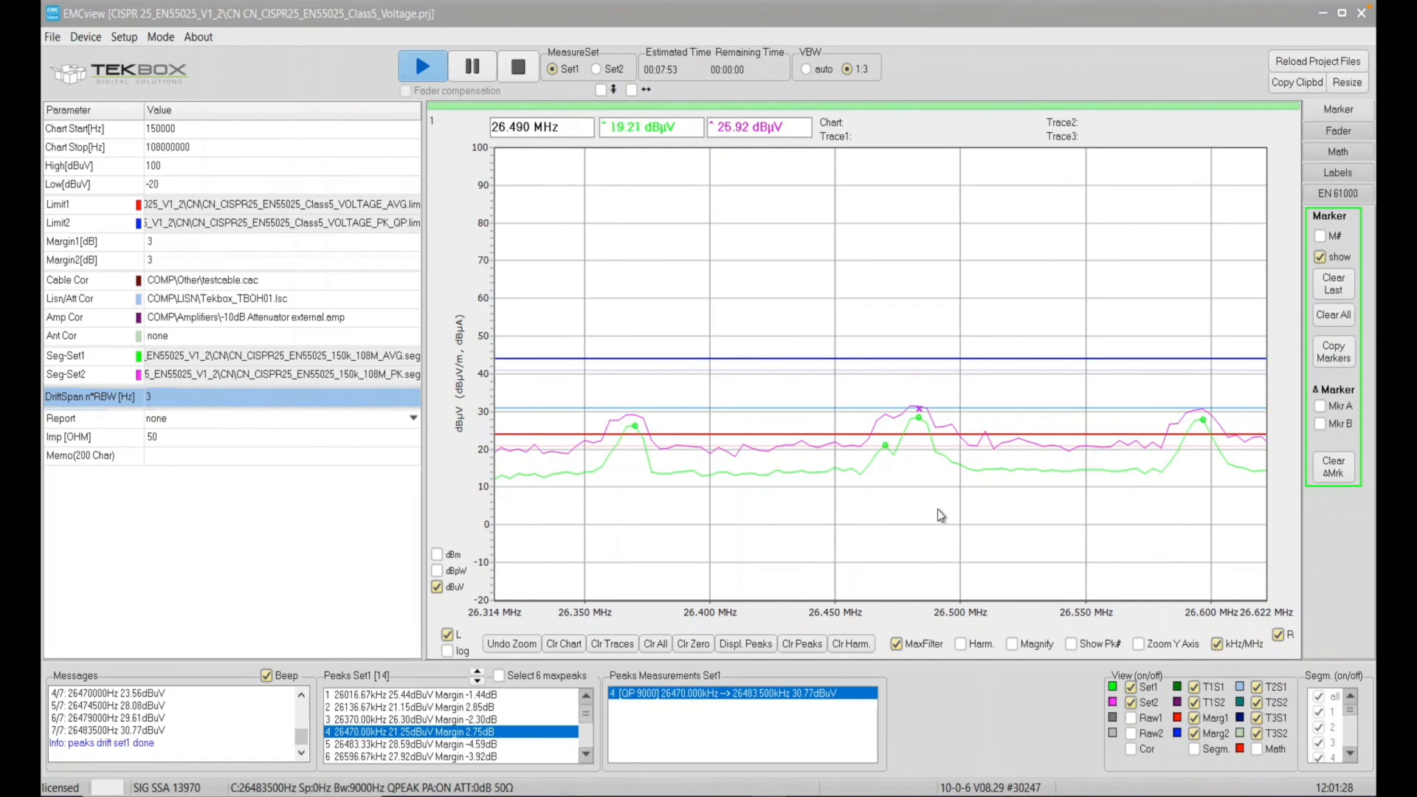